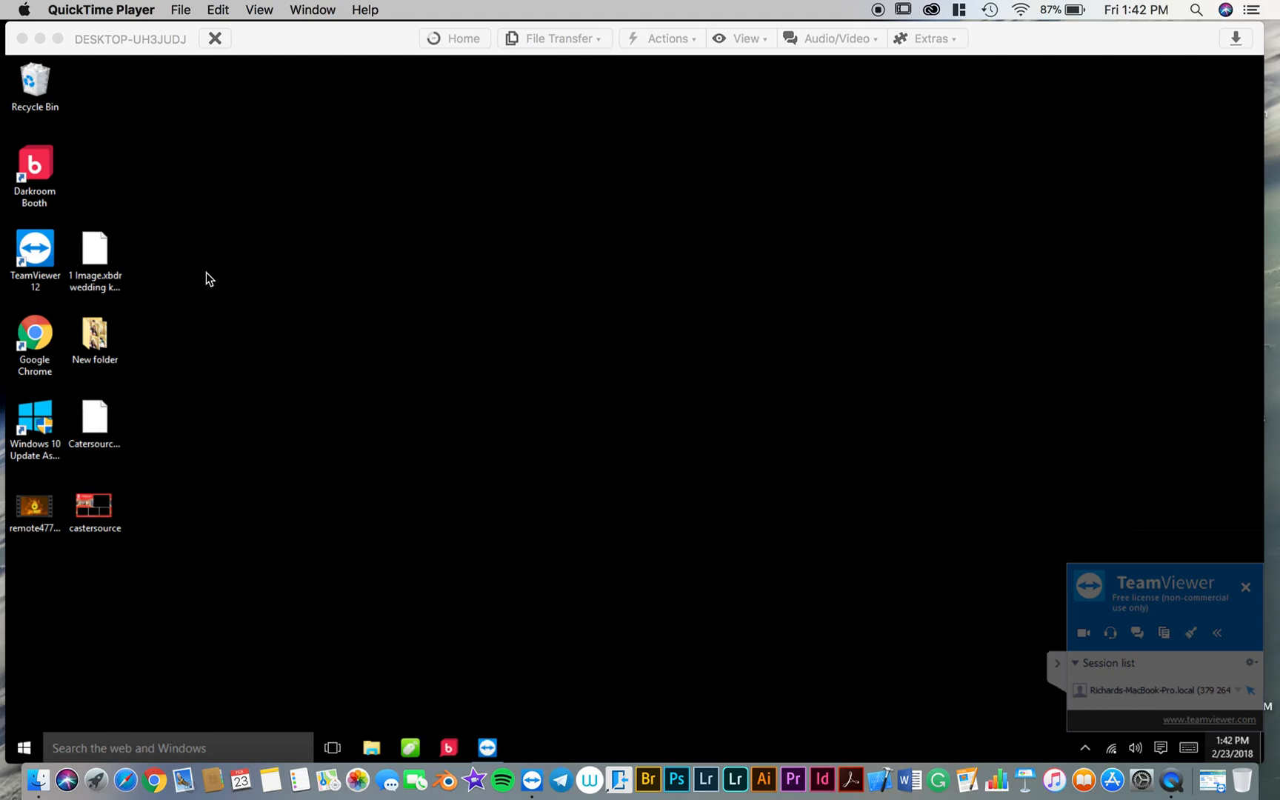
mouse_move(95, 193)
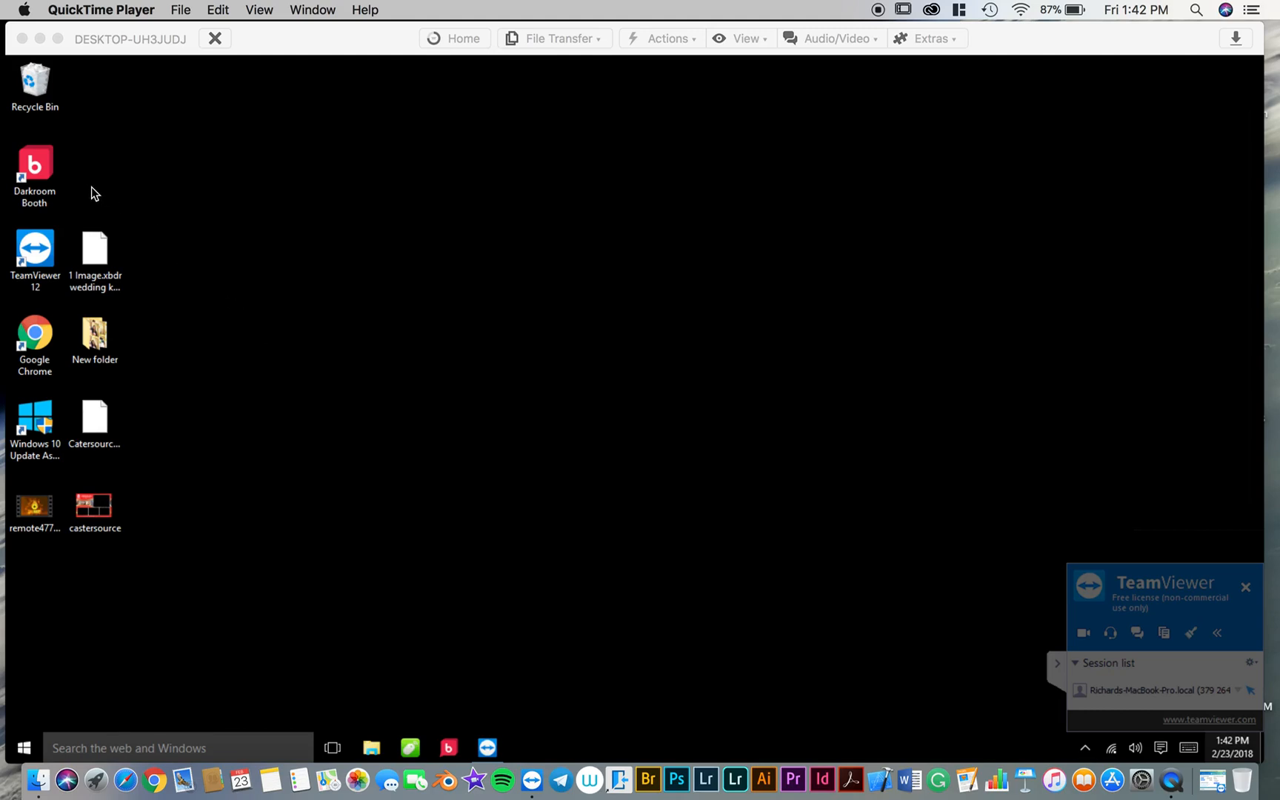
mouse_move(60, 178)
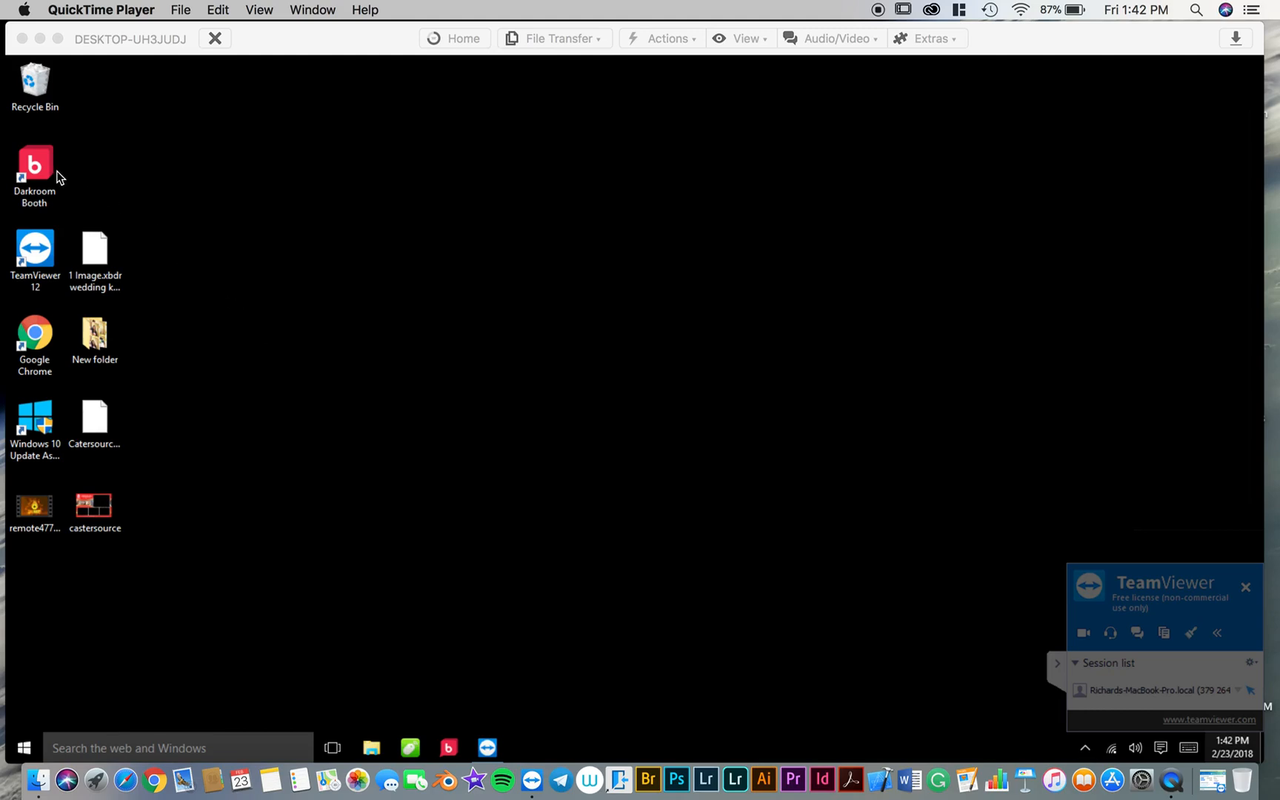
mouse_move(71, 172)
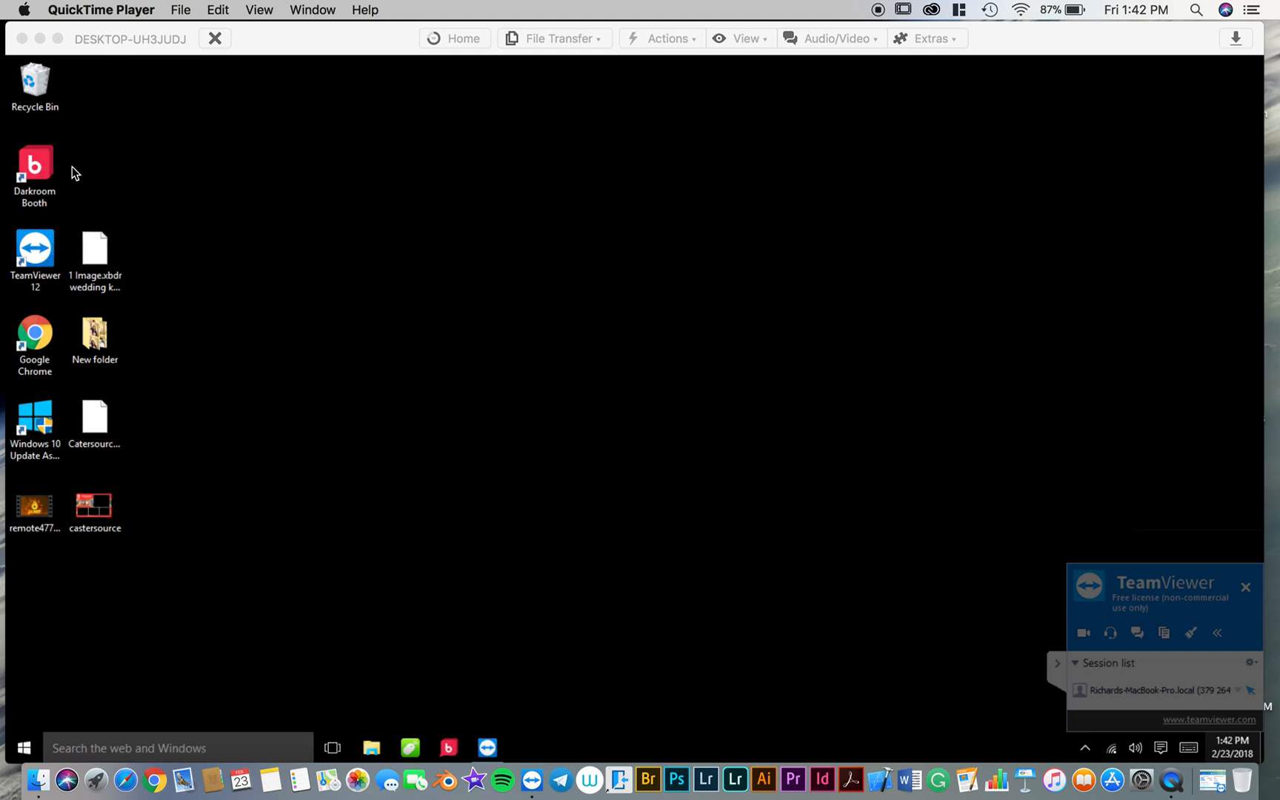
mouse_move(52, 173)
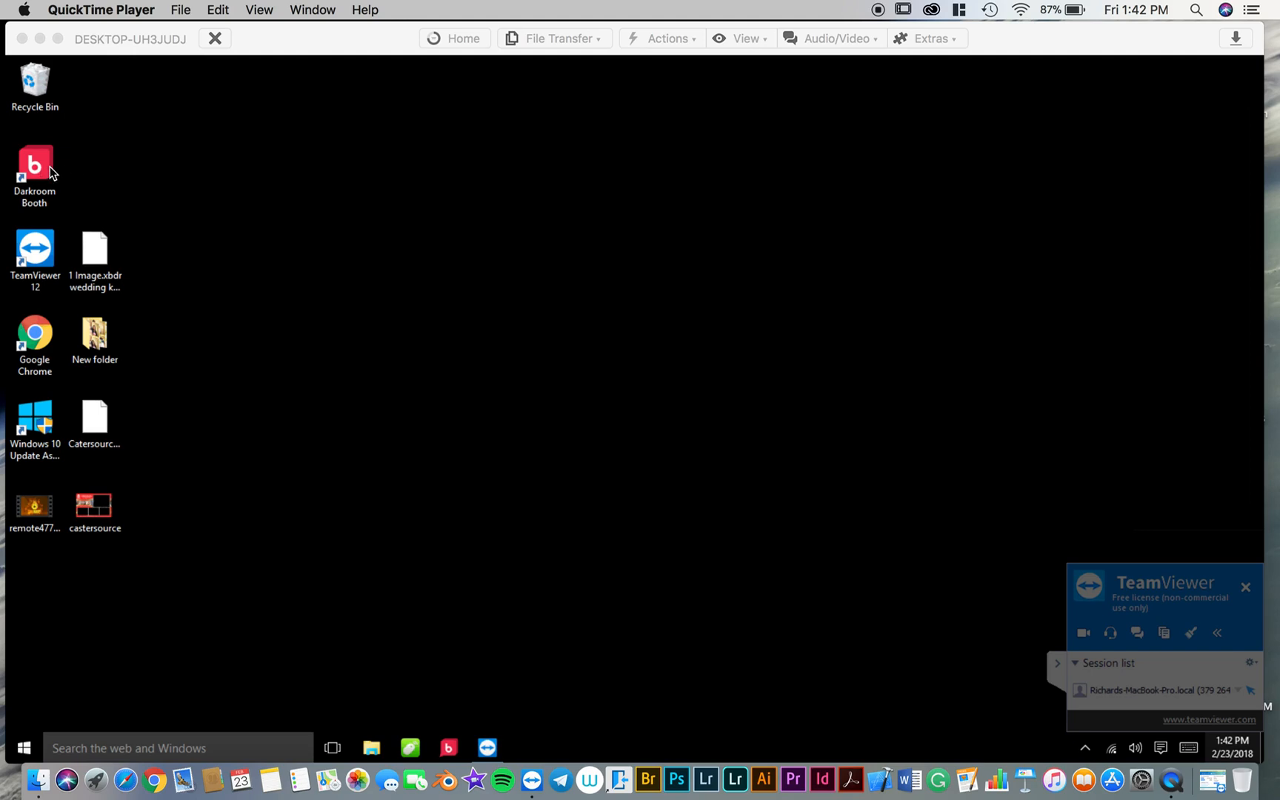
Step: Launch Darkroom Booth from the desktop and start the program once the splash screen loads
click(34, 166)
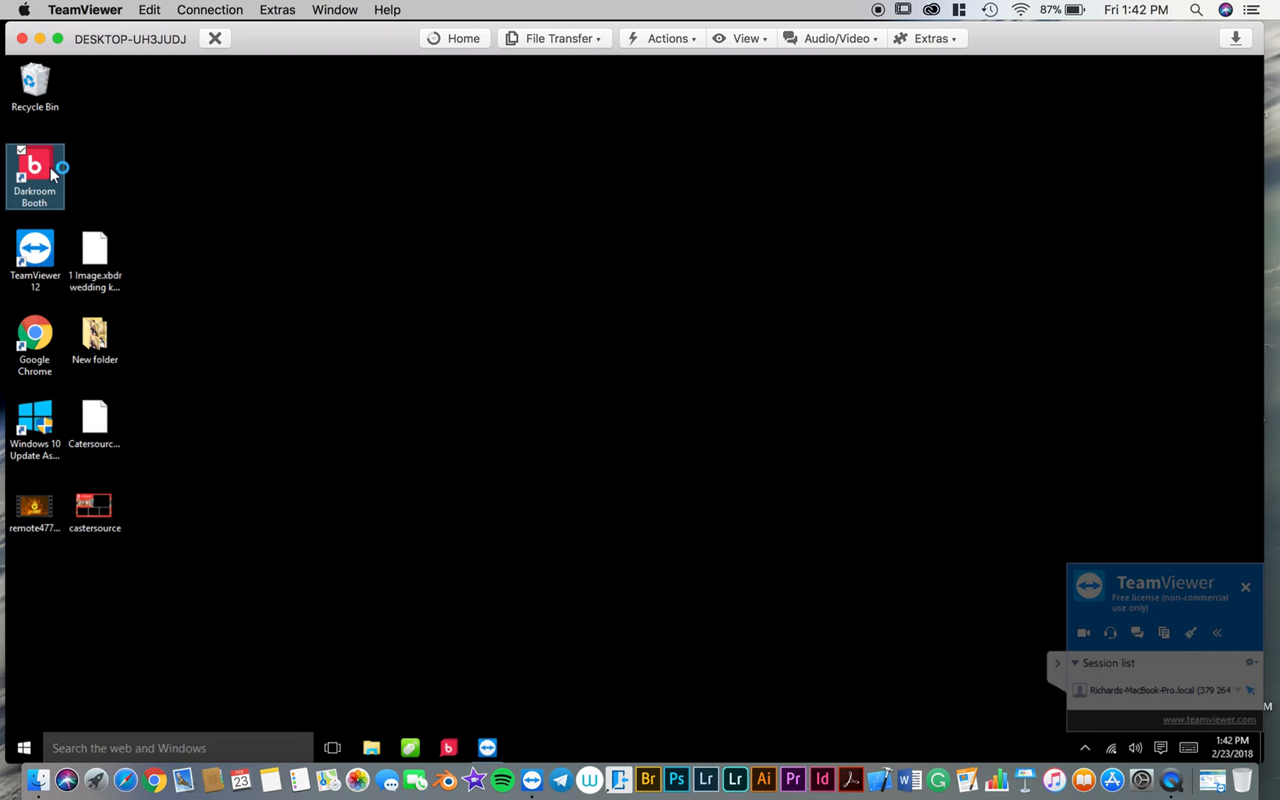
double_click(34, 168)
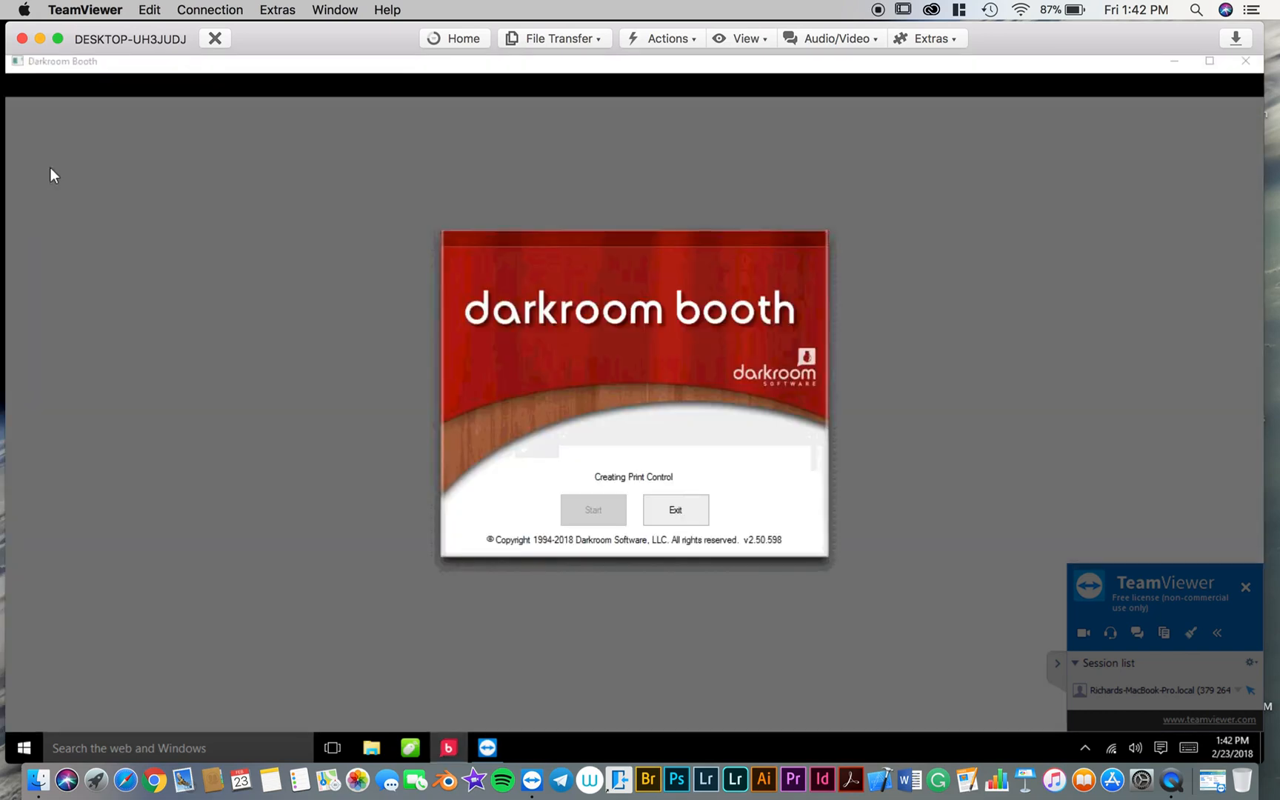
mouse_move(385, 336)
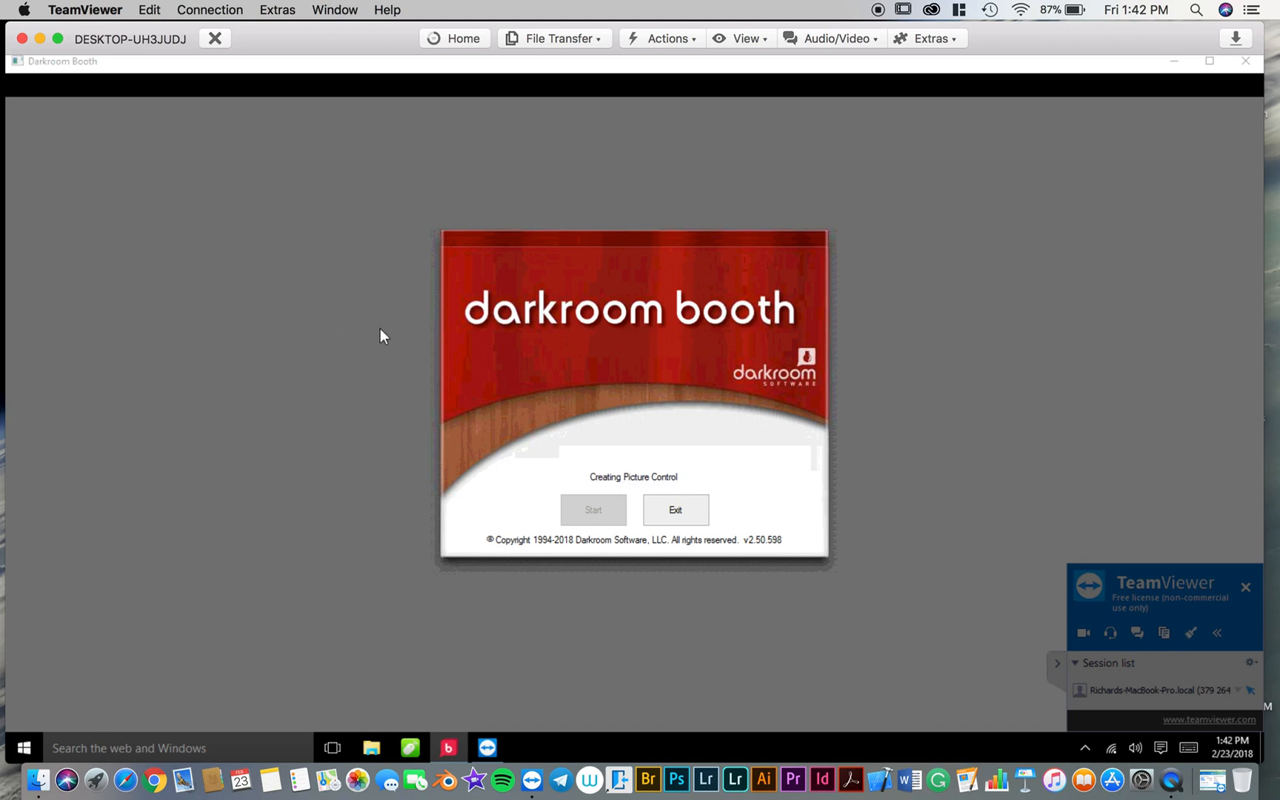
click(592, 510)
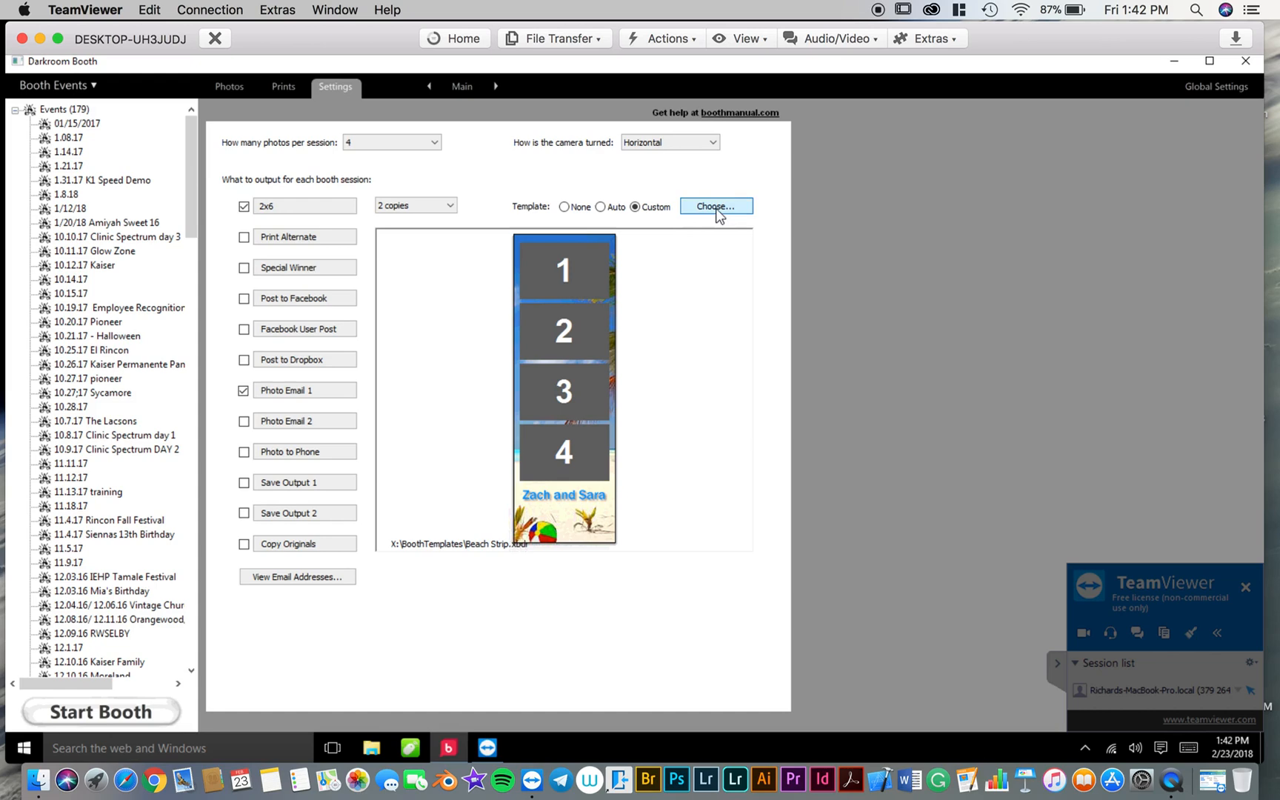
Step: Choose the 5th Grade Dance 2017 layout from the template gallery
click(716, 206)
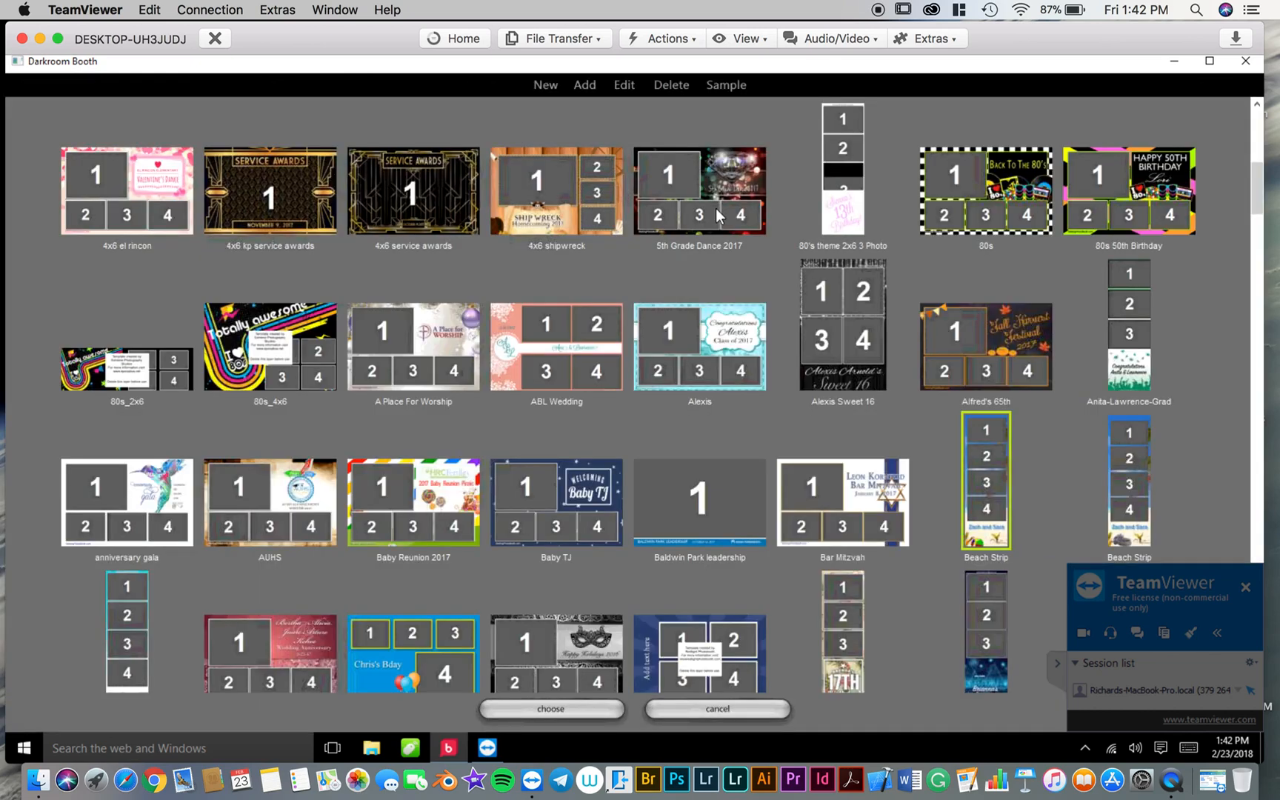
mouse_move(632, 274)
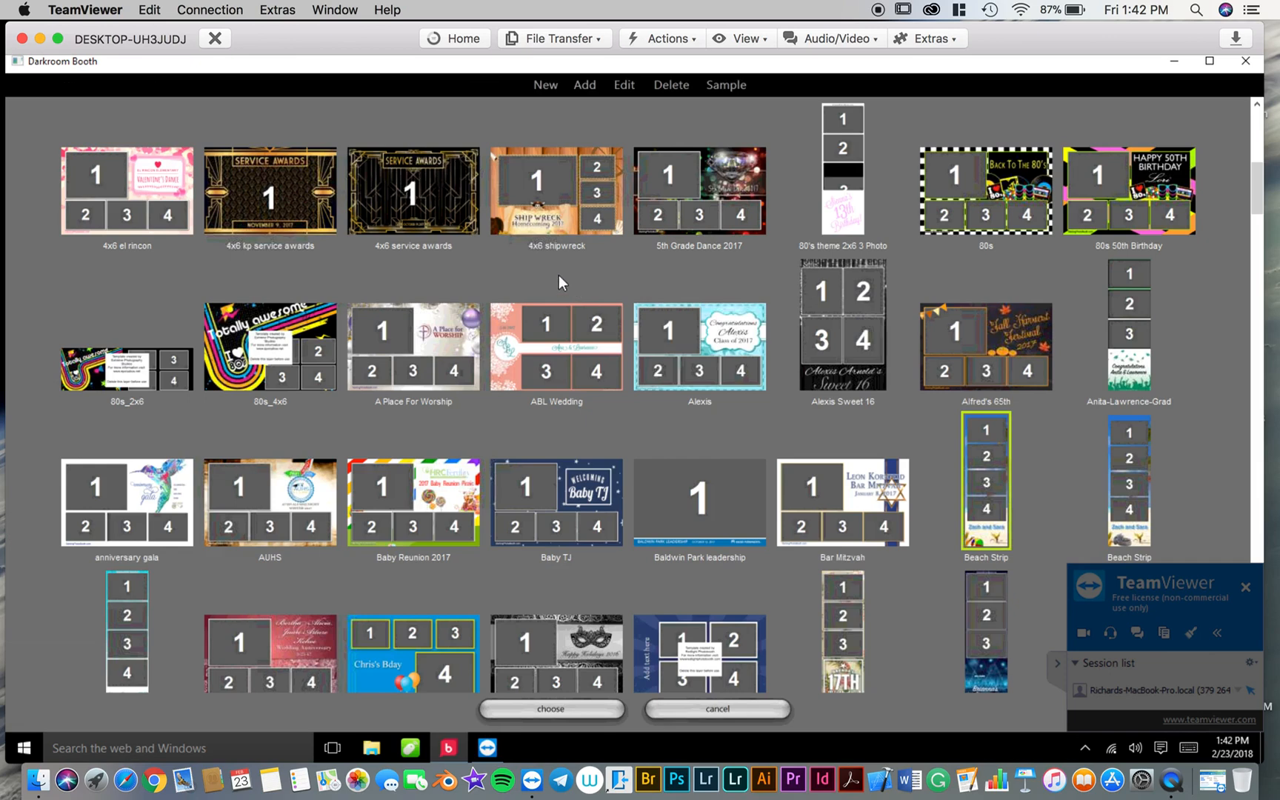
mouse_move(703, 286)
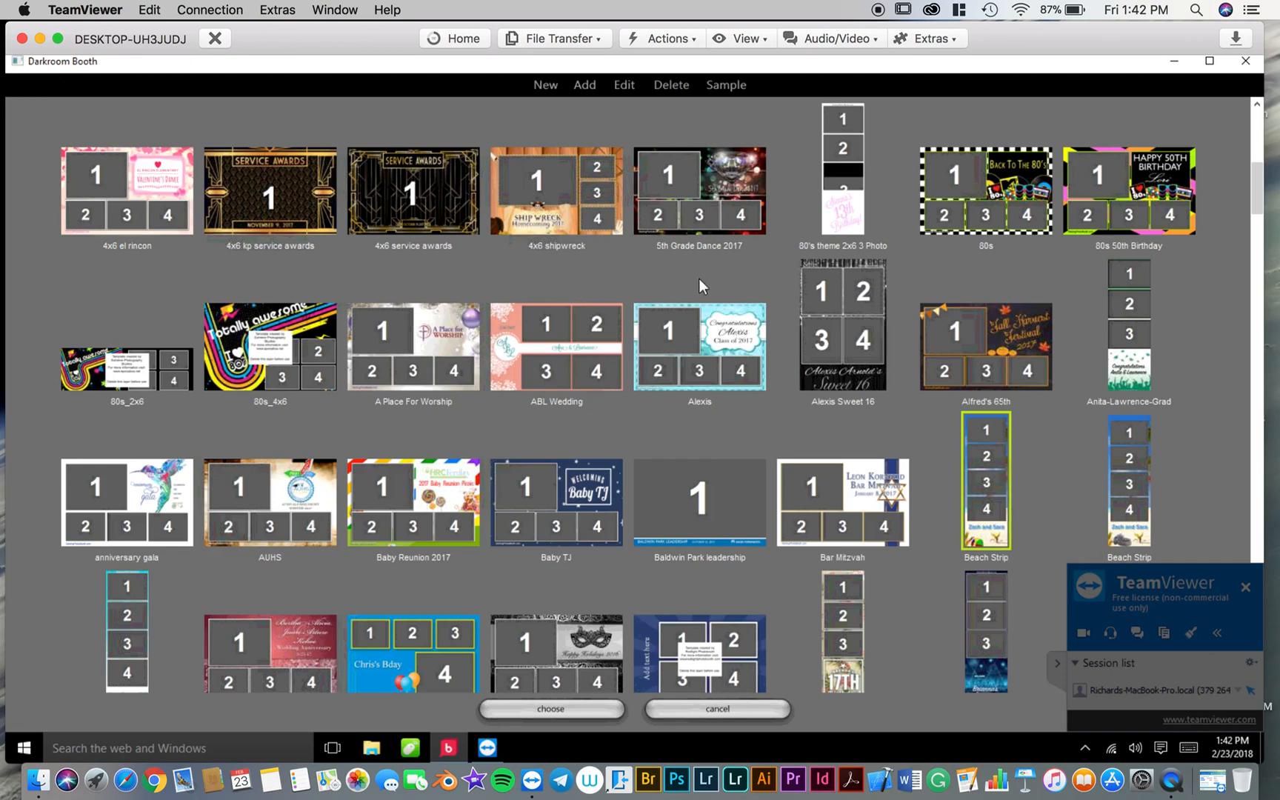
mouse_move(711, 194)
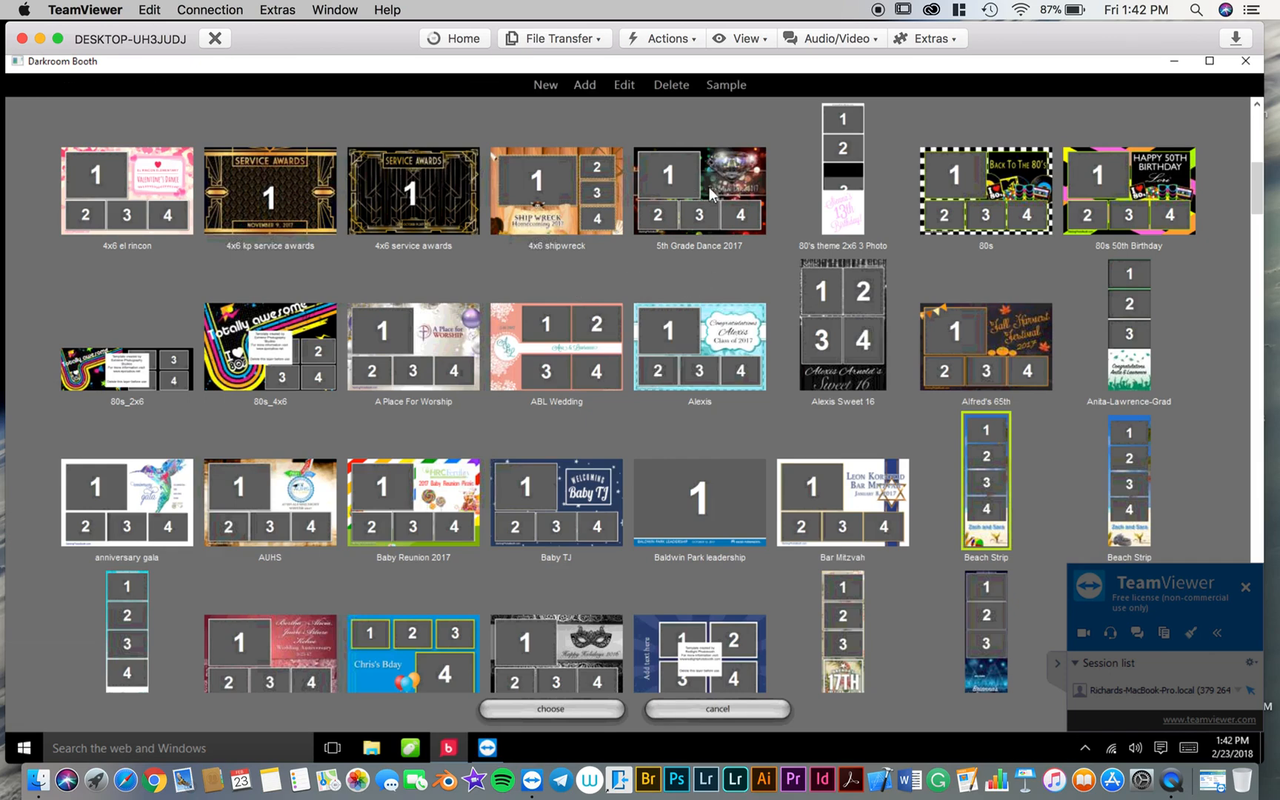
click(698, 189)
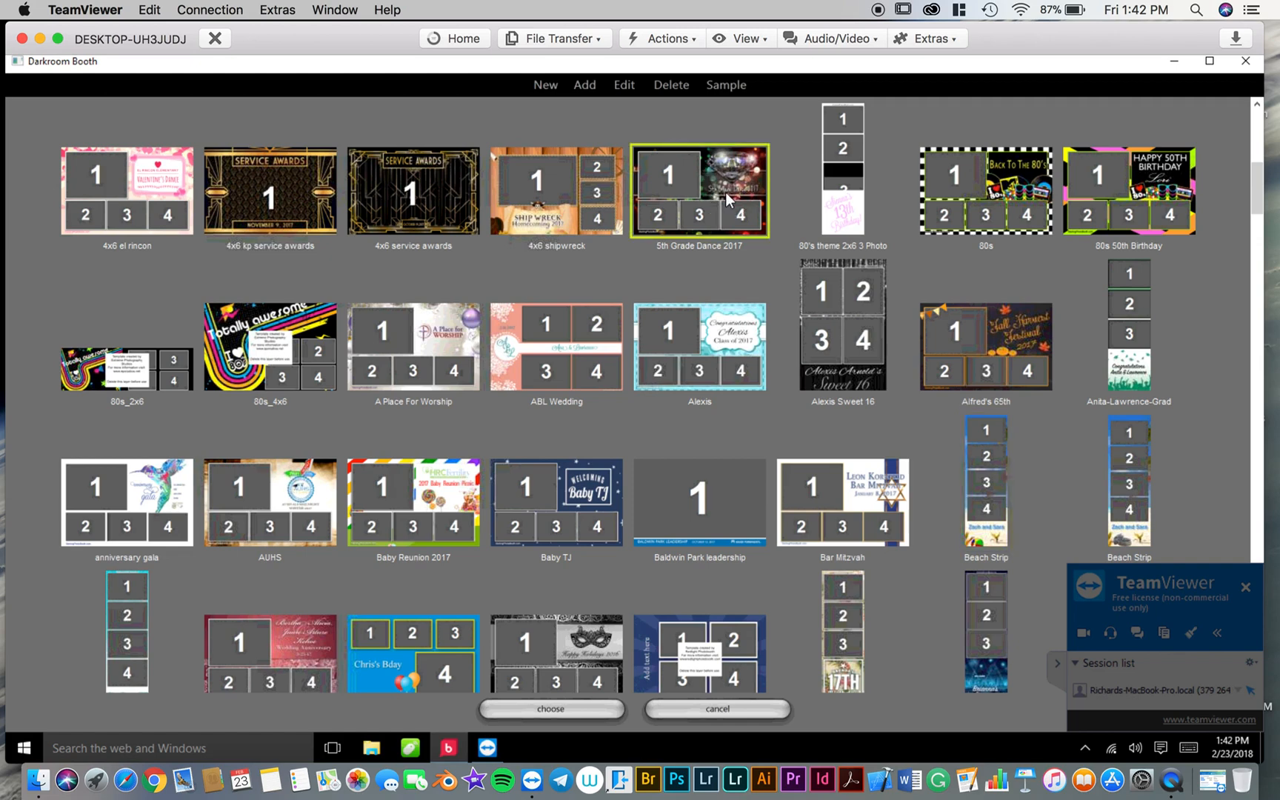
mouse_move(625, 84)
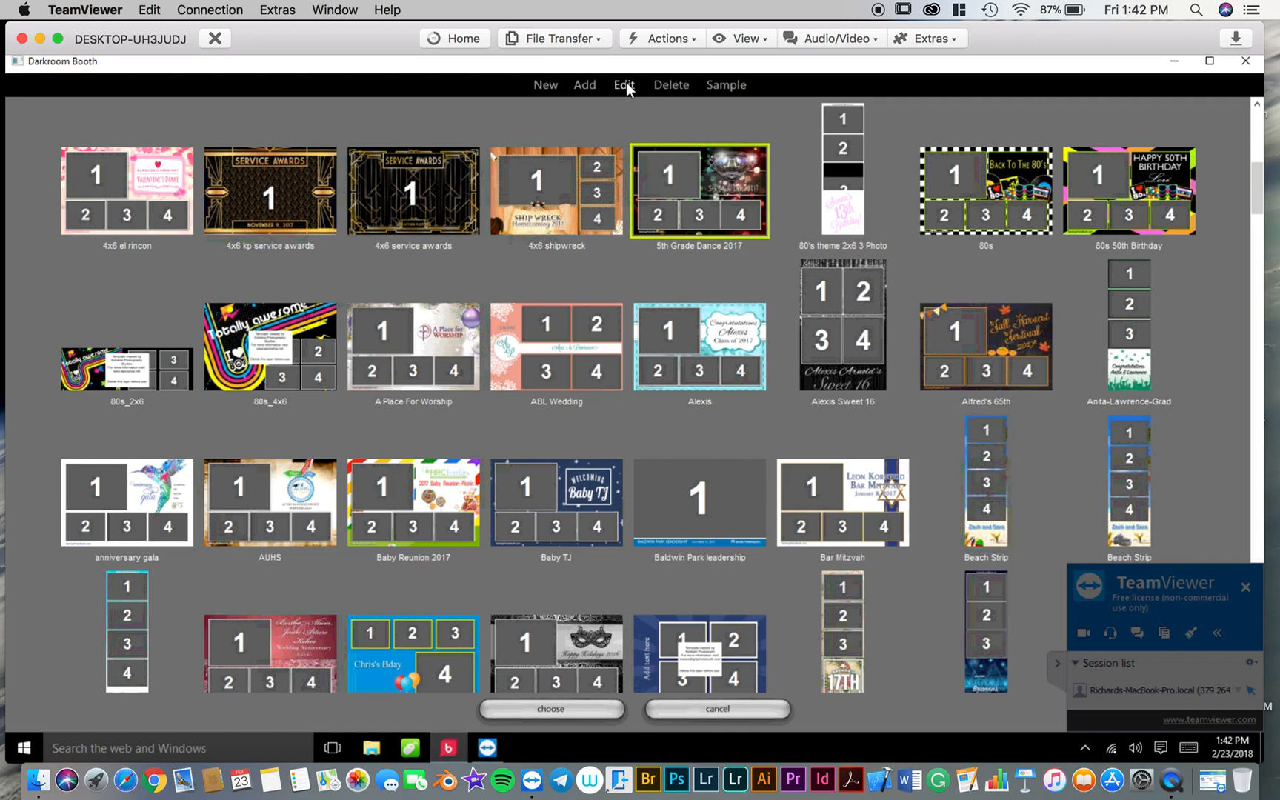
Step: Edit the template and delete its diamond background graphic, confirming the removal
click(623, 85)
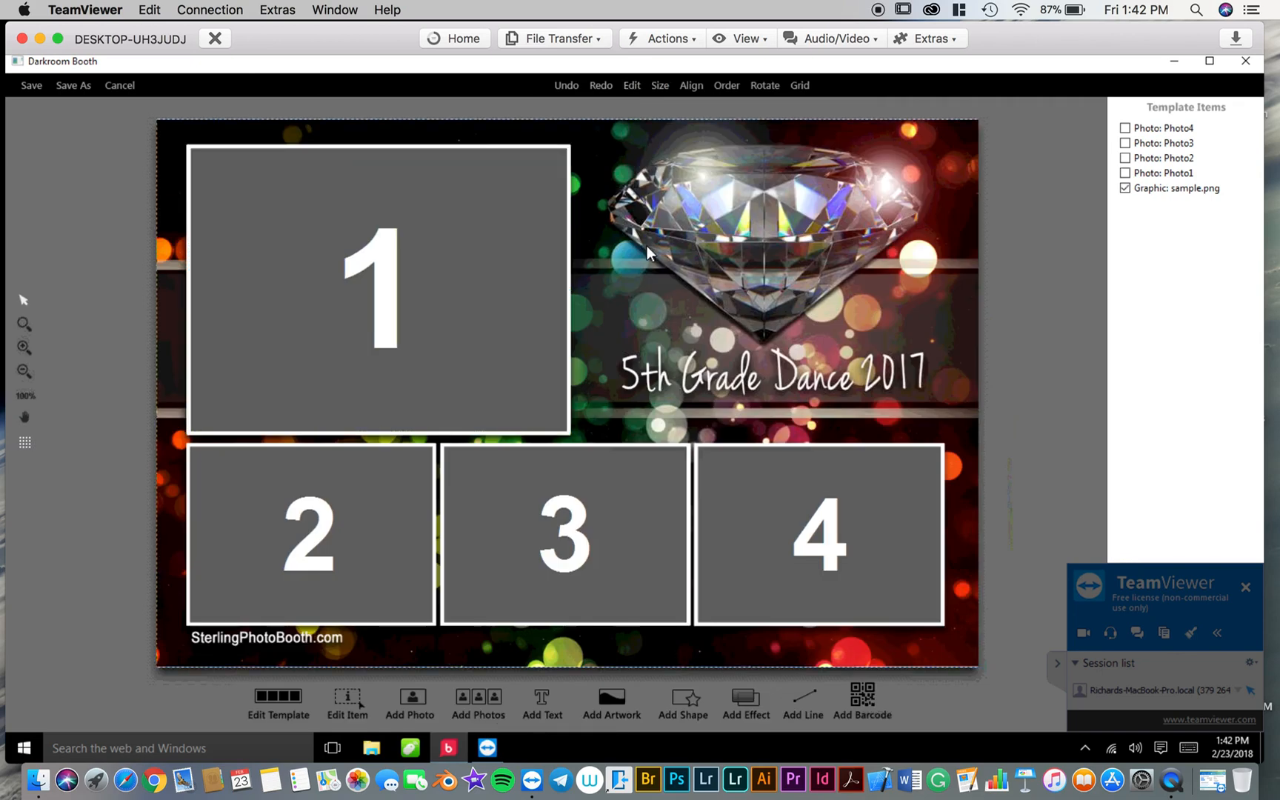
right_click(648, 253)
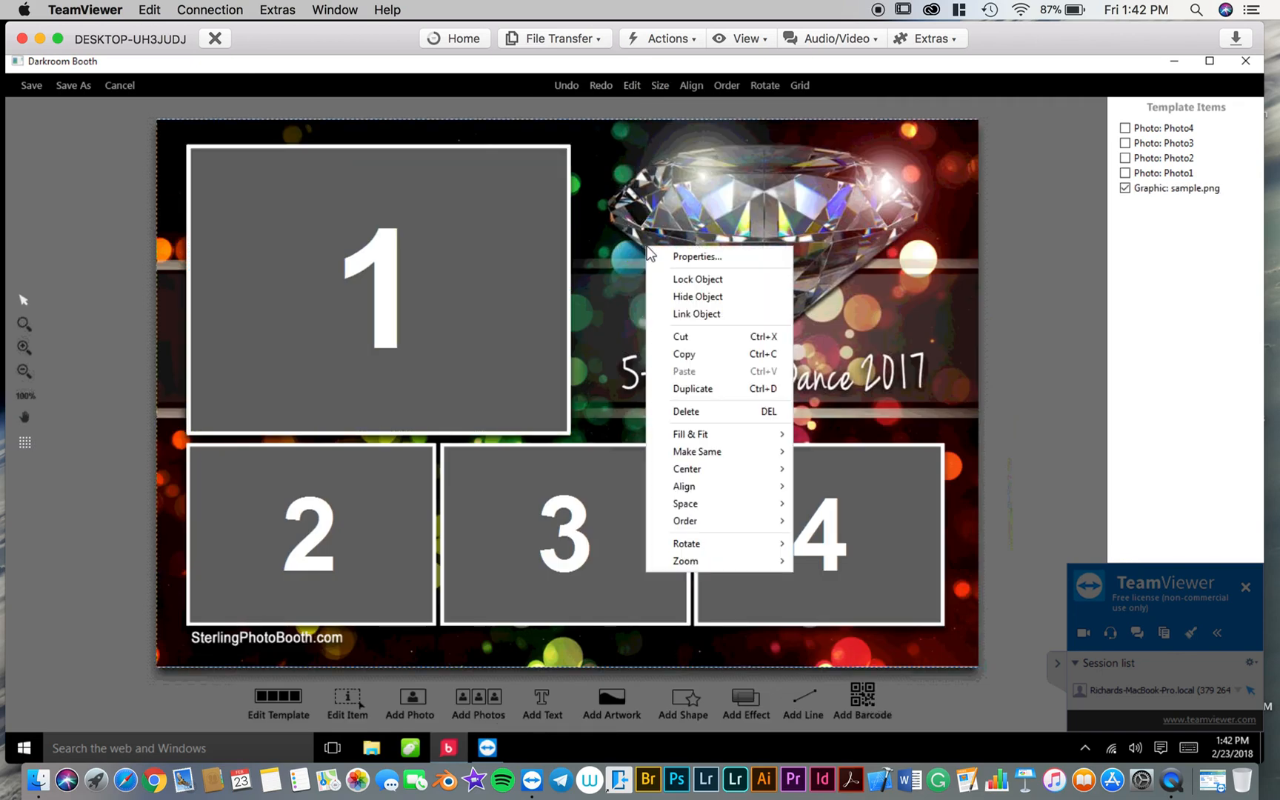
mouse_move(685, 413)
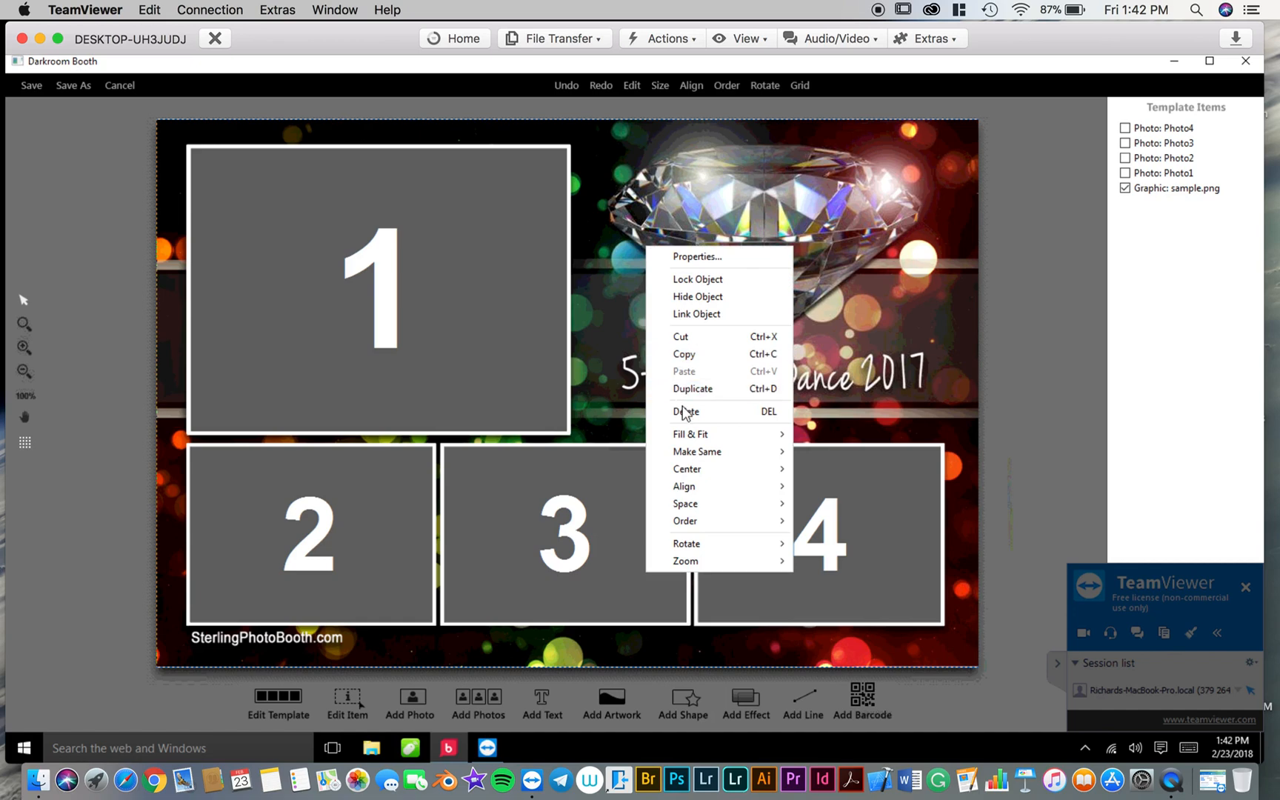
click(686, 412)
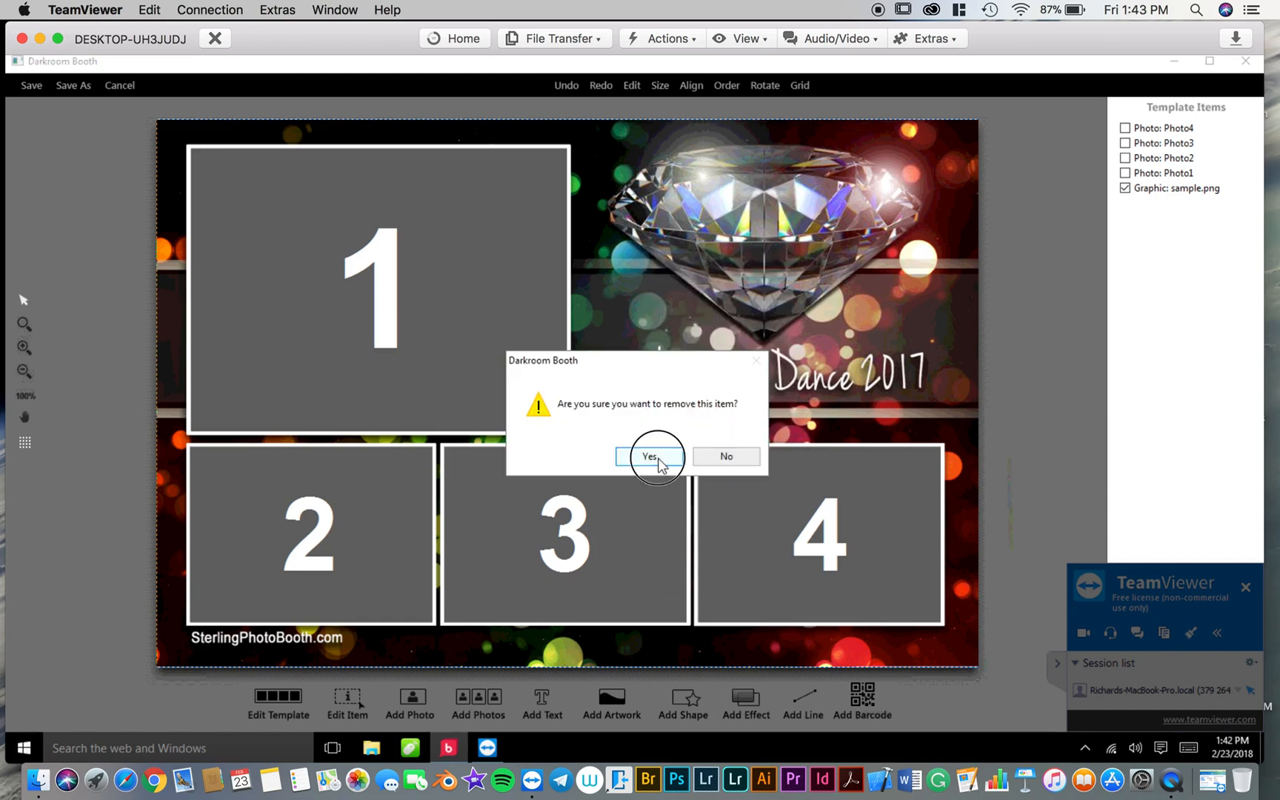
click(649, 455)
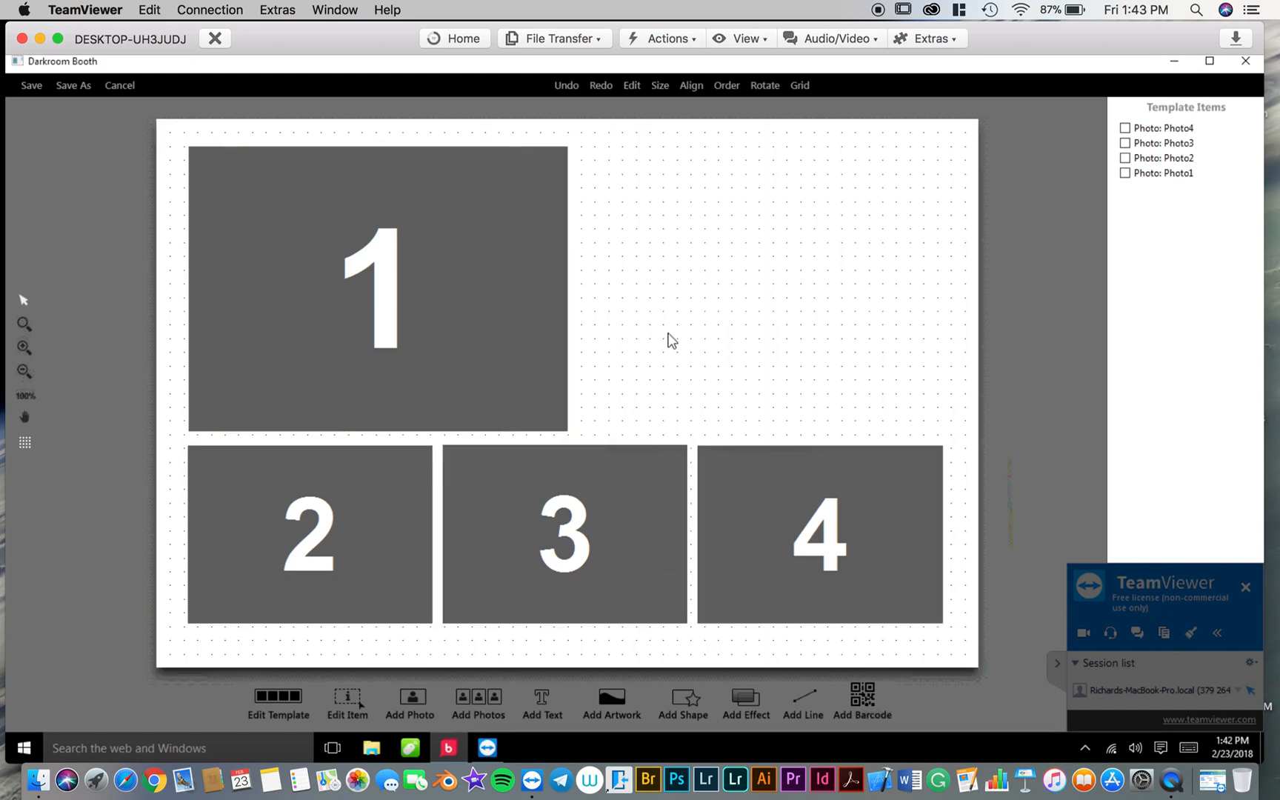
mouse_move(617, 681)
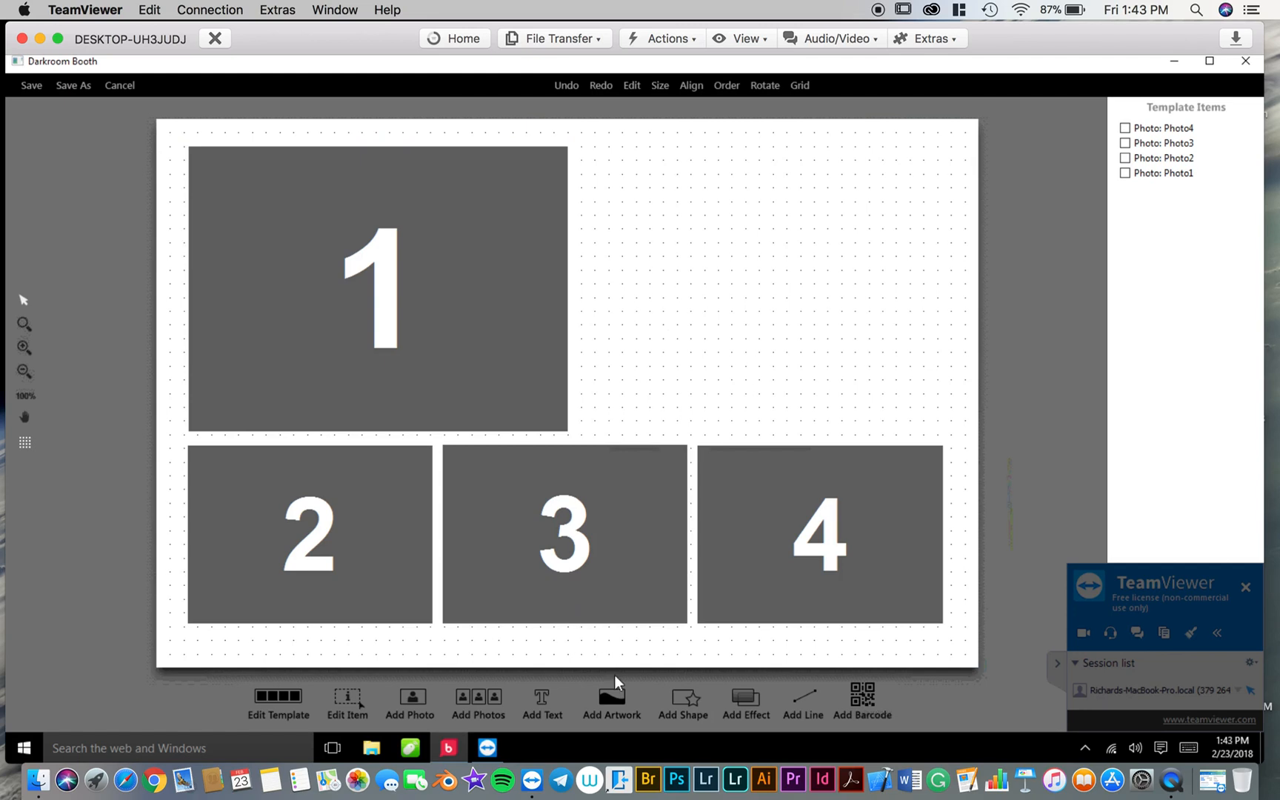
mouse_move(612, 693)
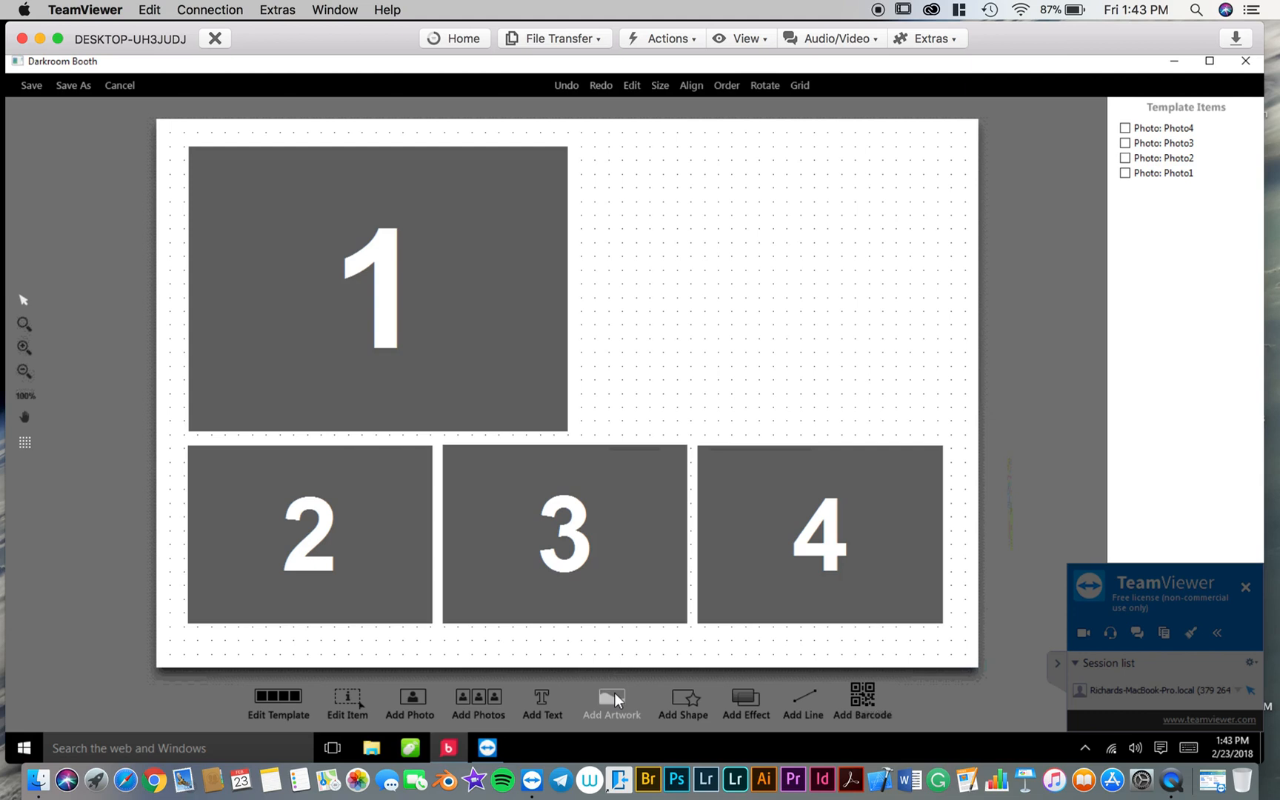
Step: Add a new graphic object using bg.png from USB DISK (D:) as the template artwork
click(611, 702)
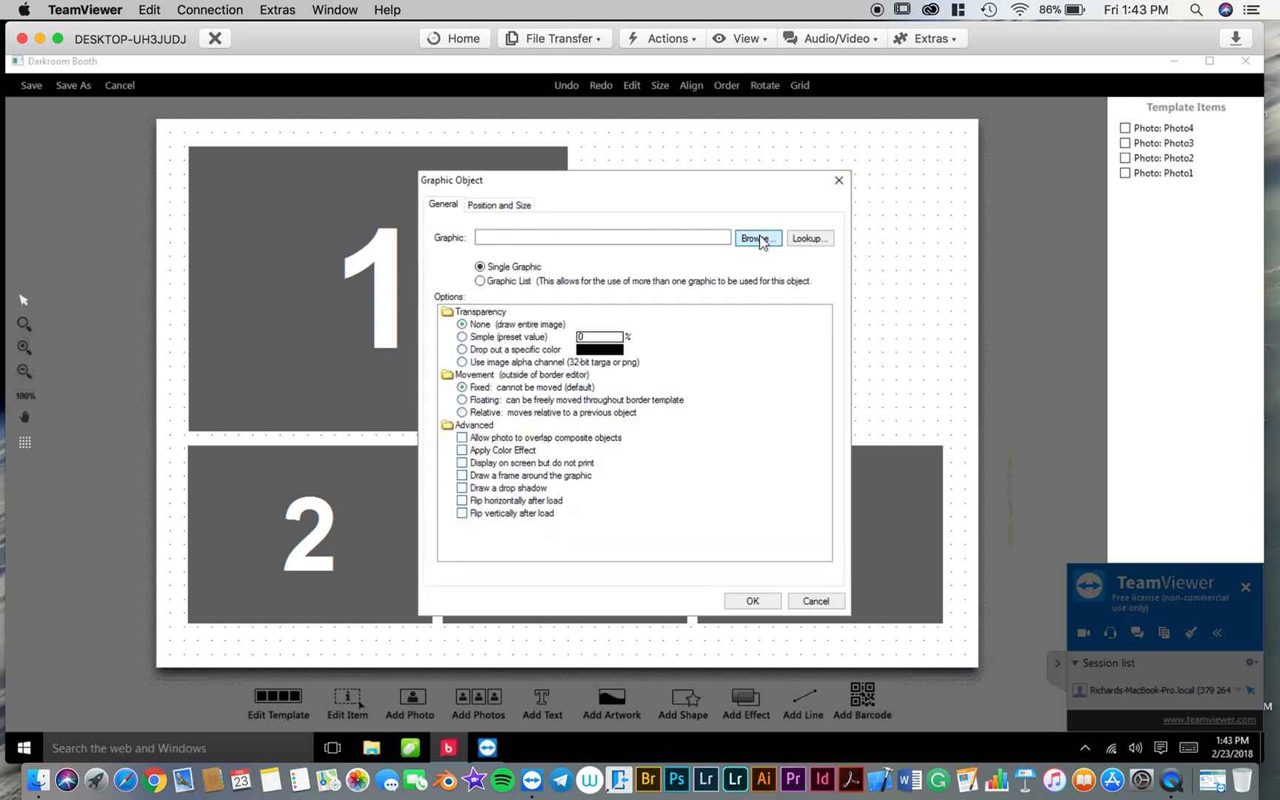
click(757, 237)
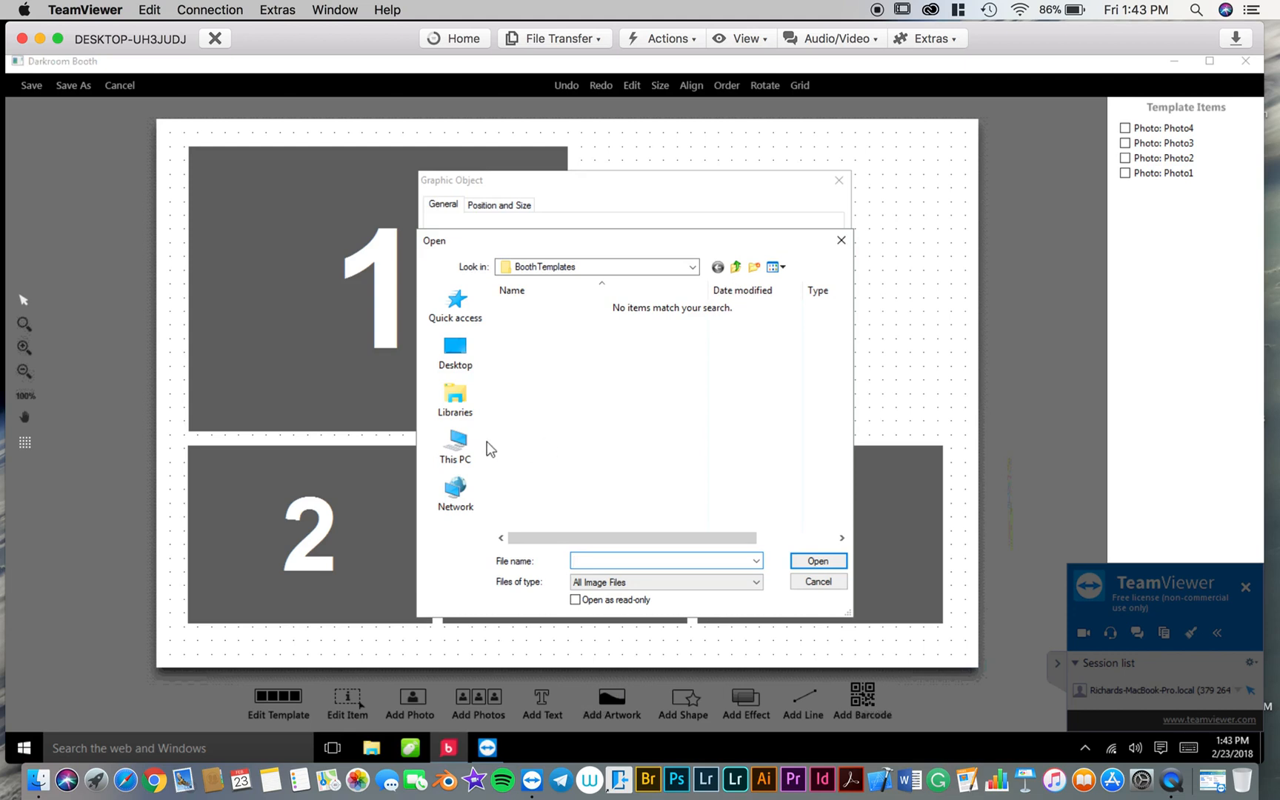
click(455, 446)
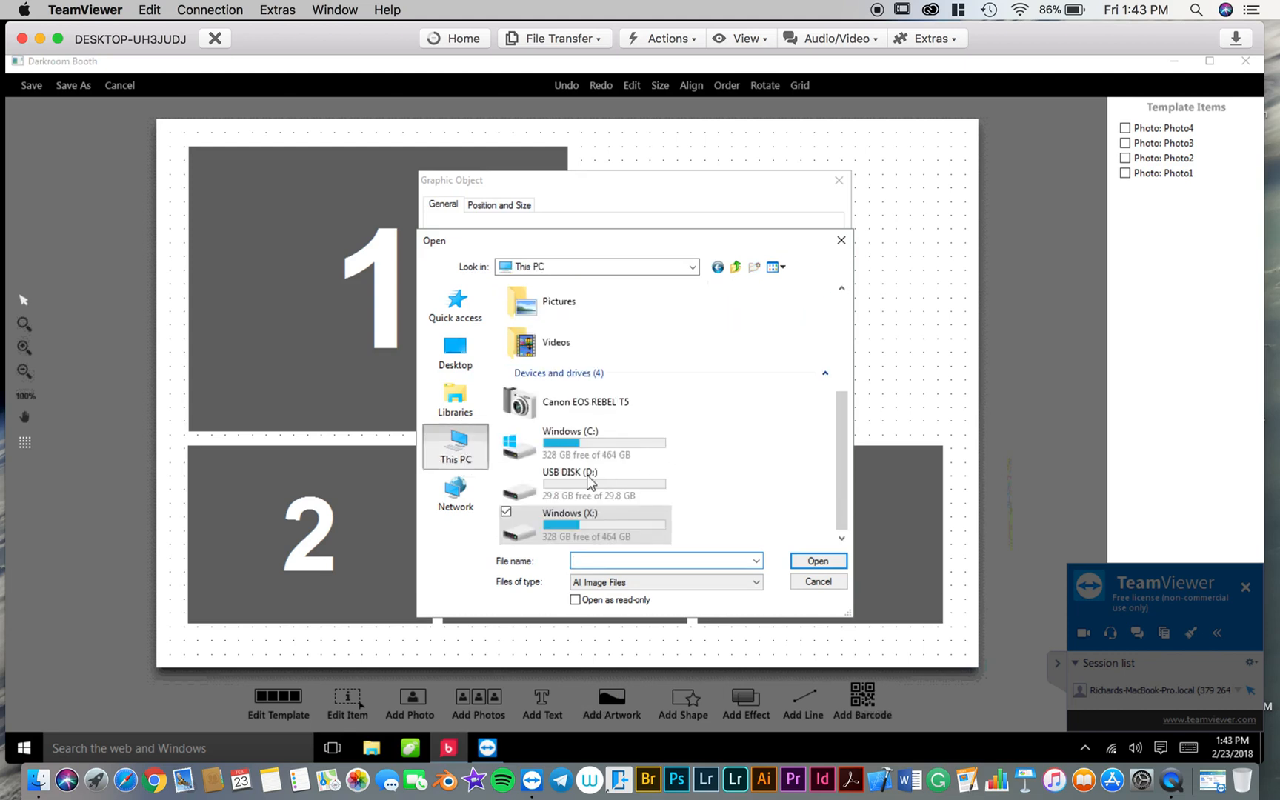
mouse_move(588, 481)
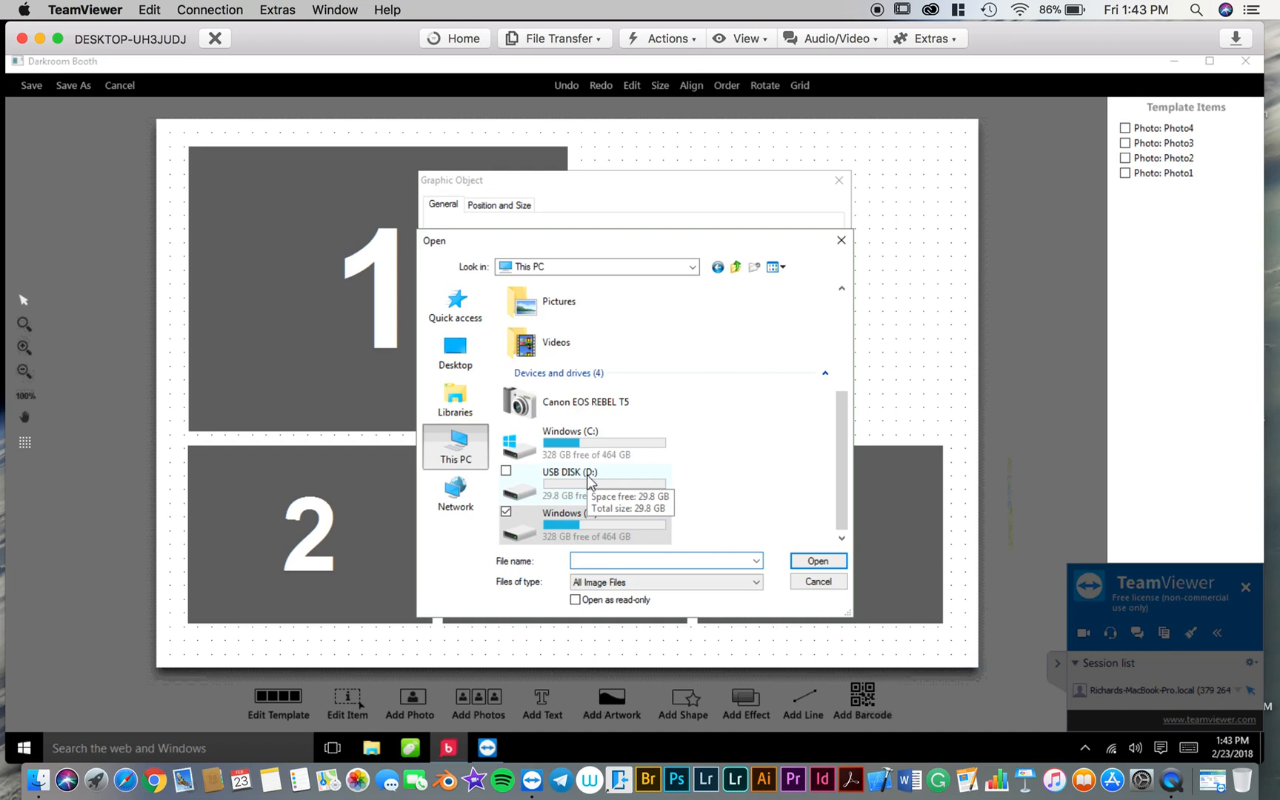
double_click(569, 471)
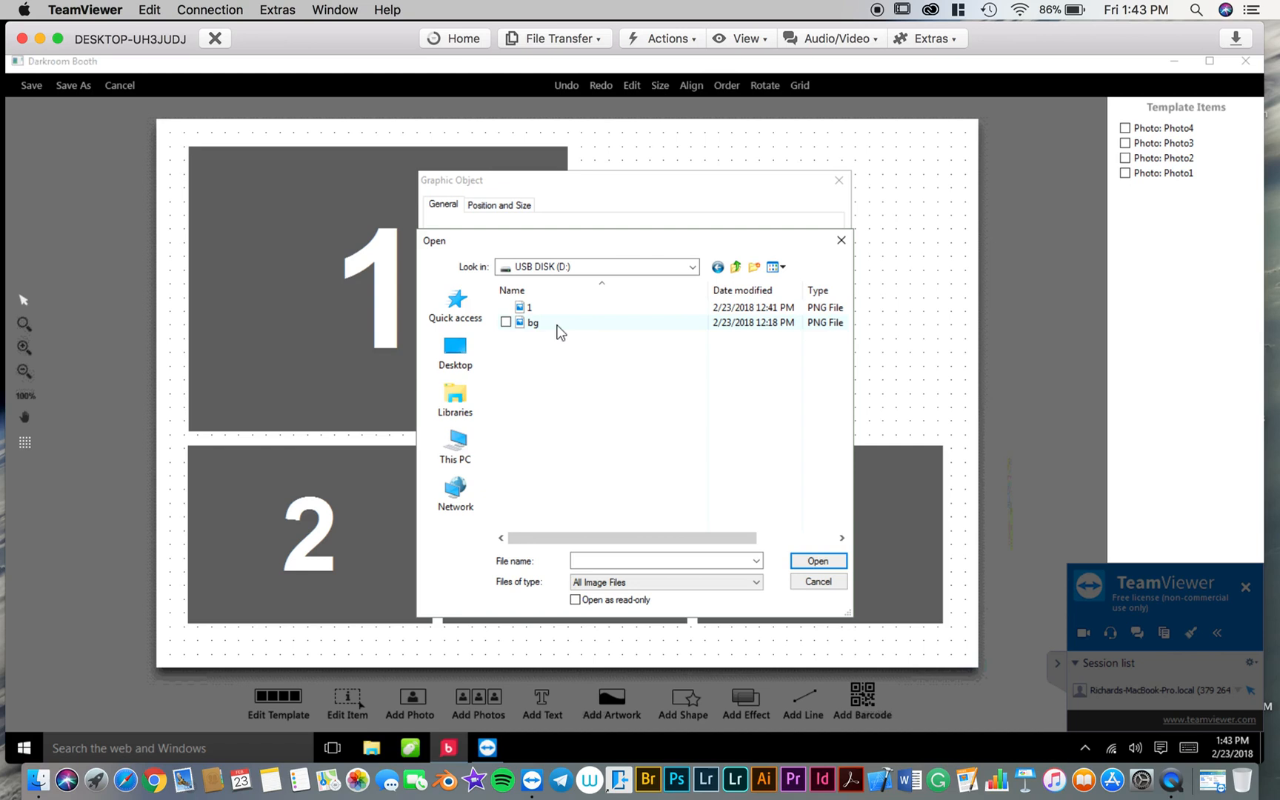
click(532, 323)
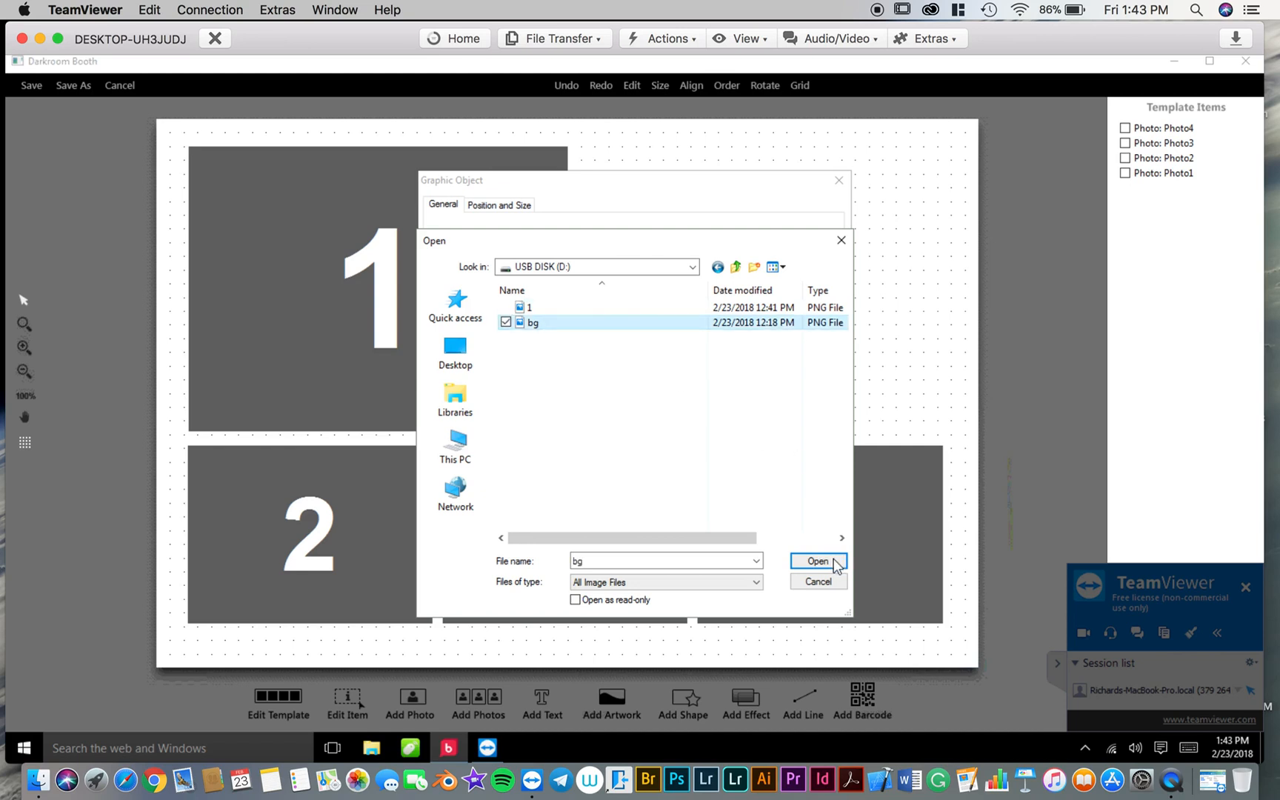
click(818, 562)
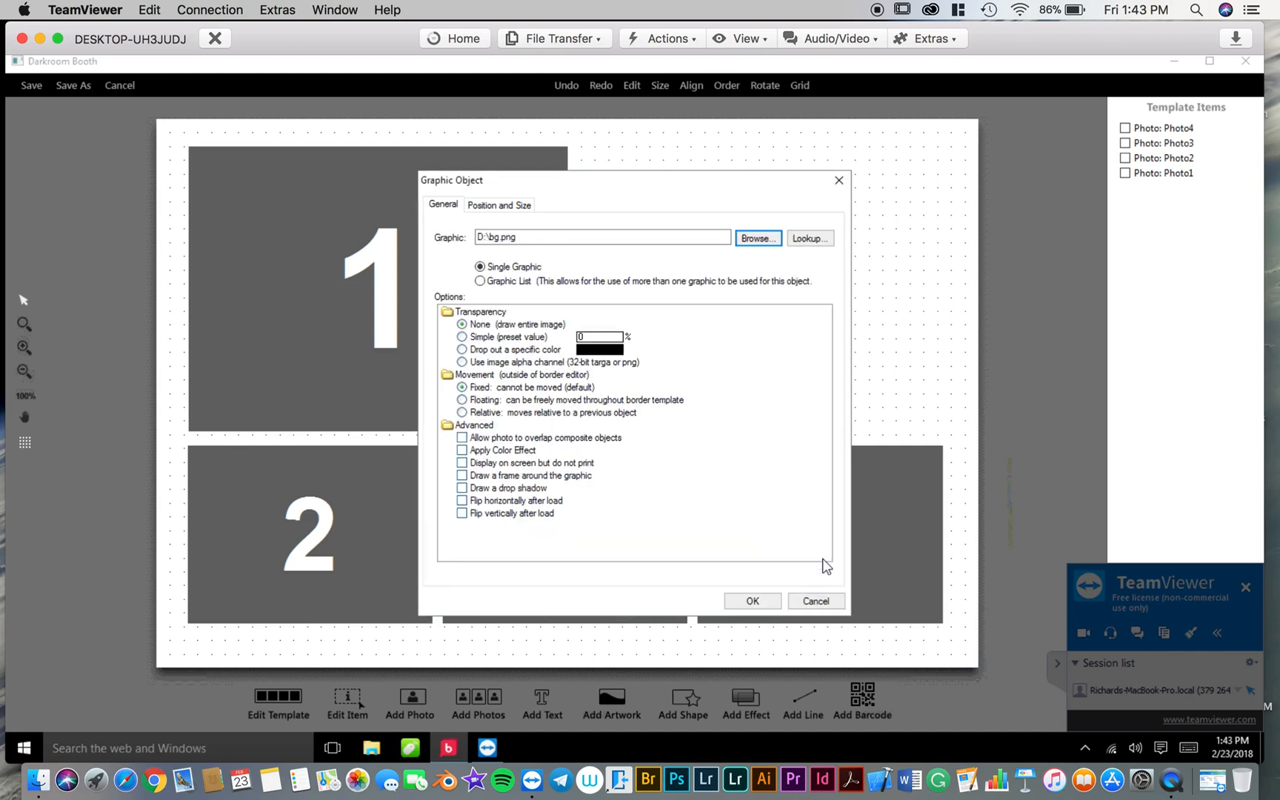
click(750, 602)
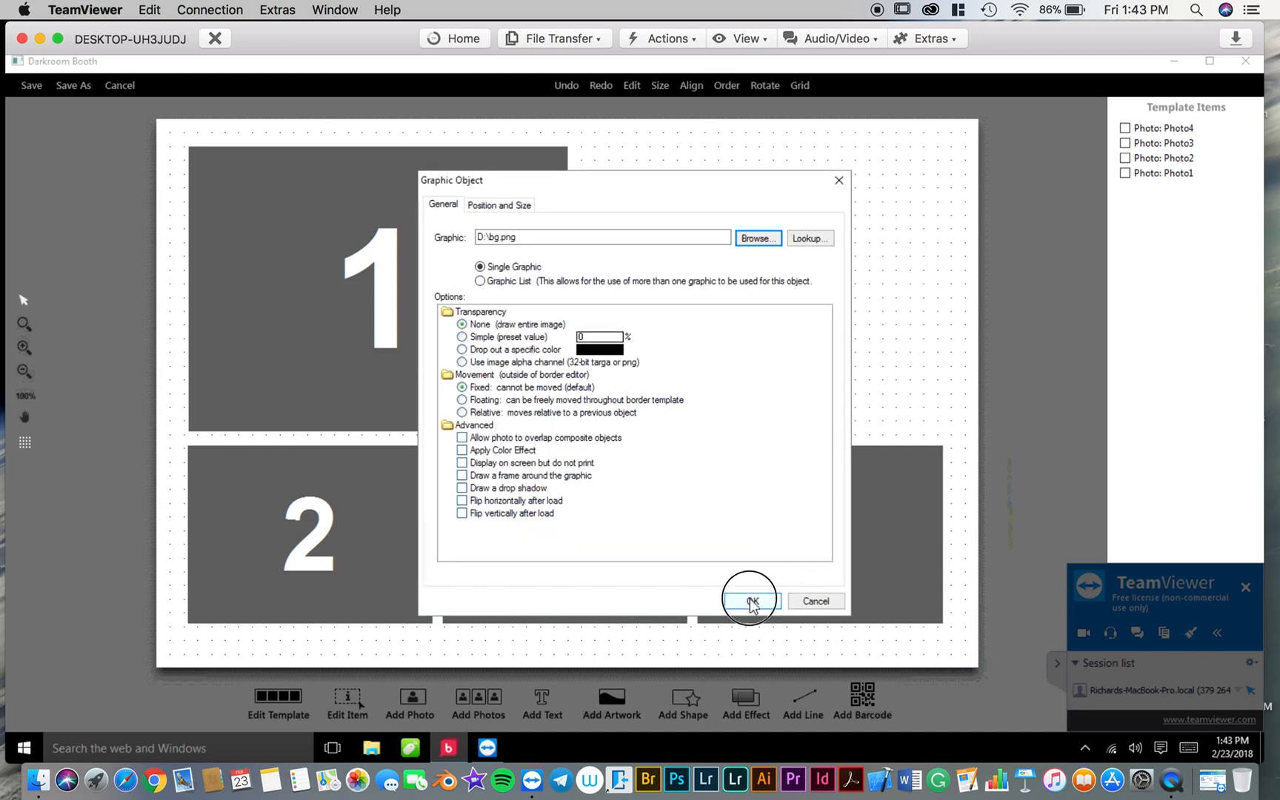
click(749, 602)
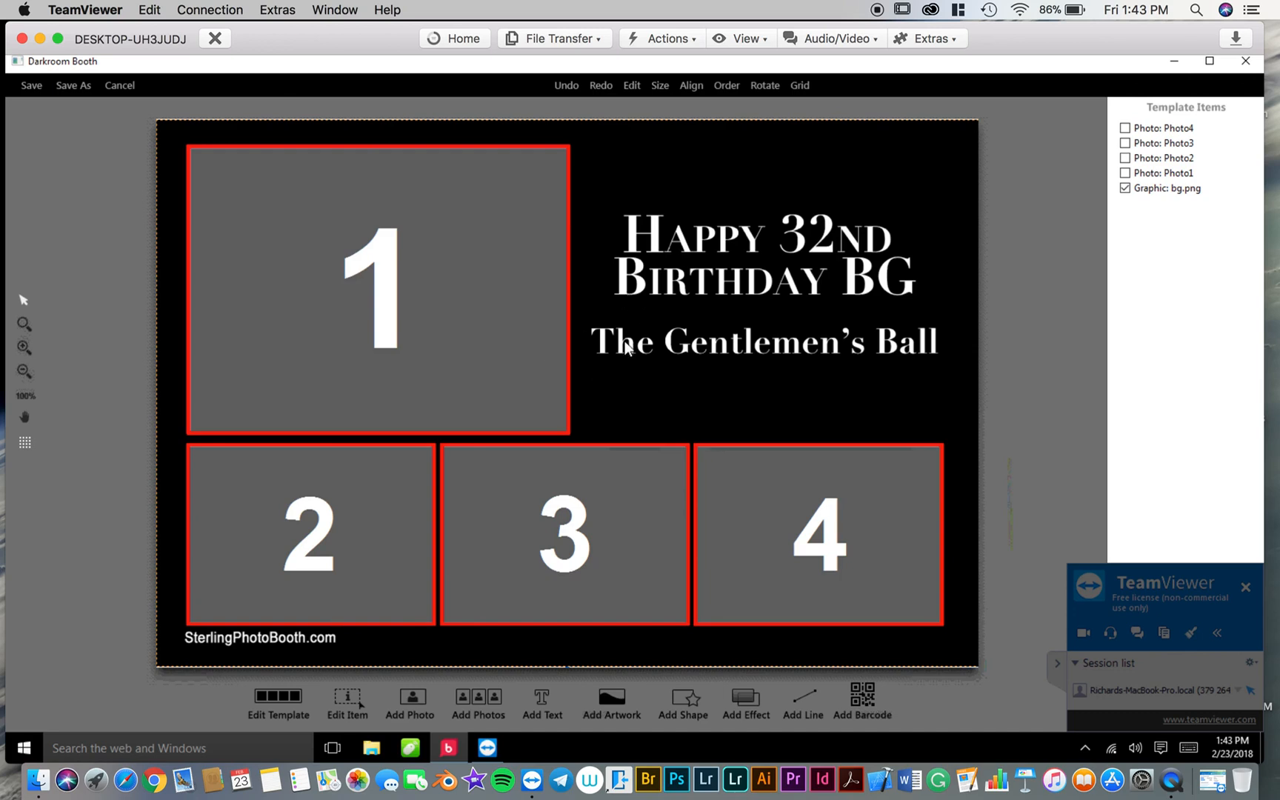
mouse_move(620, 381)
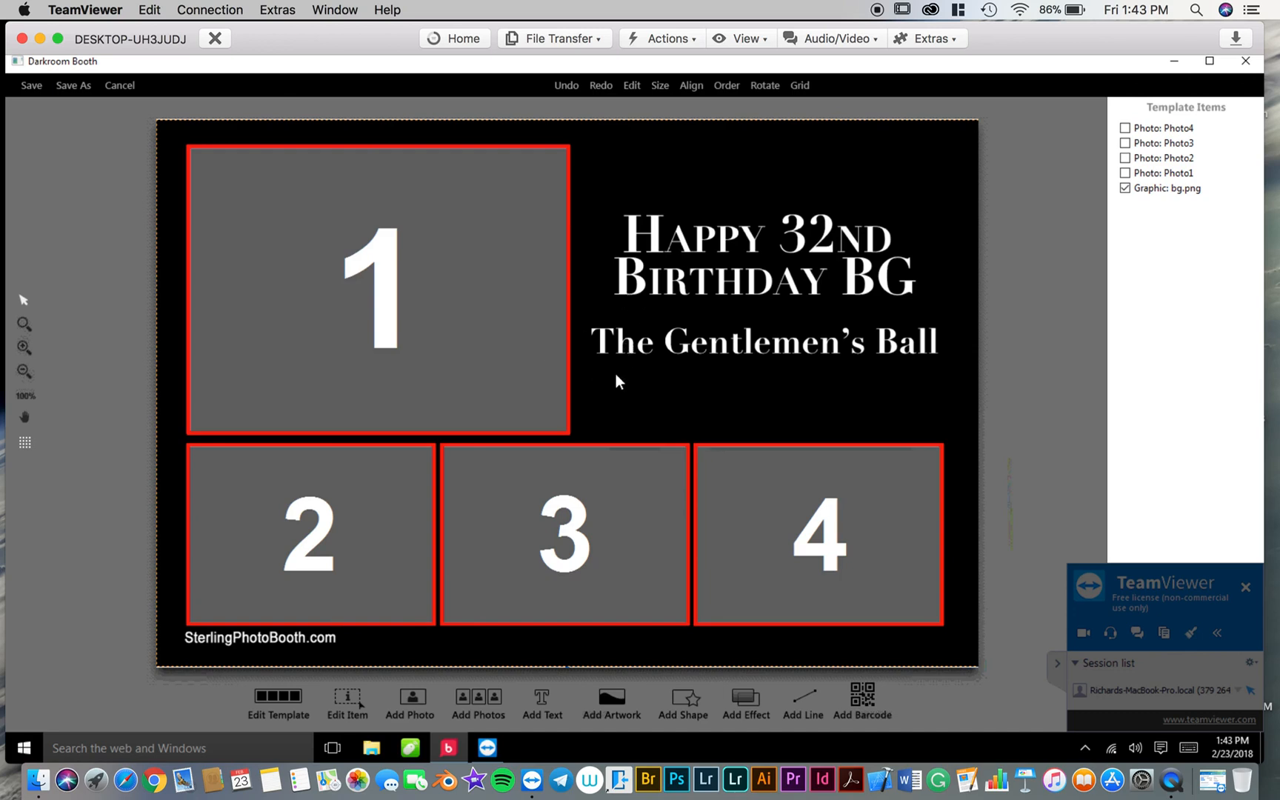
mouse_move(484, 356)
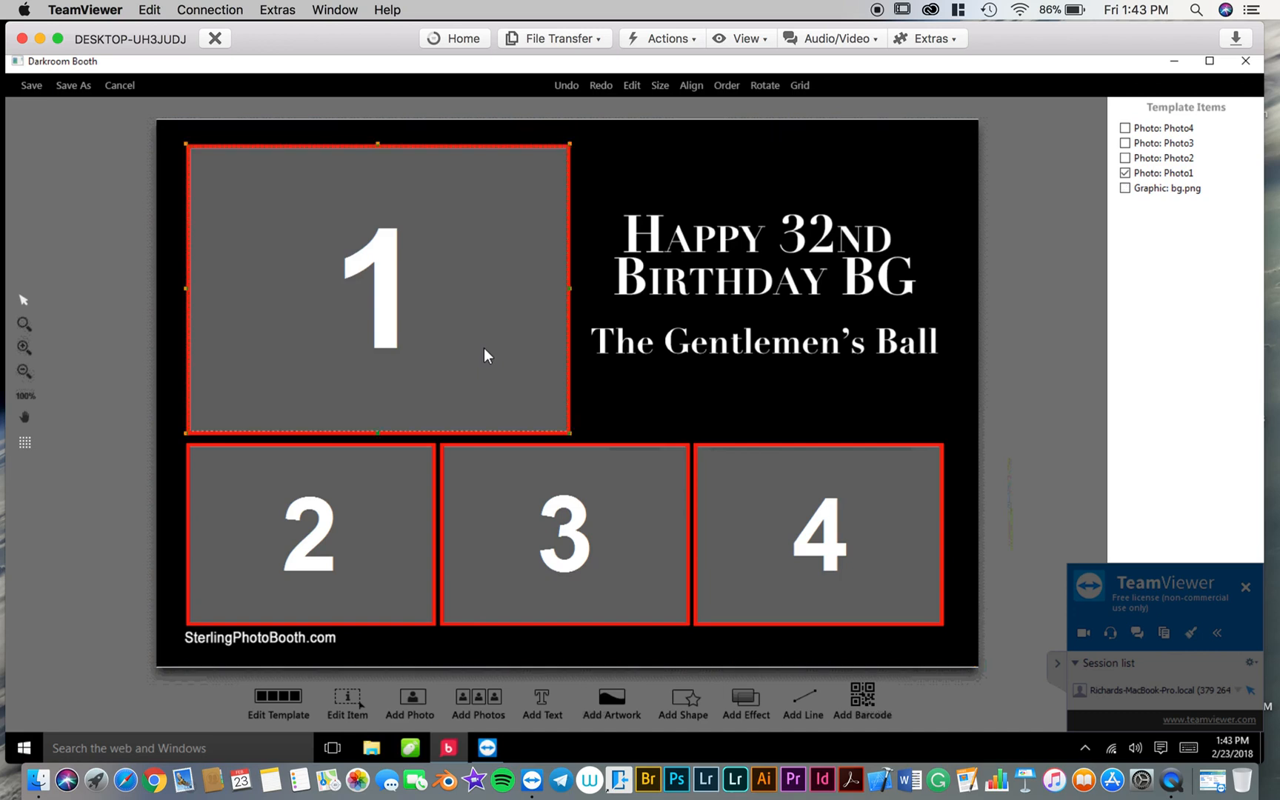
mouse_move(230, 196)
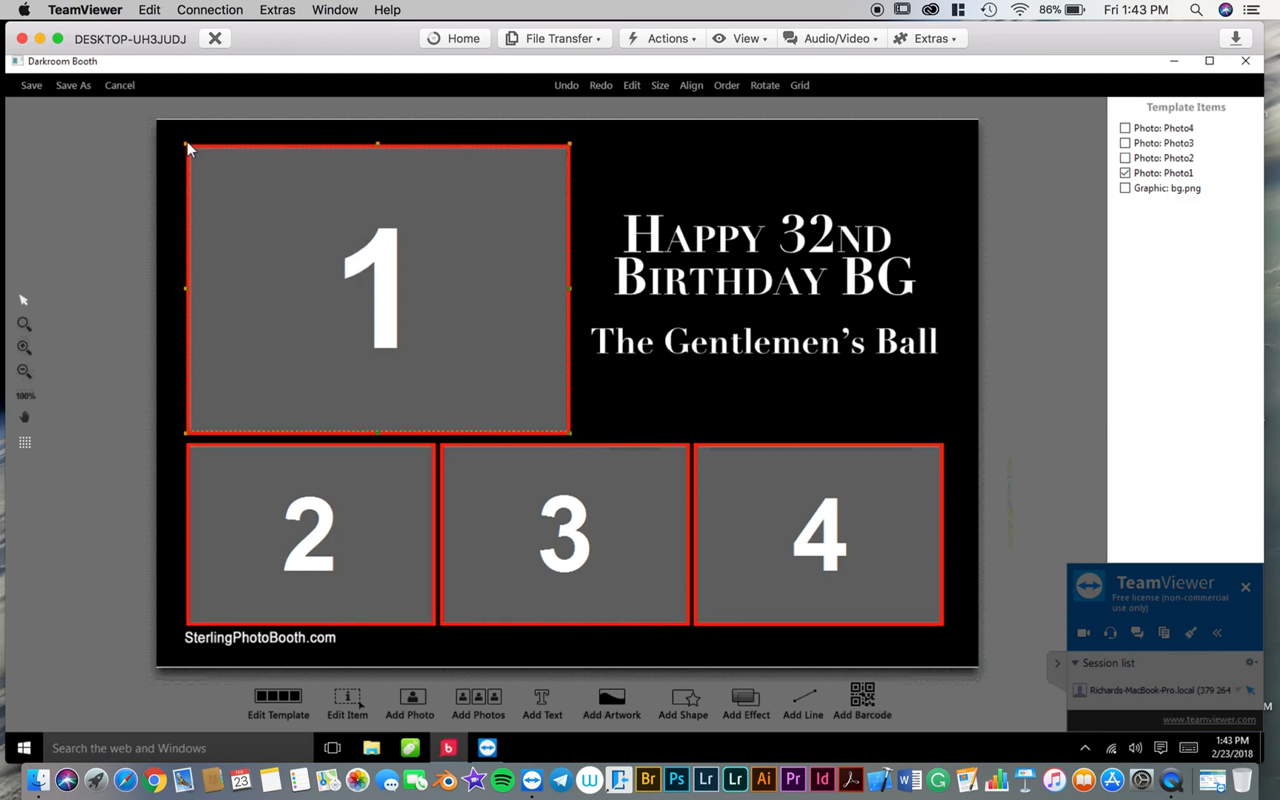
mouse_move(188, 289)
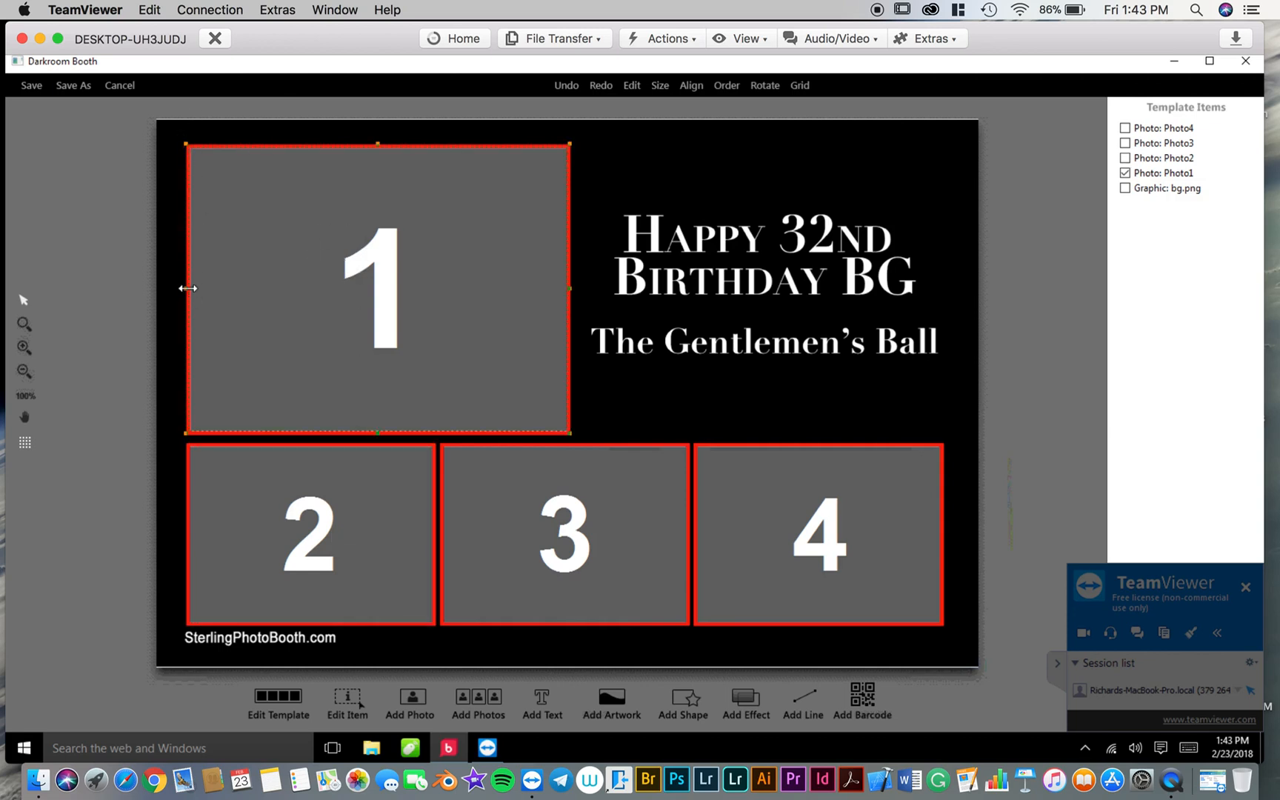
mouse_move(424, 372)
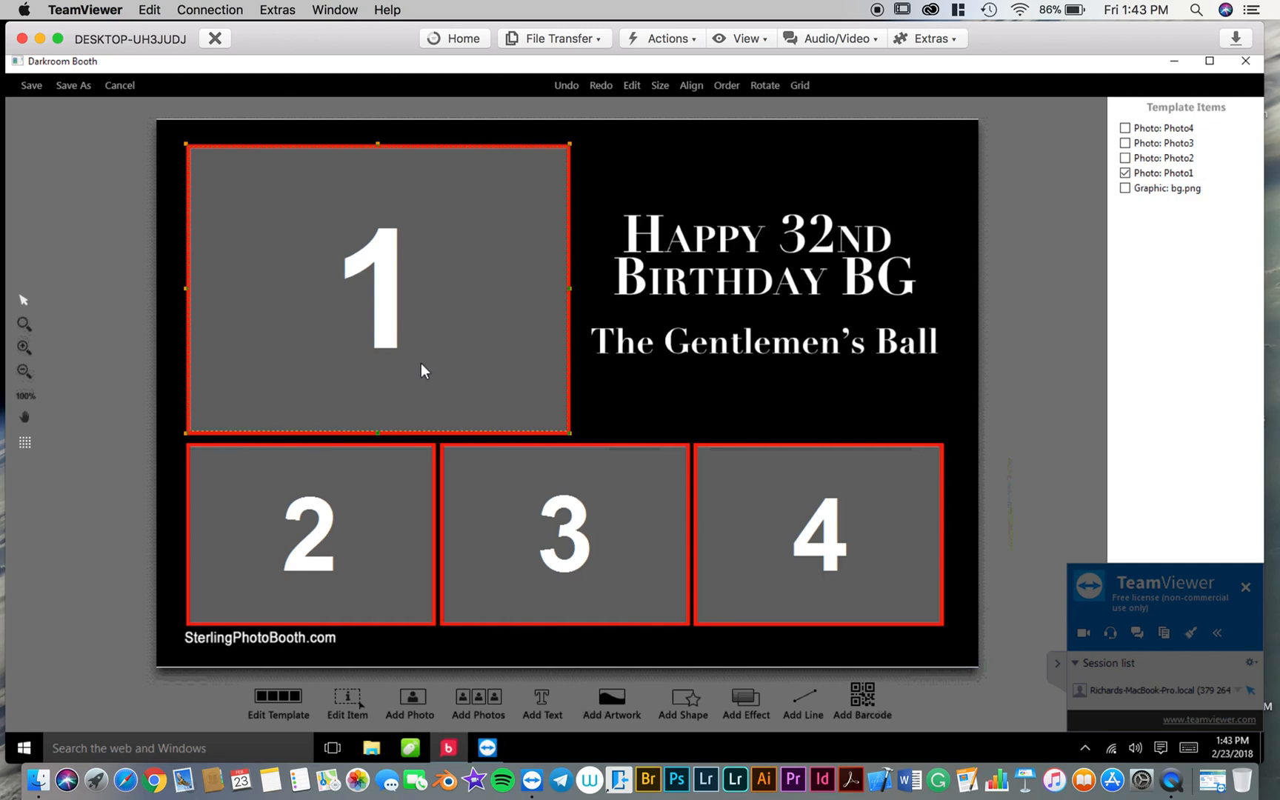
mouse_move(599, 183)
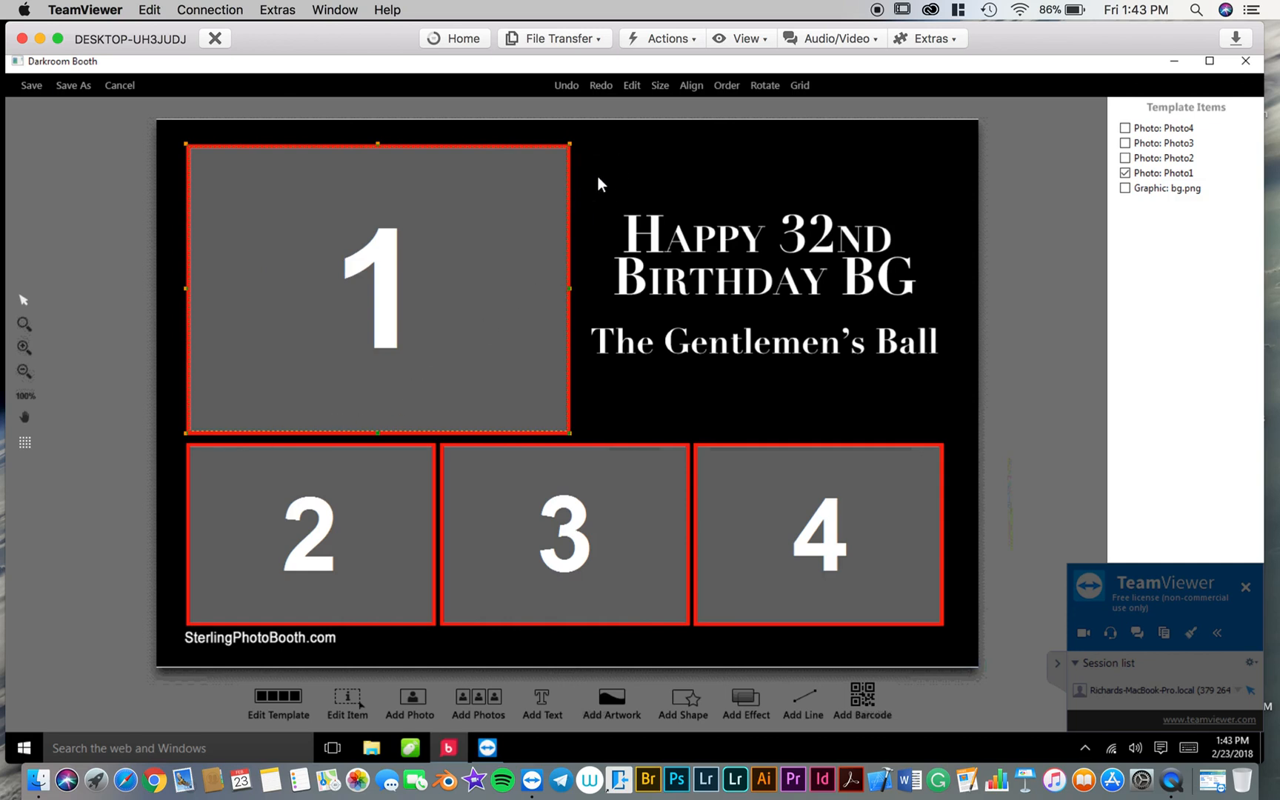
Step: Select the black bg.png artwork and bring up its Fill & Fit options to fill the page
click(1126, 188)
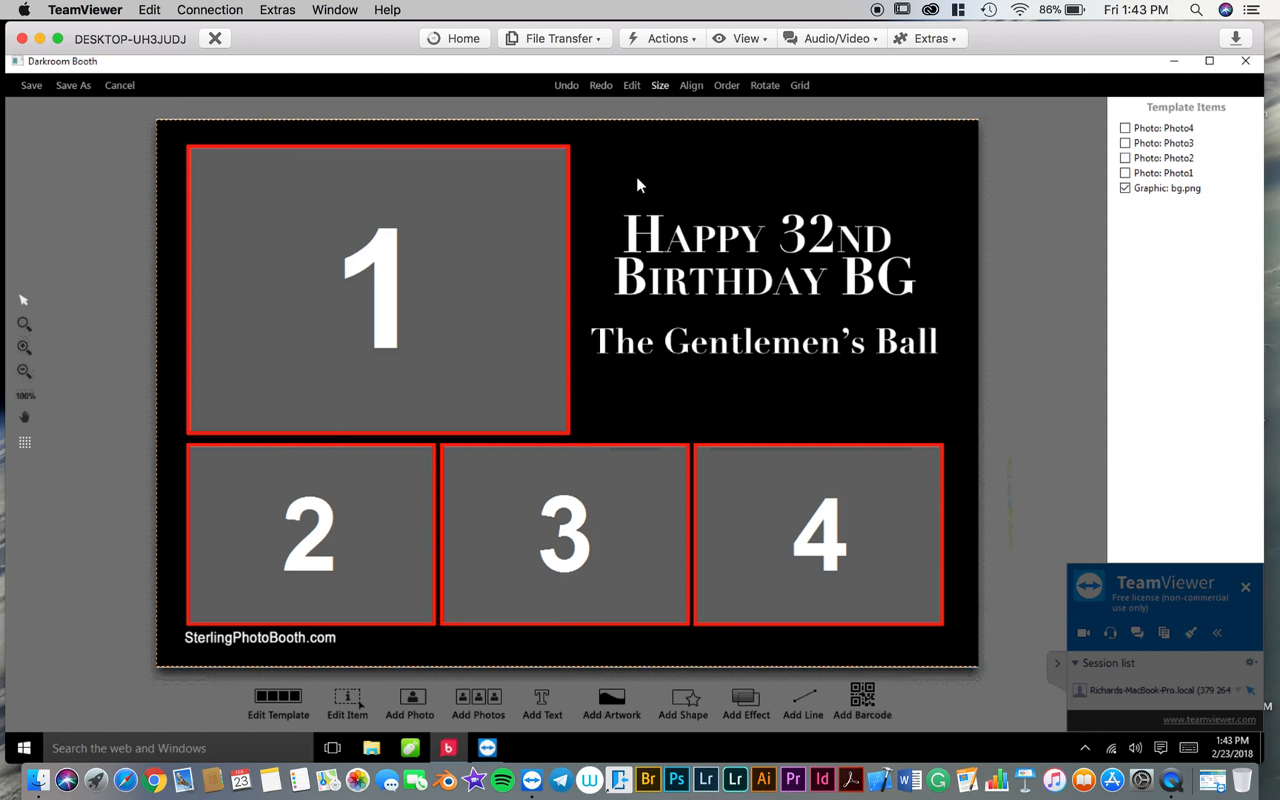
right_click(638, 184)
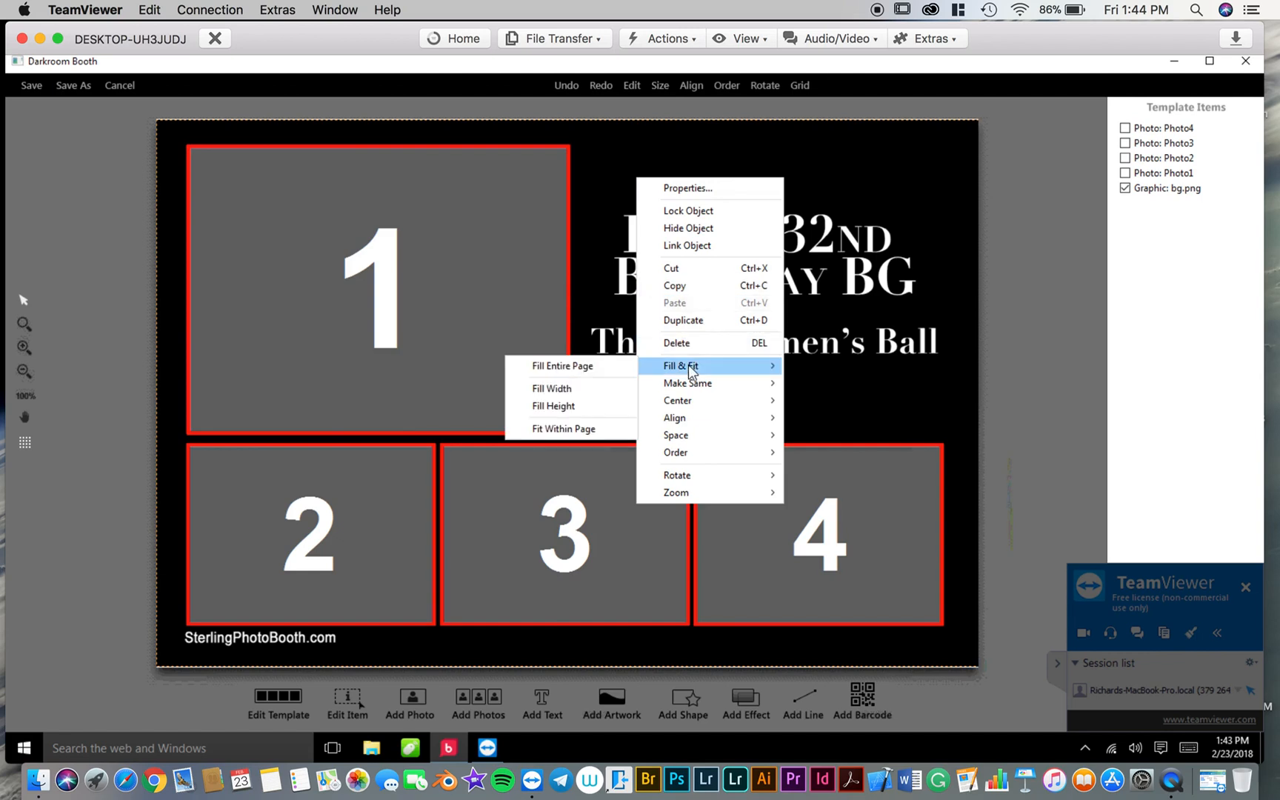
mouse_move(584, 376)
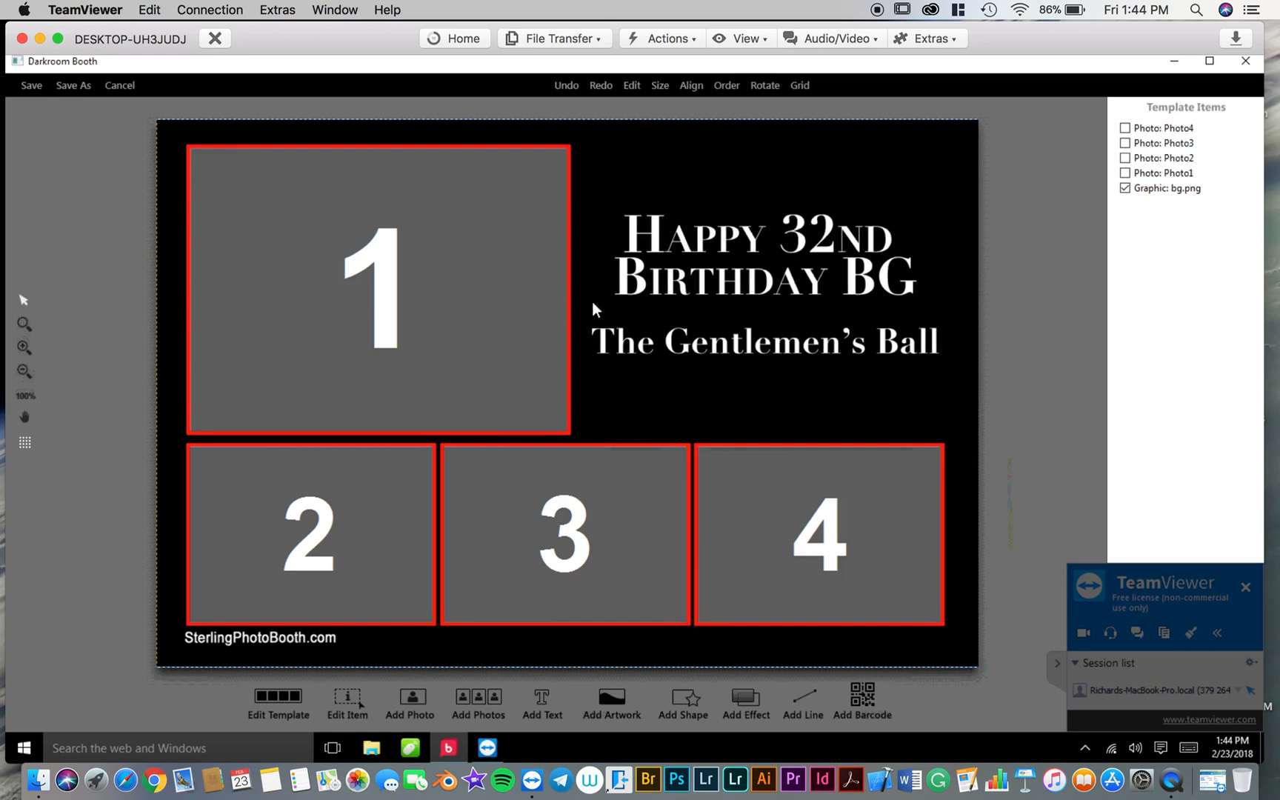
mouse_move(158, 130)
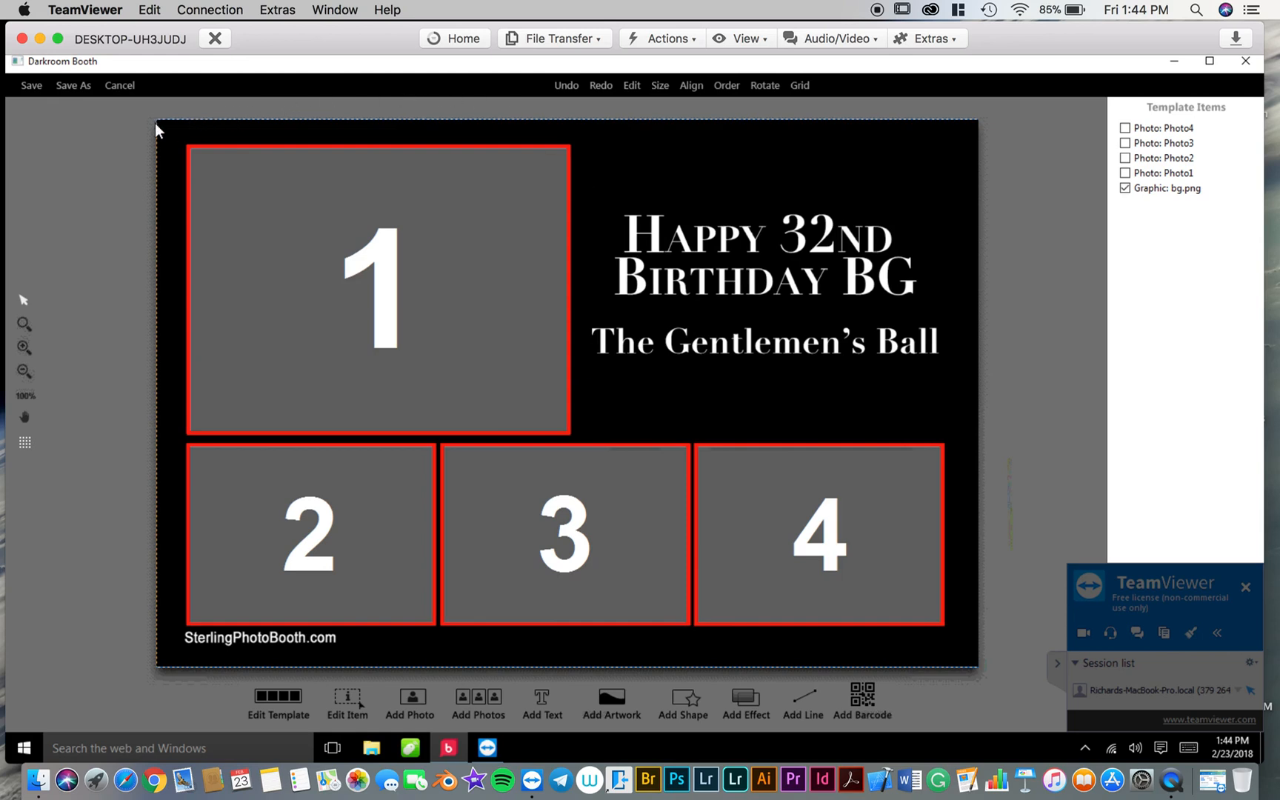
mouse_move(711, 613)
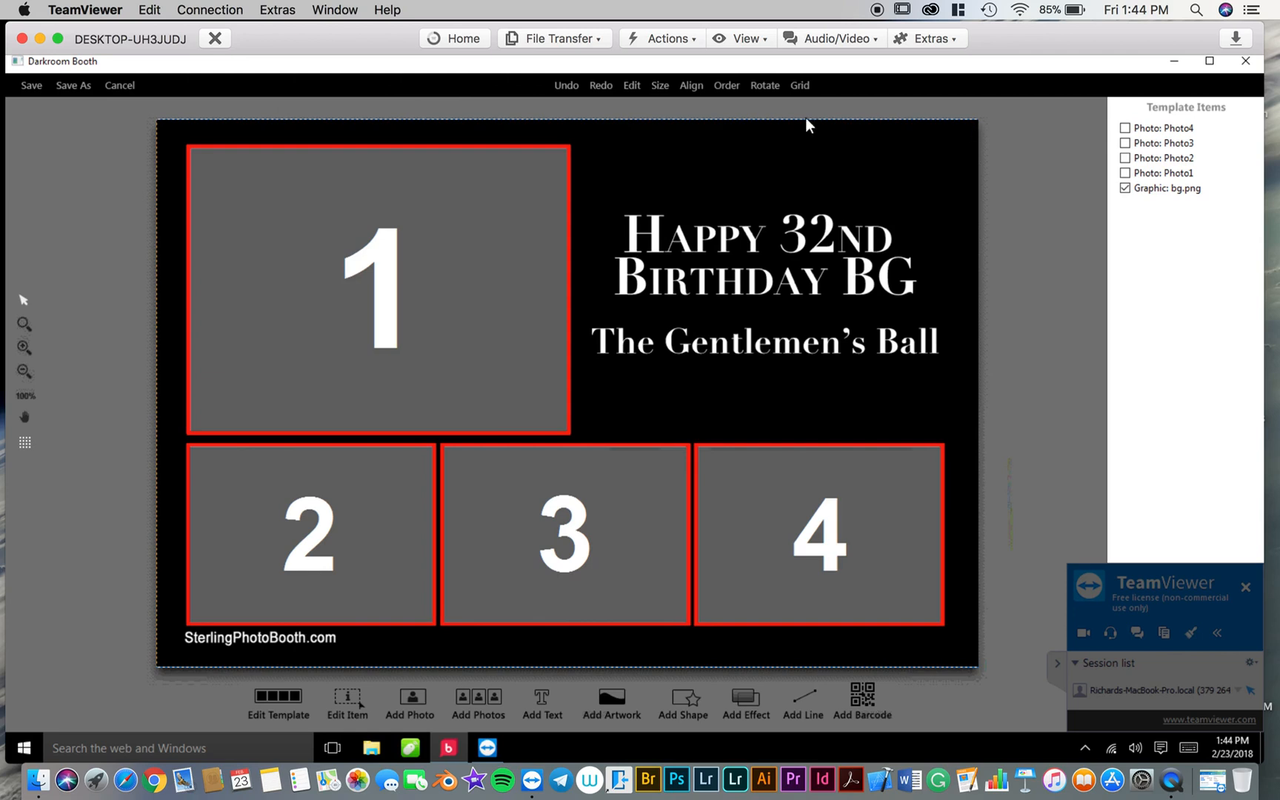
mouse_move(166, 124)
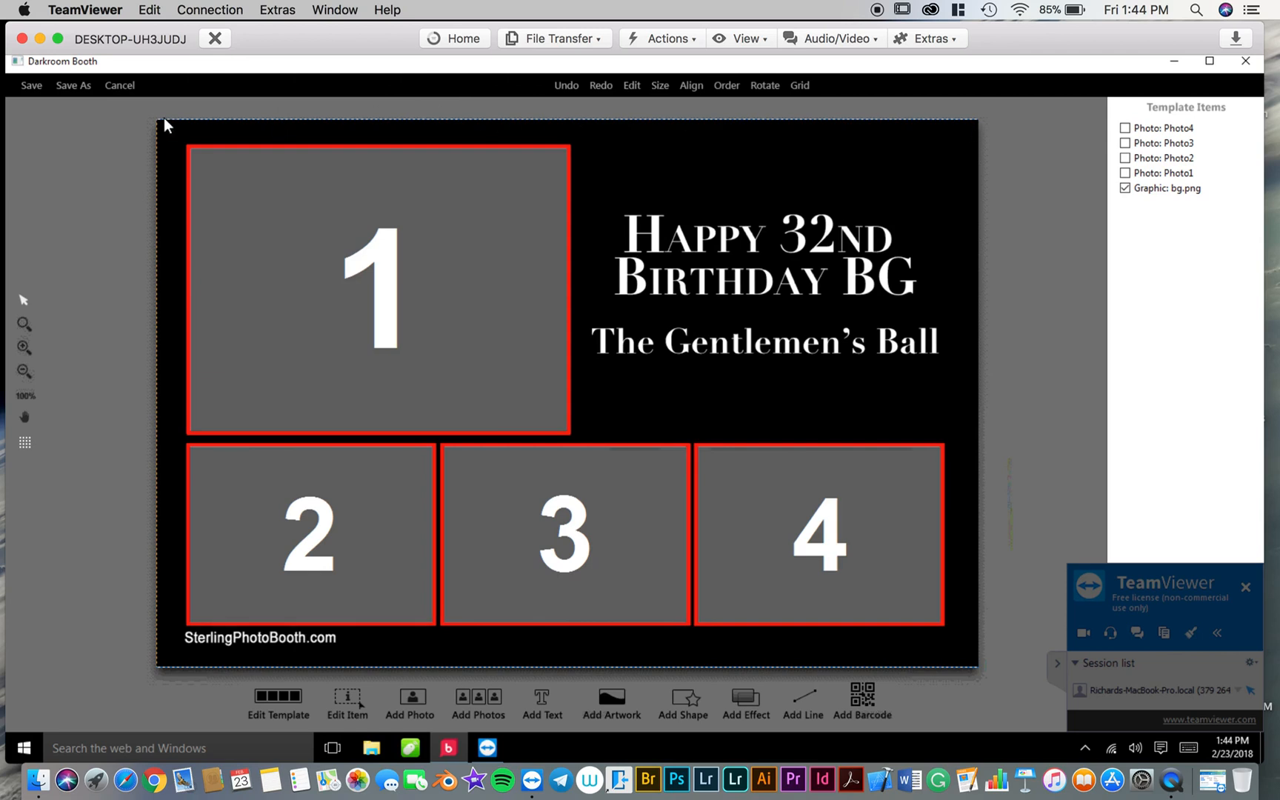
mouse_move(93, 118)
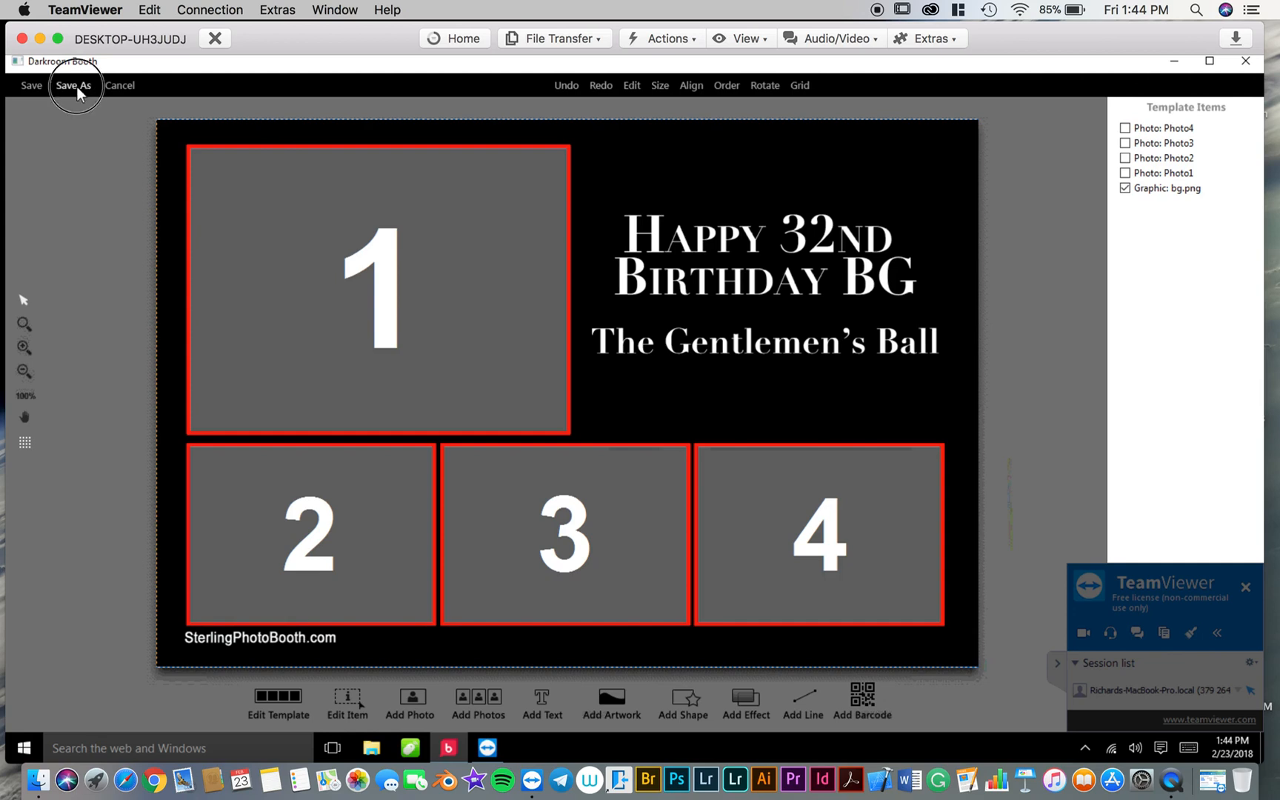
Step: Save the template as 'Happy 32nd Birthday BG' in the BoothTemplates folder
click(73, 84)
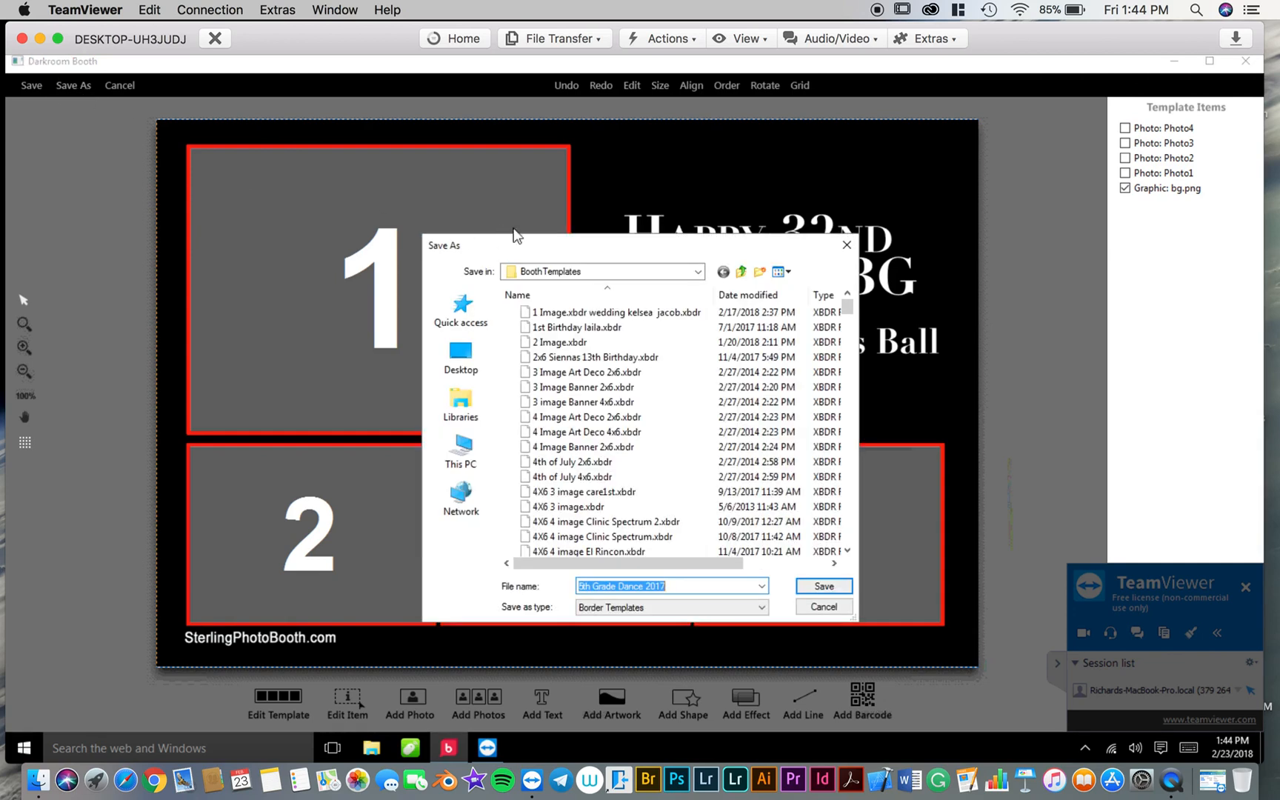
mouse_move(599, 253)
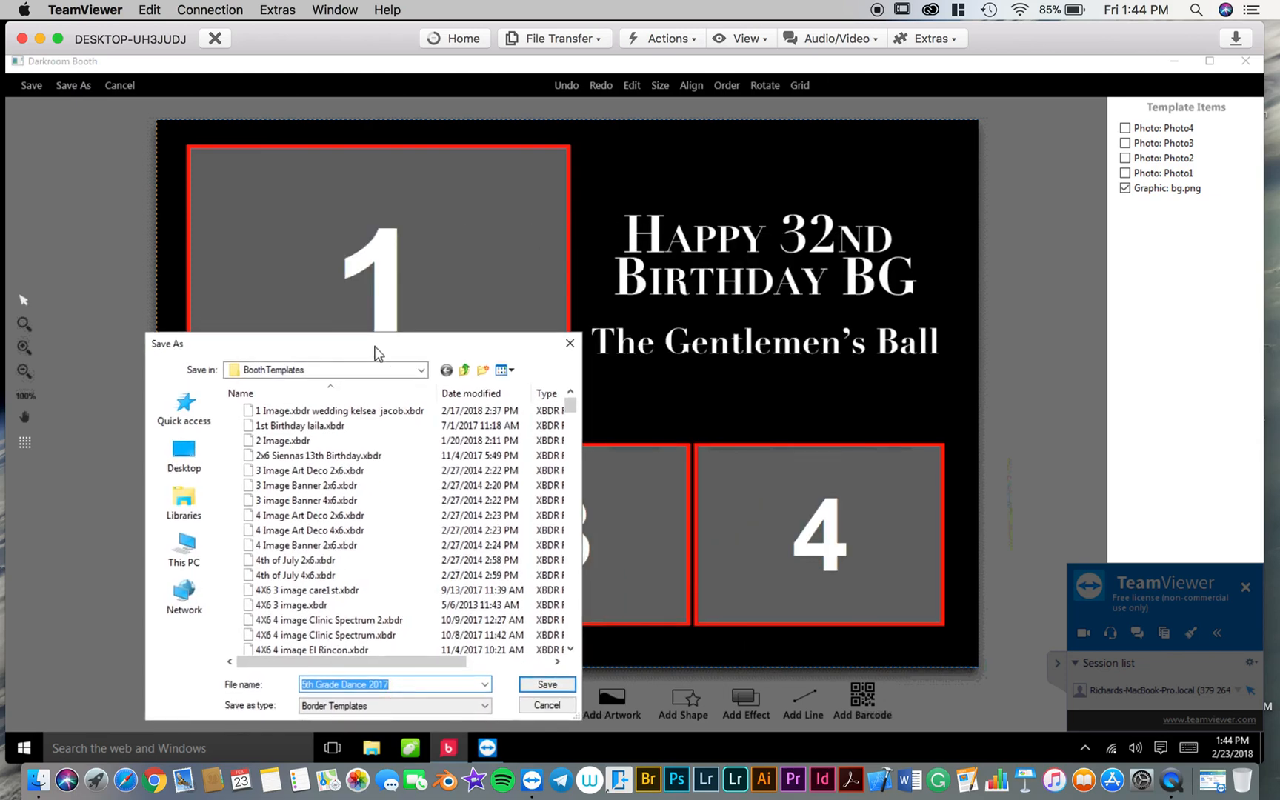
mouse_move(695, 244)
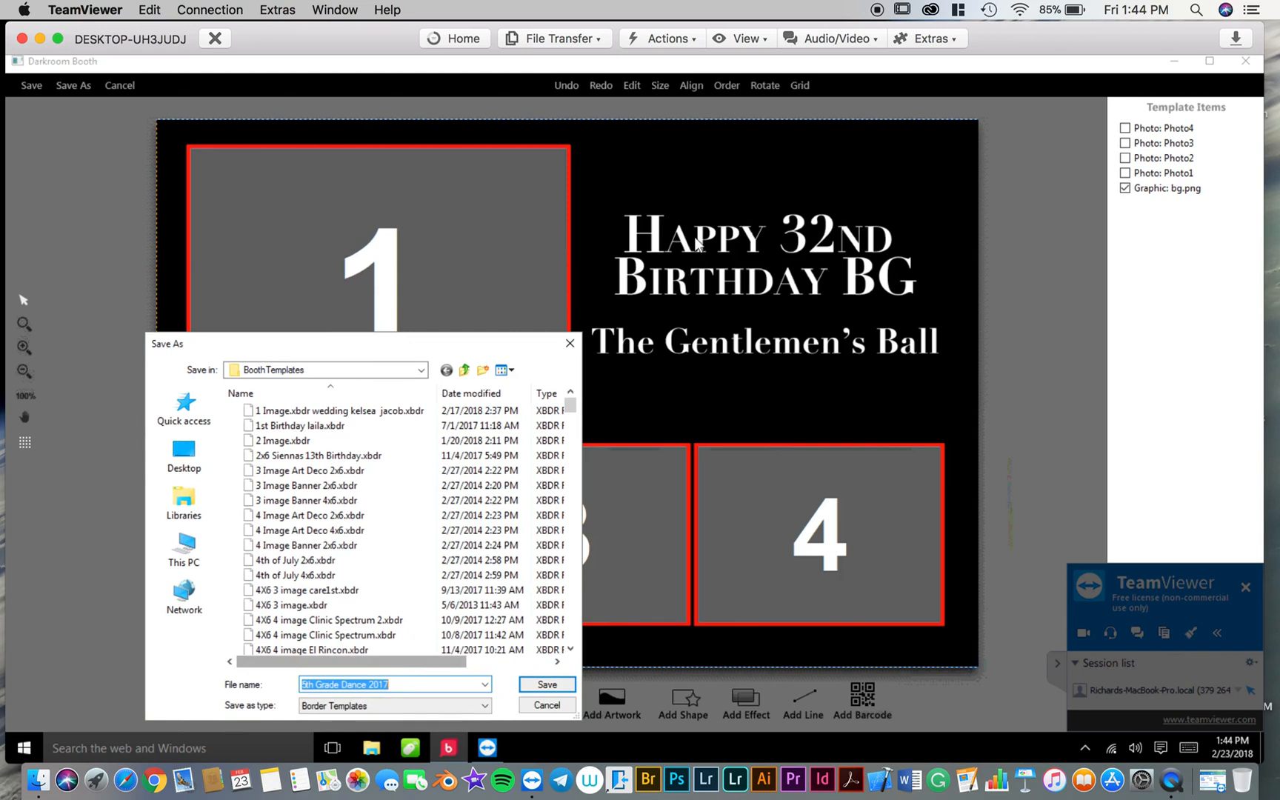
mouse_move(788, 166)
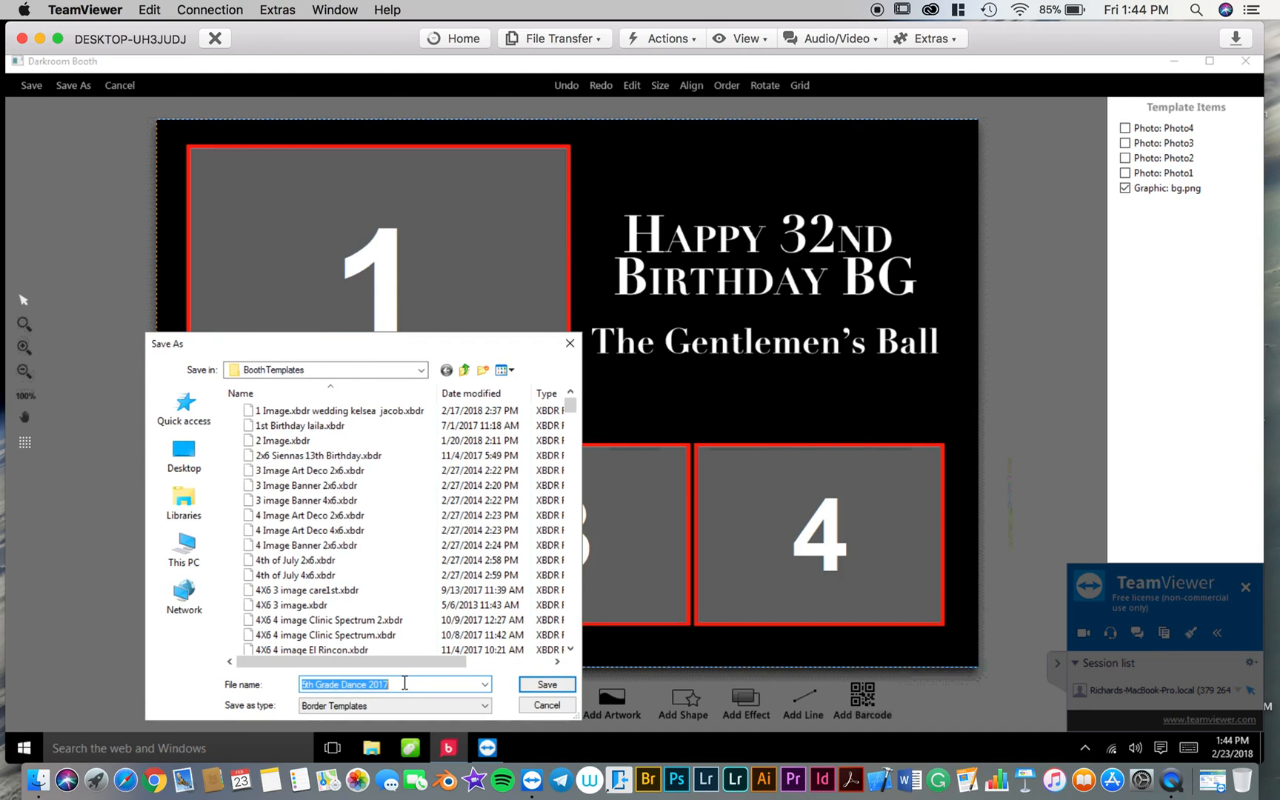
text(Happy 32)
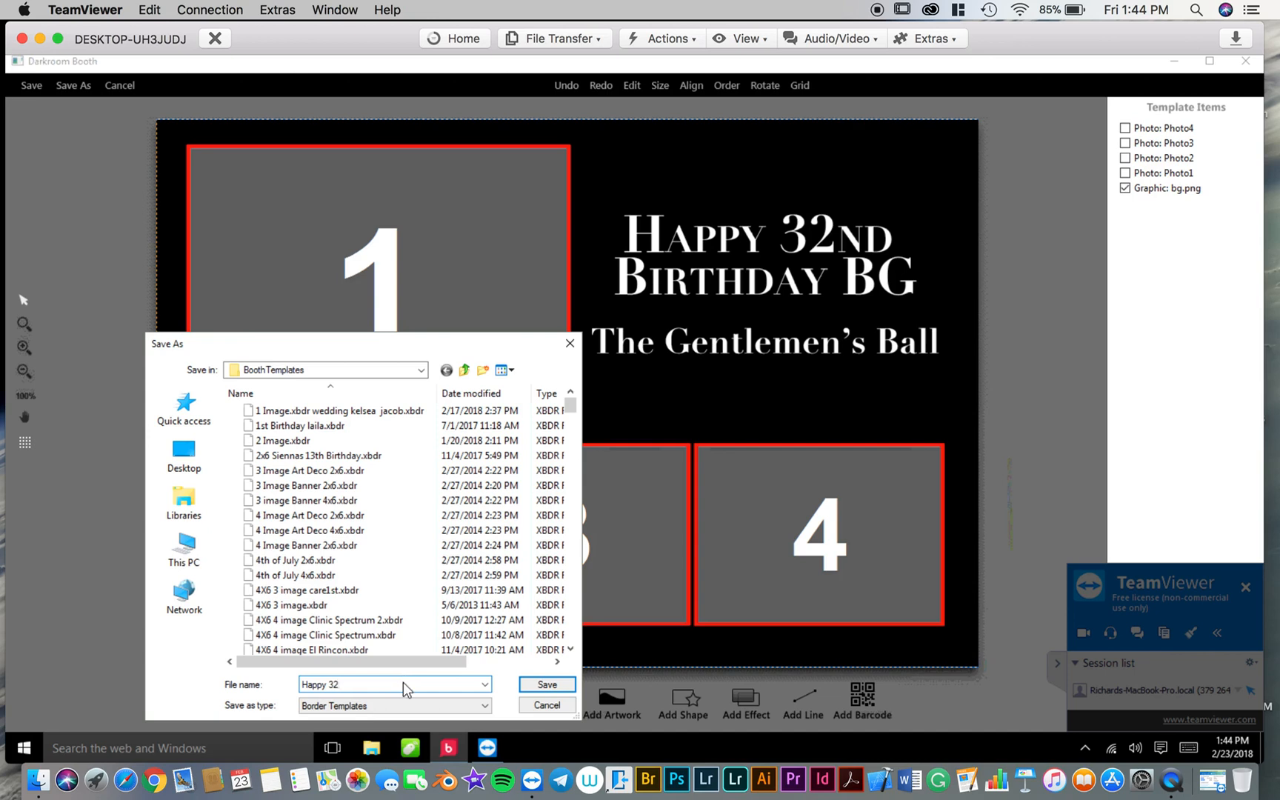
text(nd)
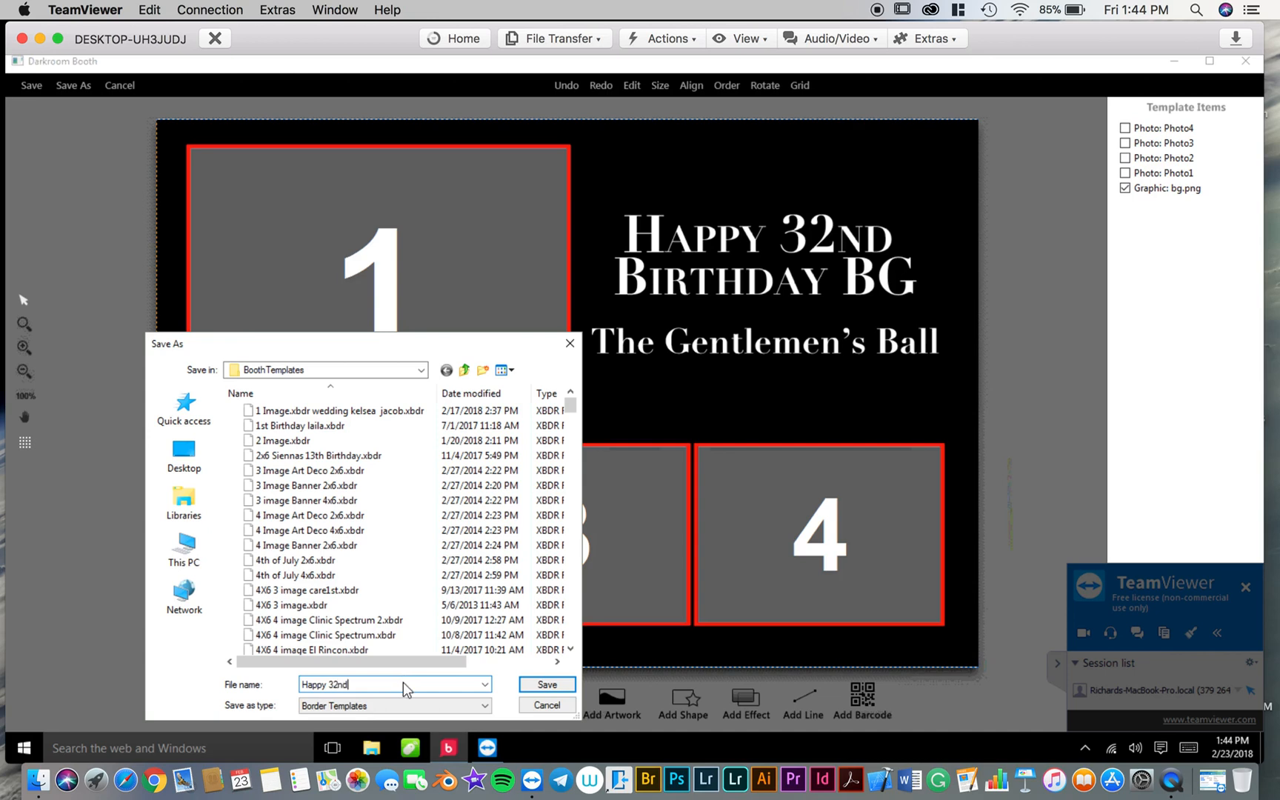
text(B)
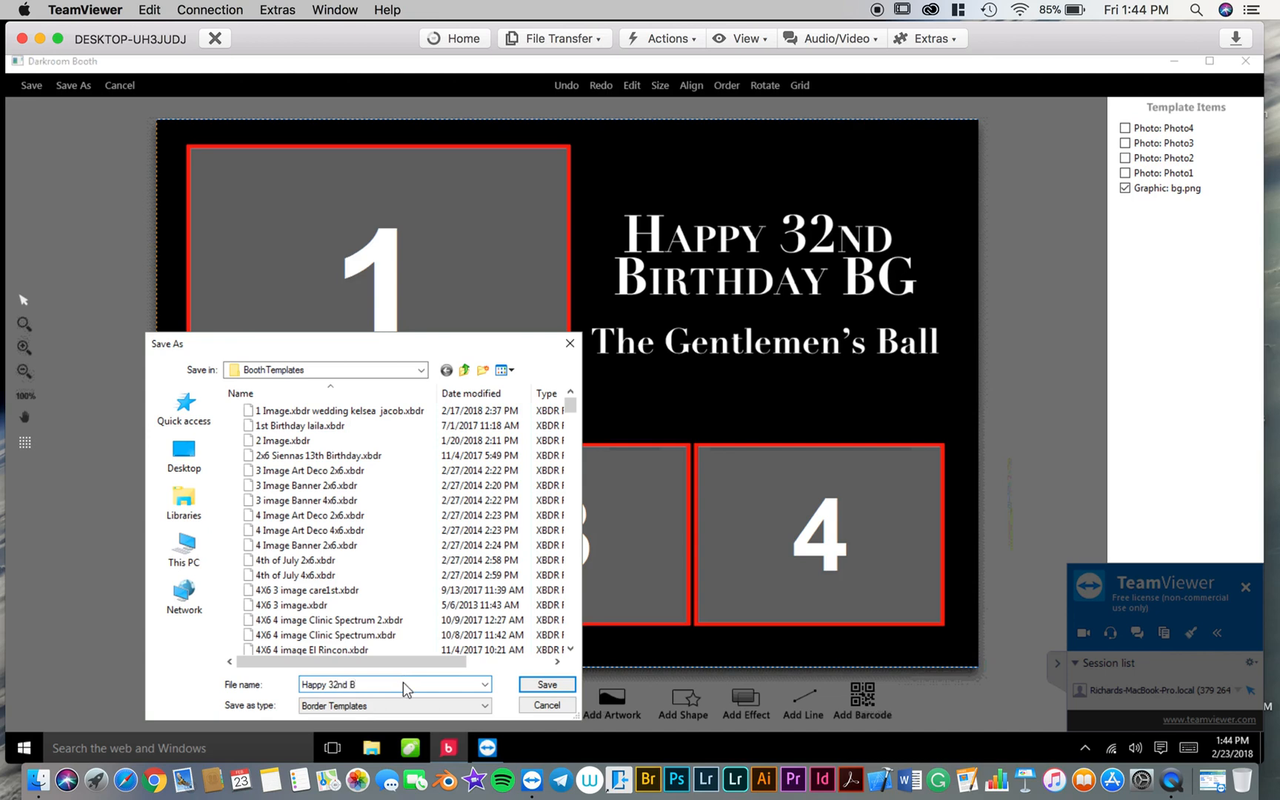
text(irthday)
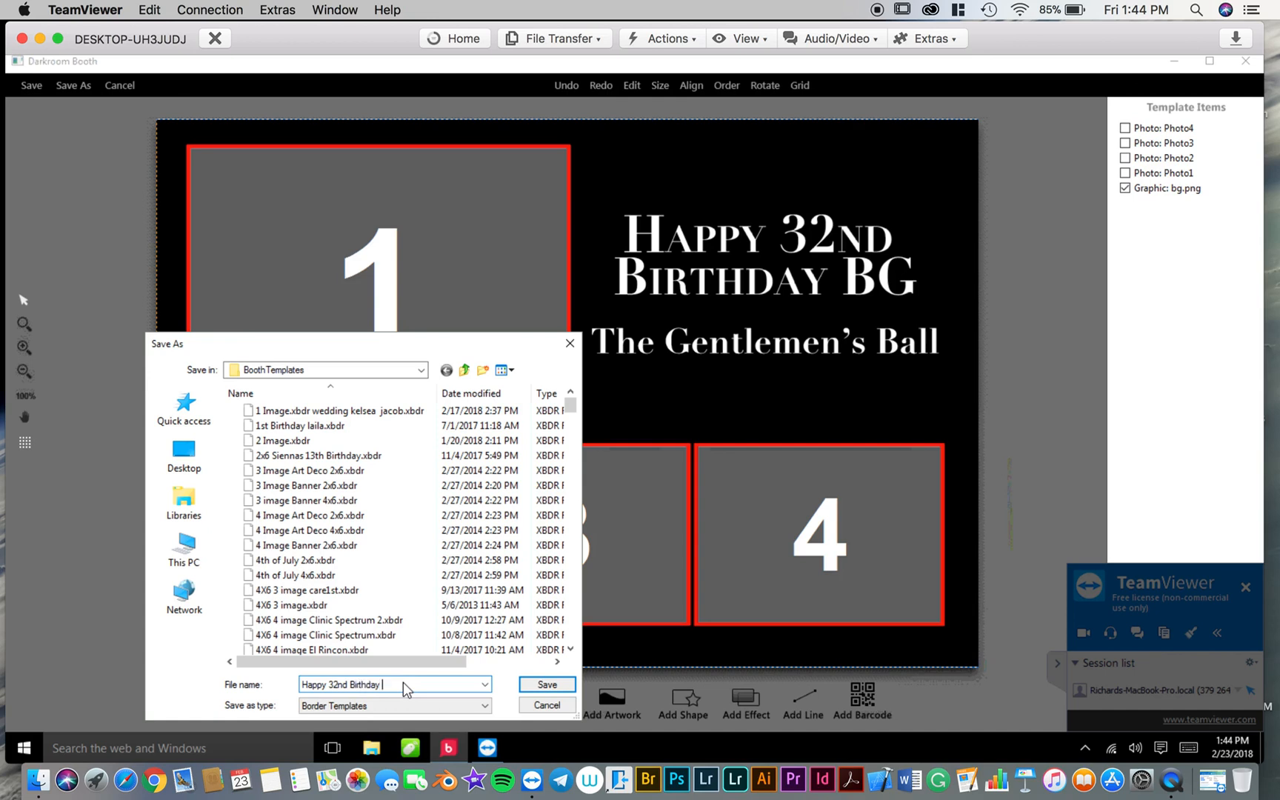
text(BG)
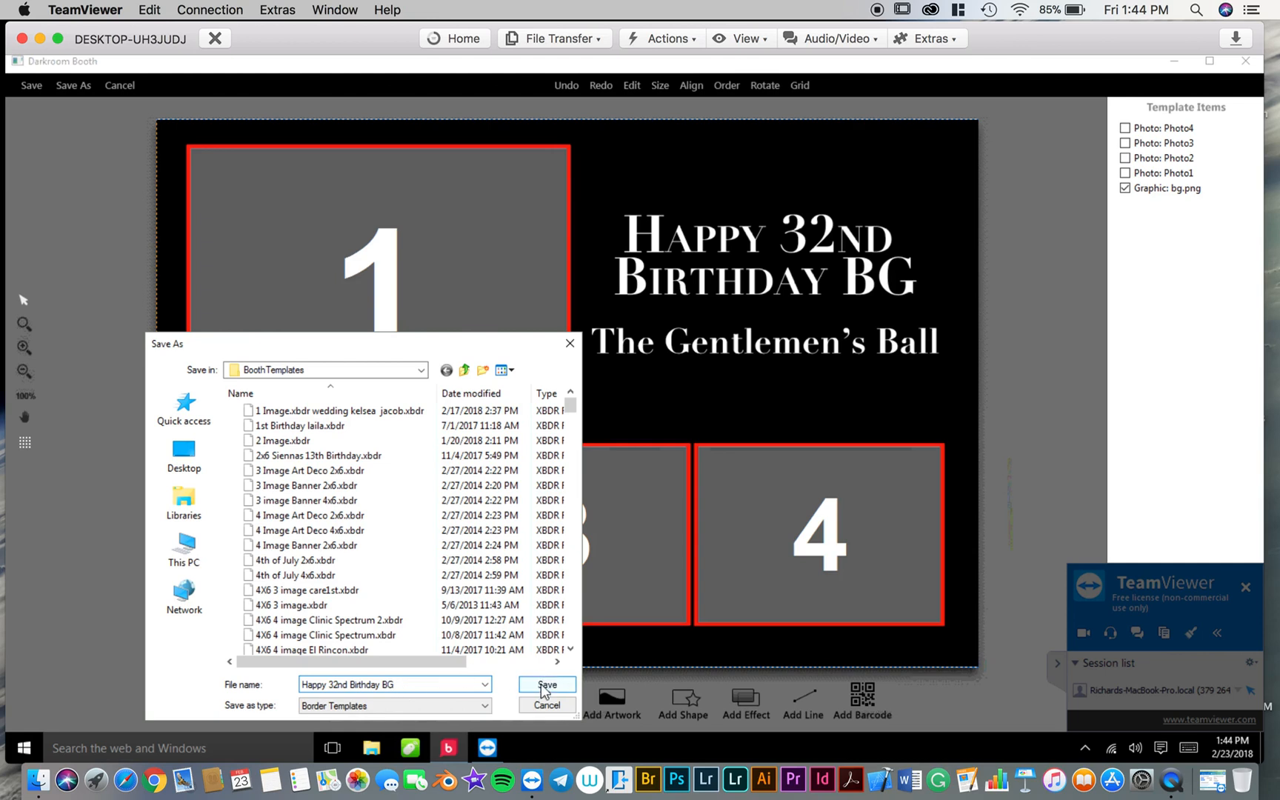
click(546, 685)
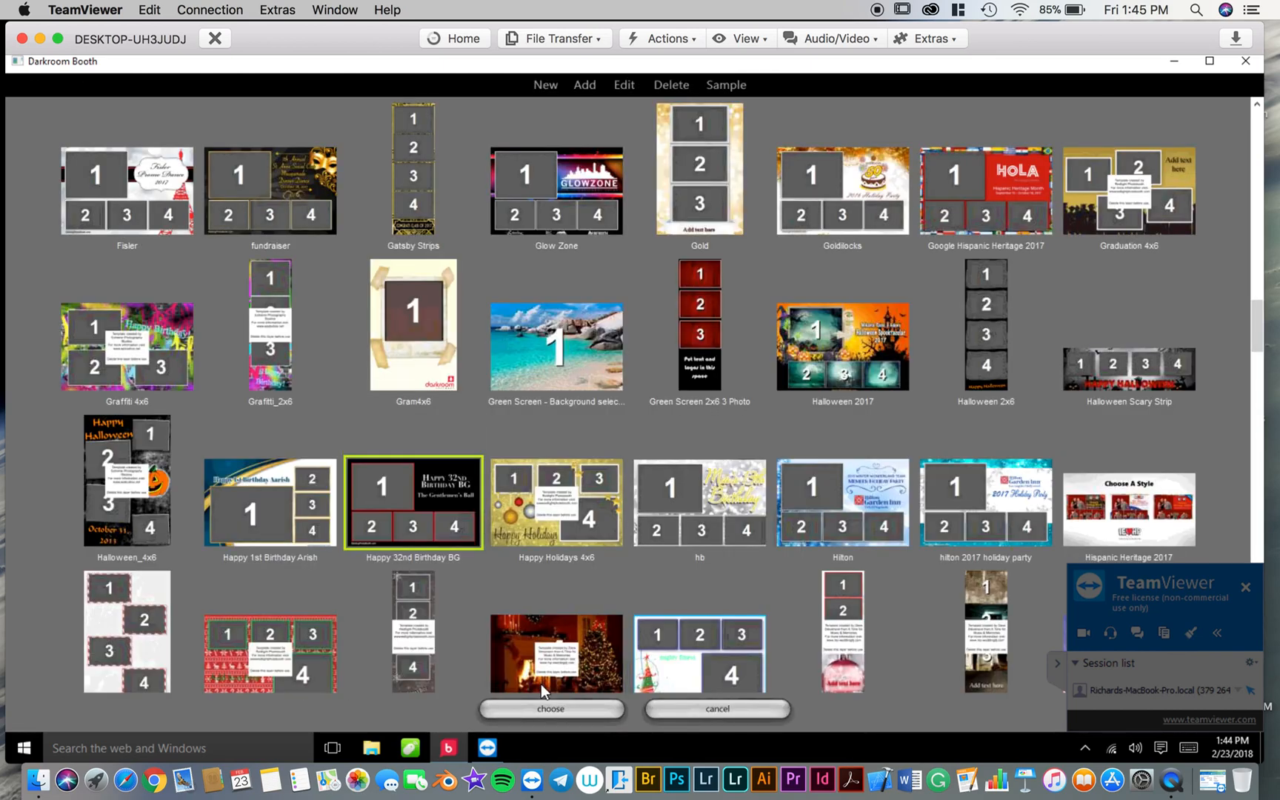
mouse_move(431, 455)
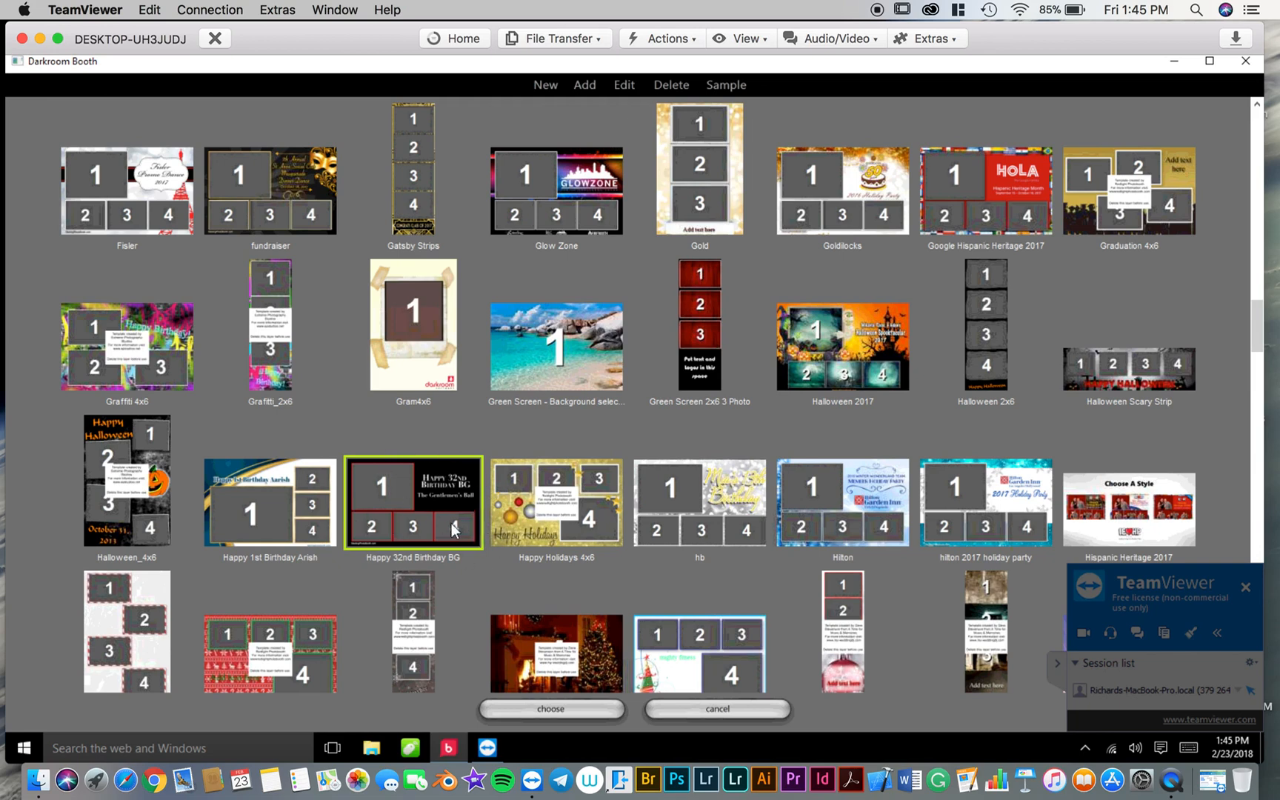
mouse_move(553, 759)
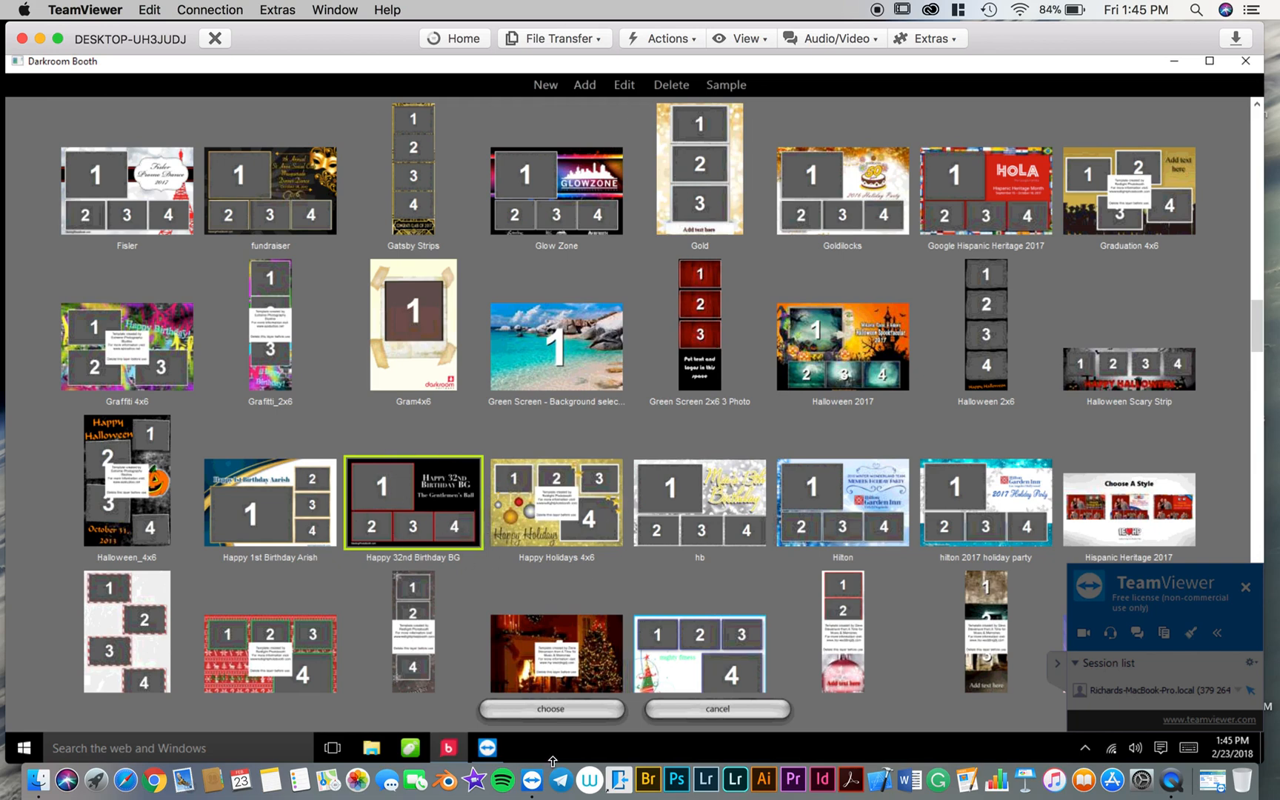
Step: Choose Happy 32nd Birthday BG as the event's custom output template
click(549, 708)
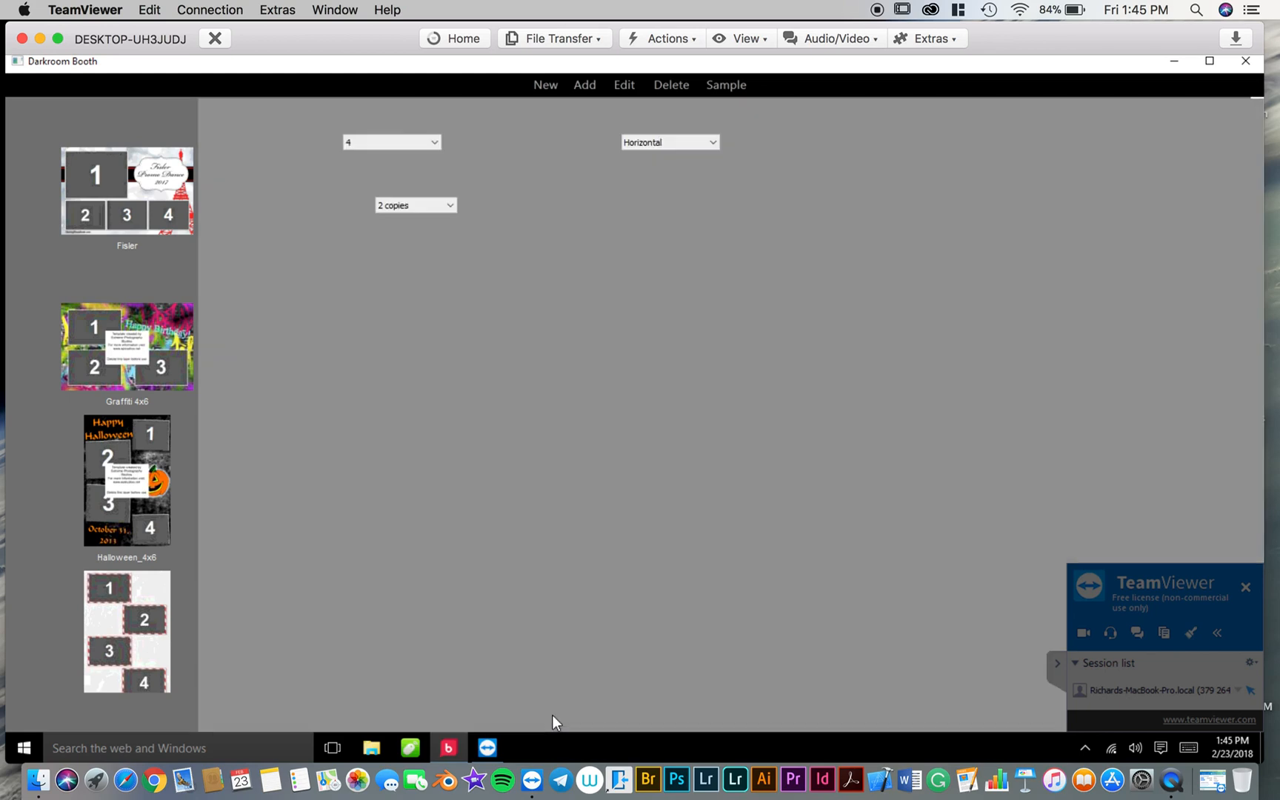
click(335, 86)
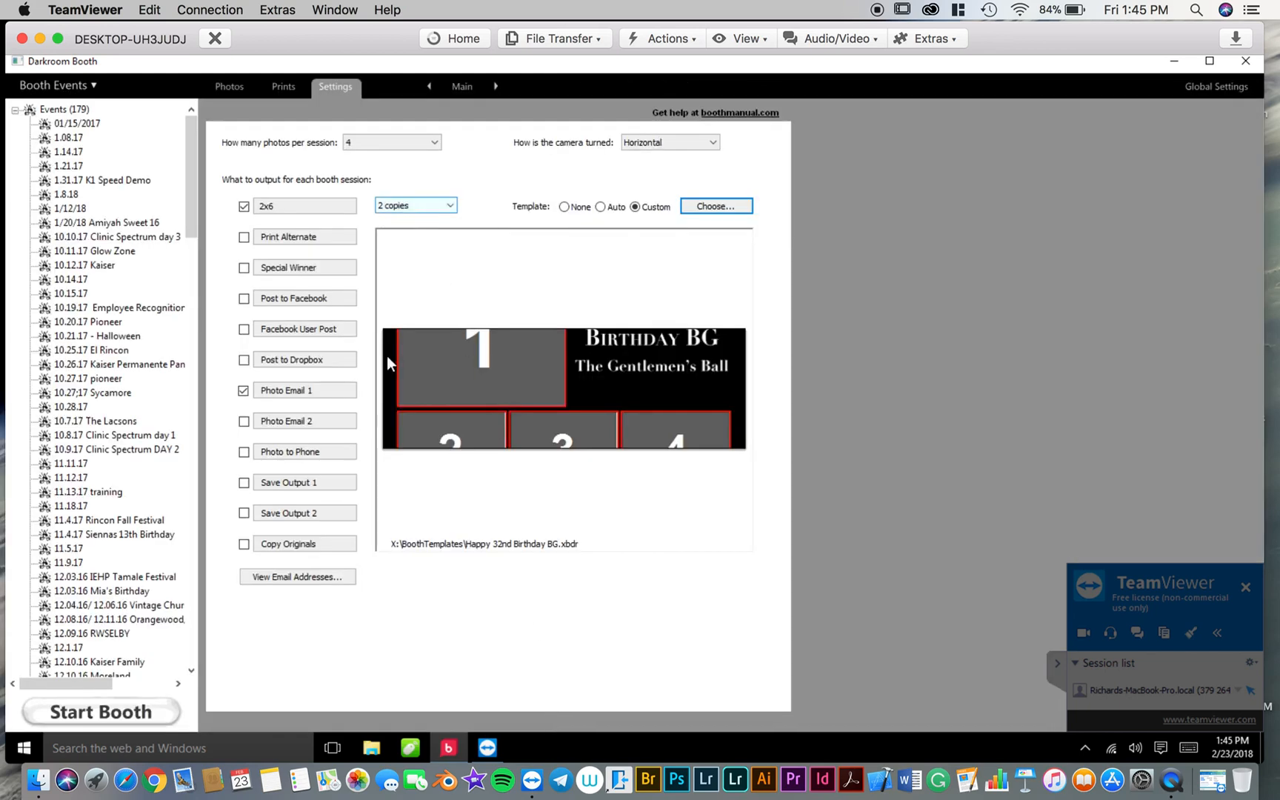
mouse_move(409, 329)
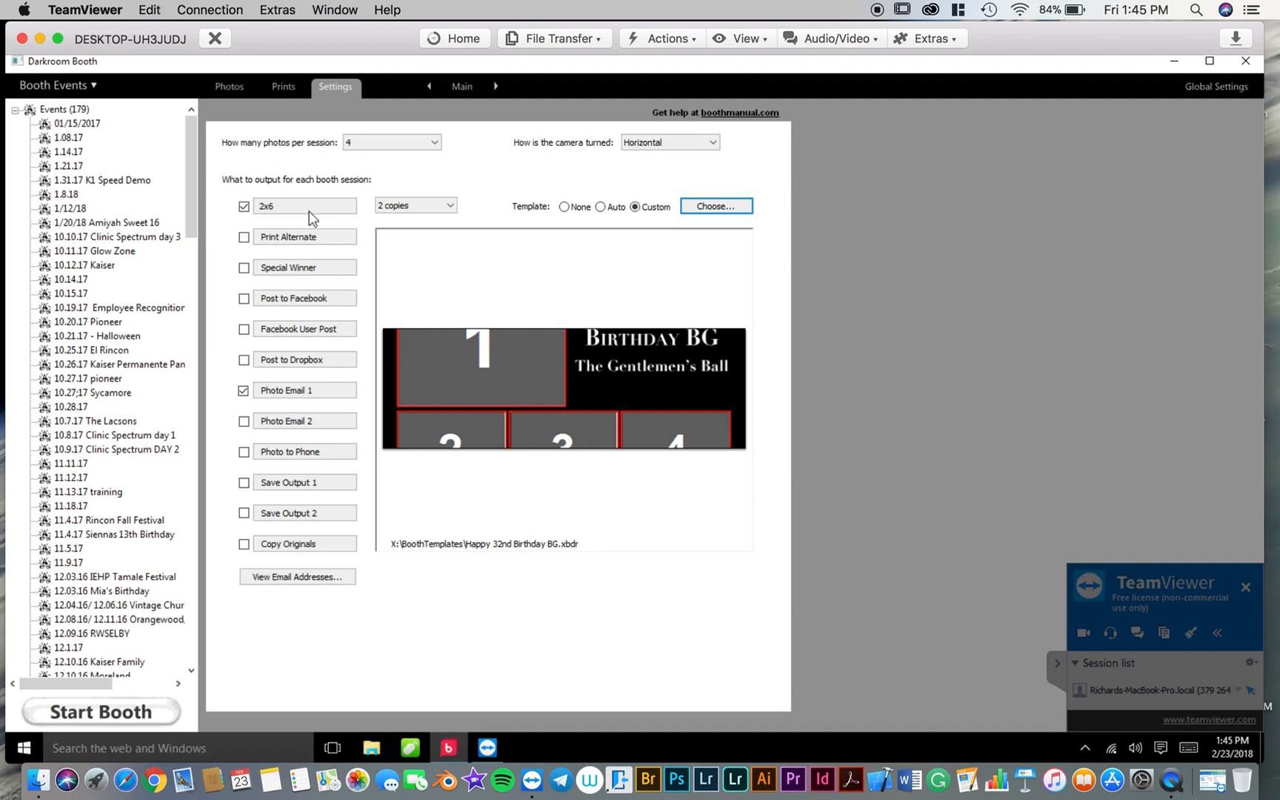
Step: Set the session print size to 4x6 and the copy count to 1
click(303, 205)
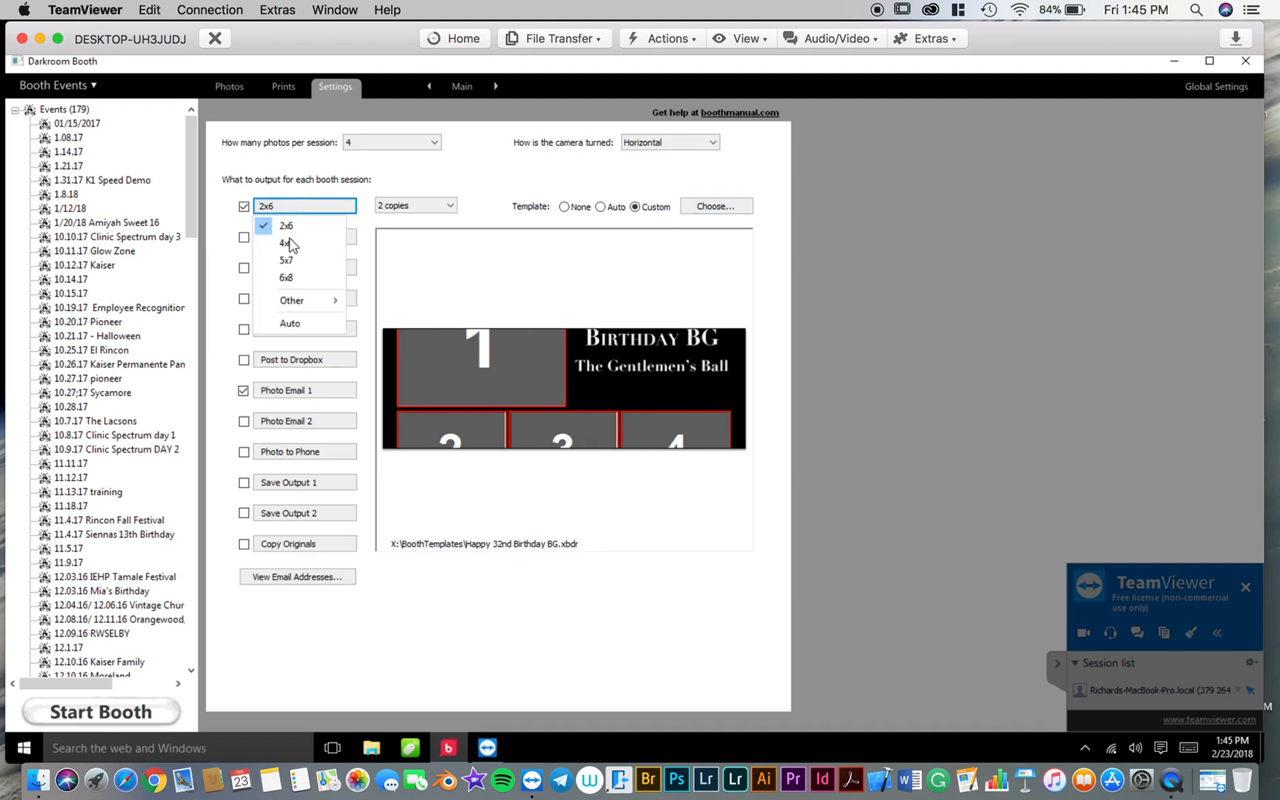
click(286, 242)
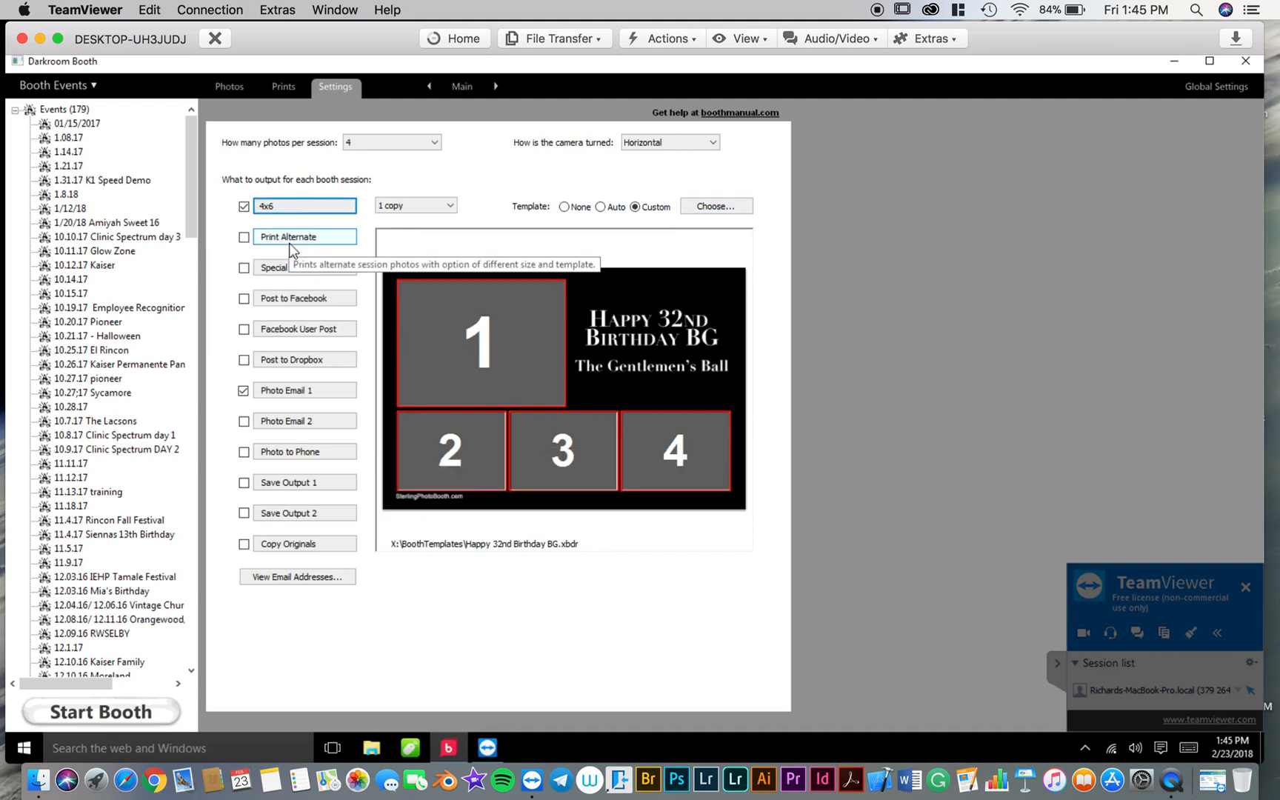
mouse_move(350, 476)
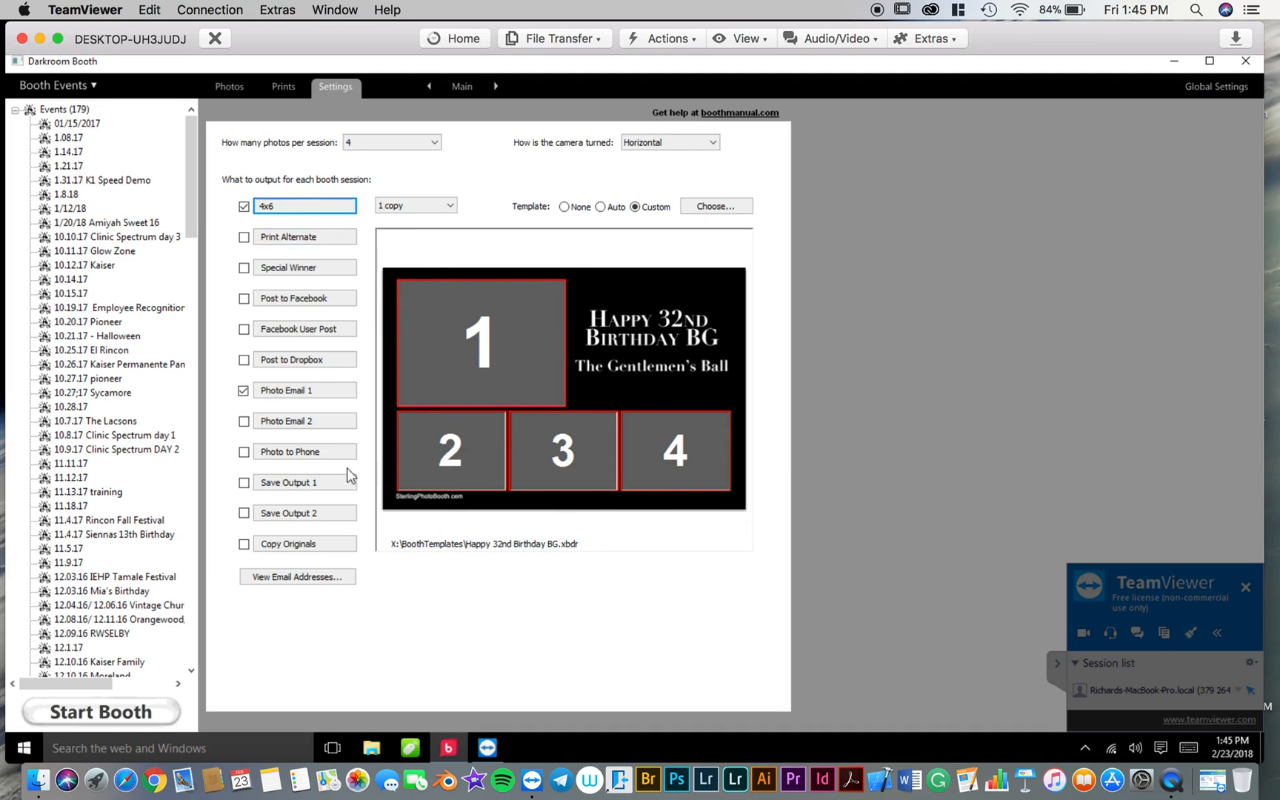
mouse_move(391, 510)
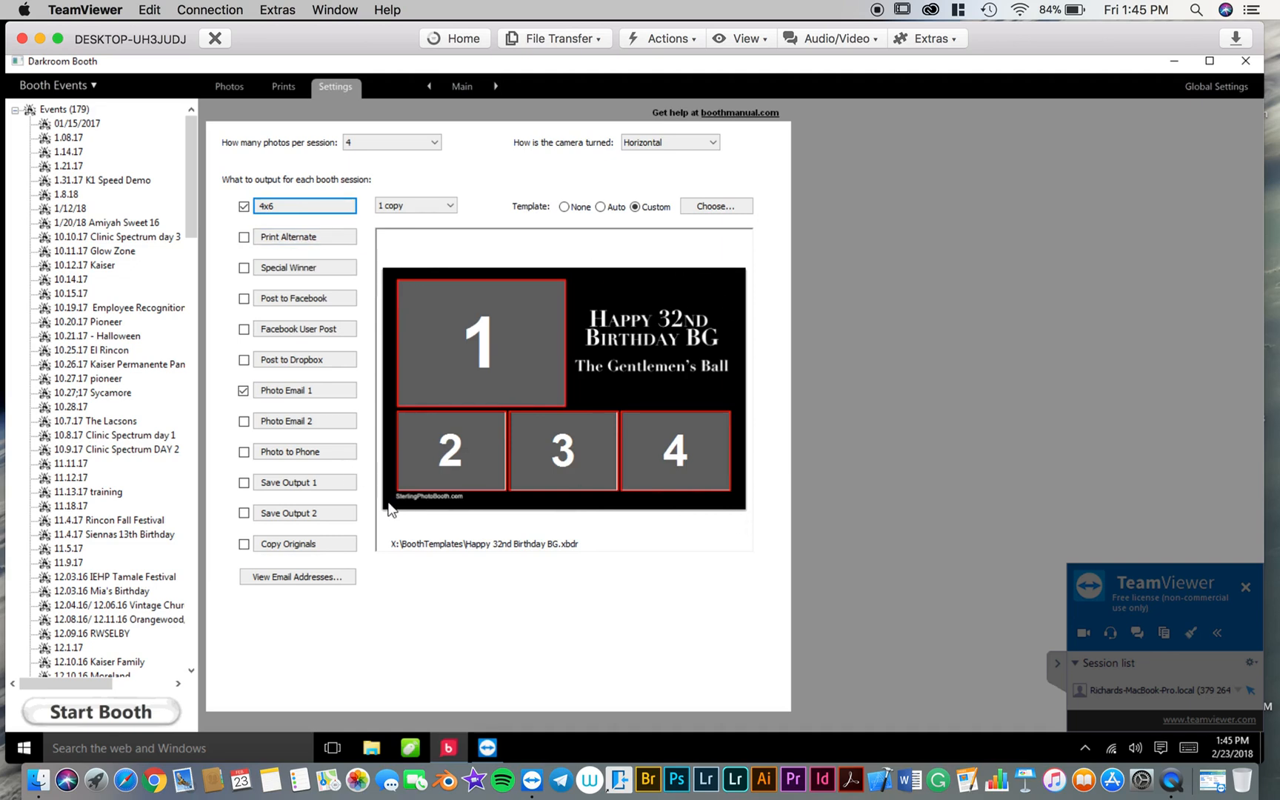
mouse_move(774, 227)
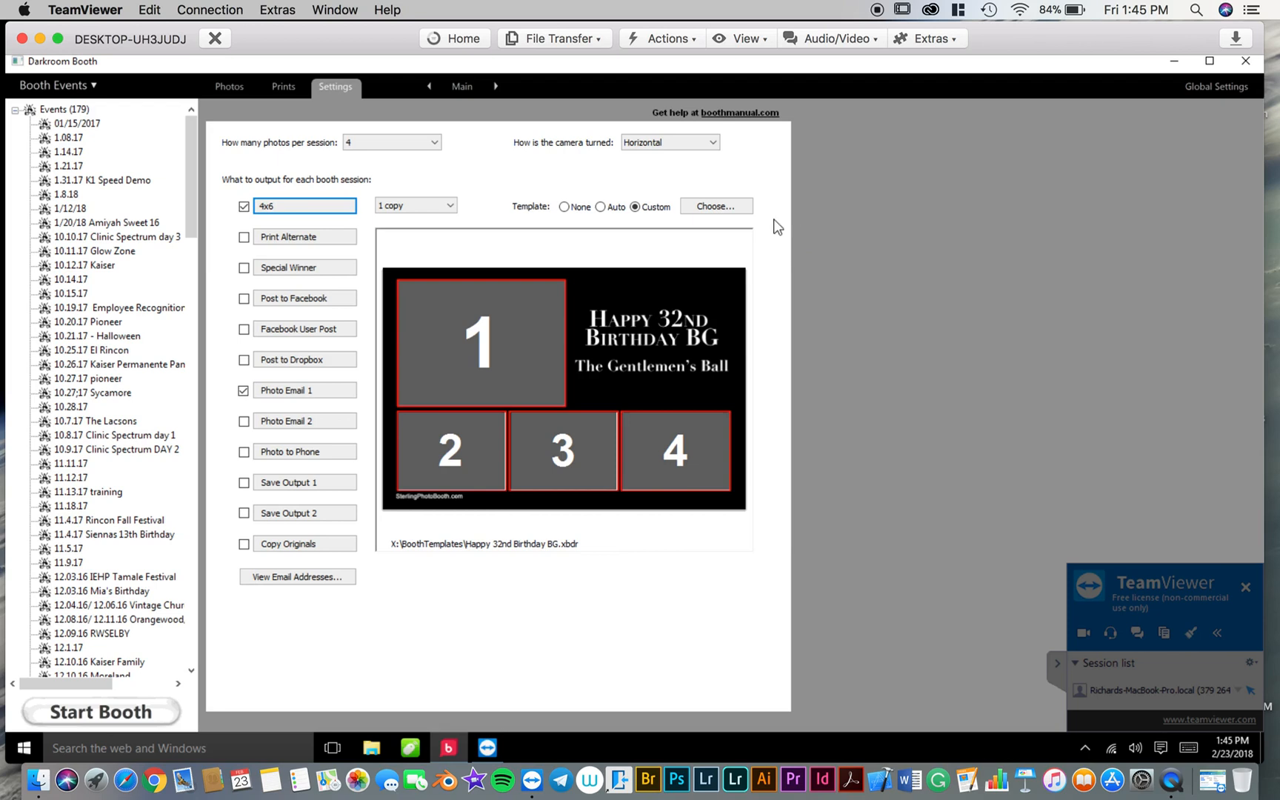
mouse_move(304, 235)
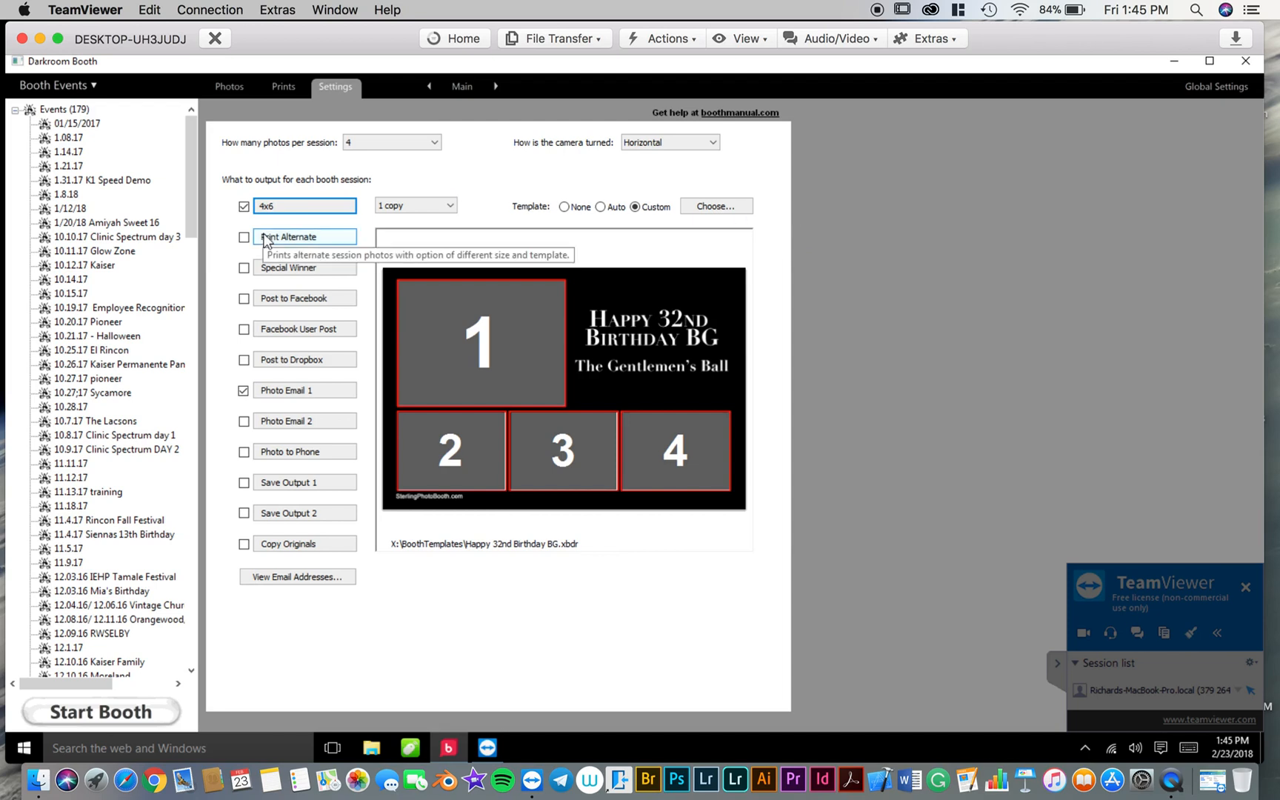
mouse_move(439, 210)
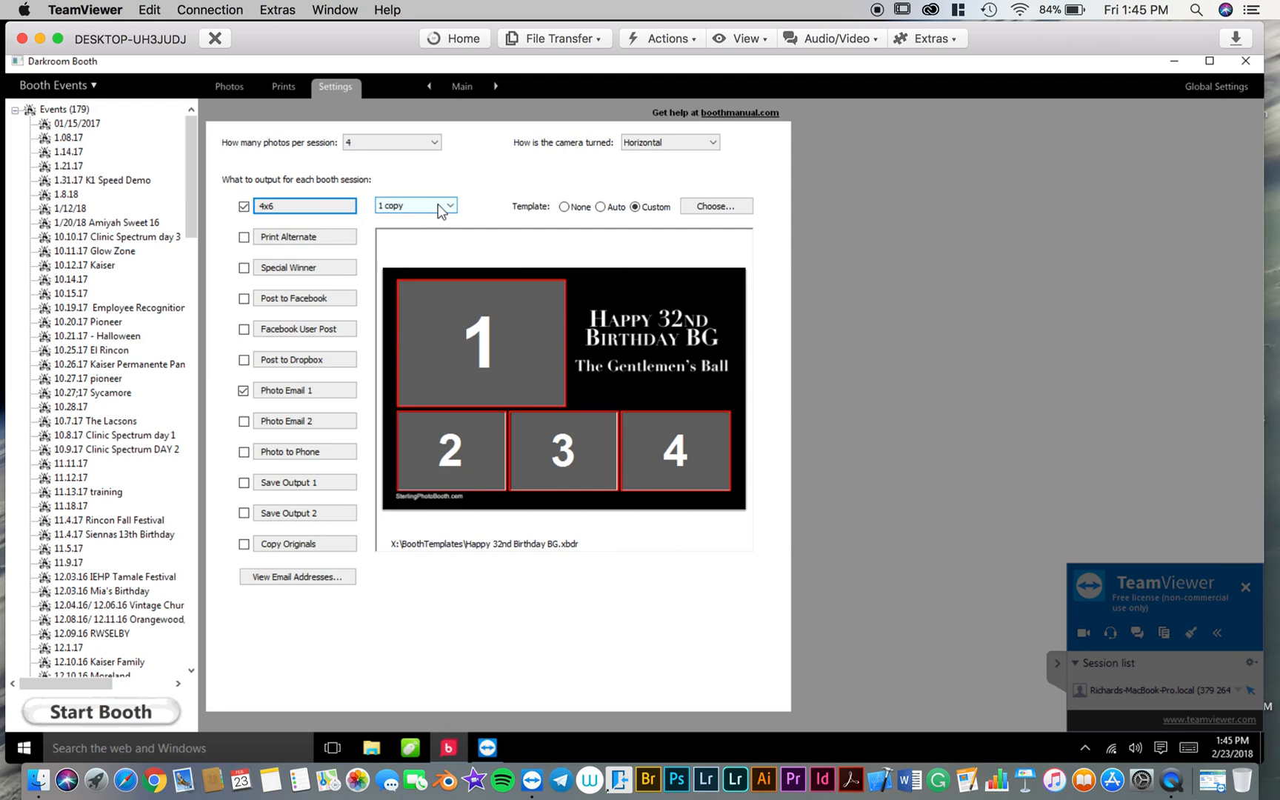
click(451, 205)
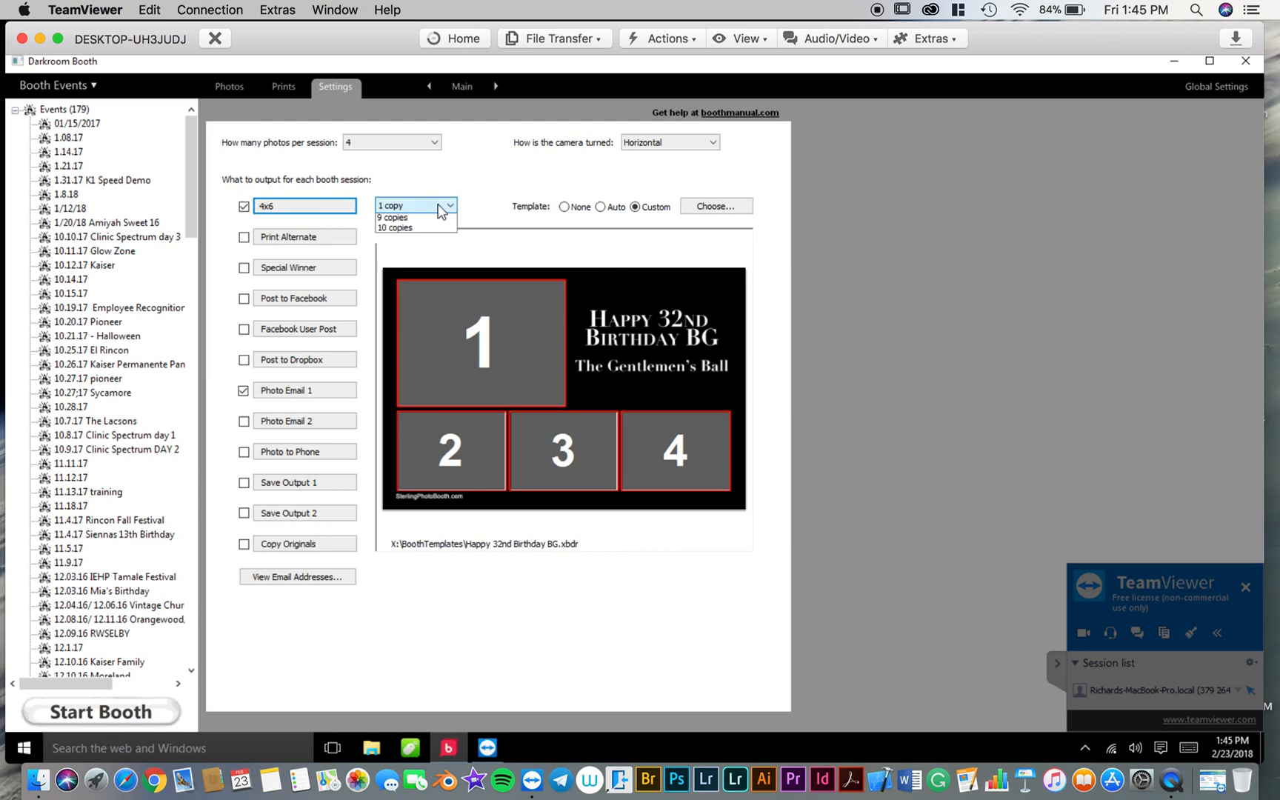
click(449, 204)
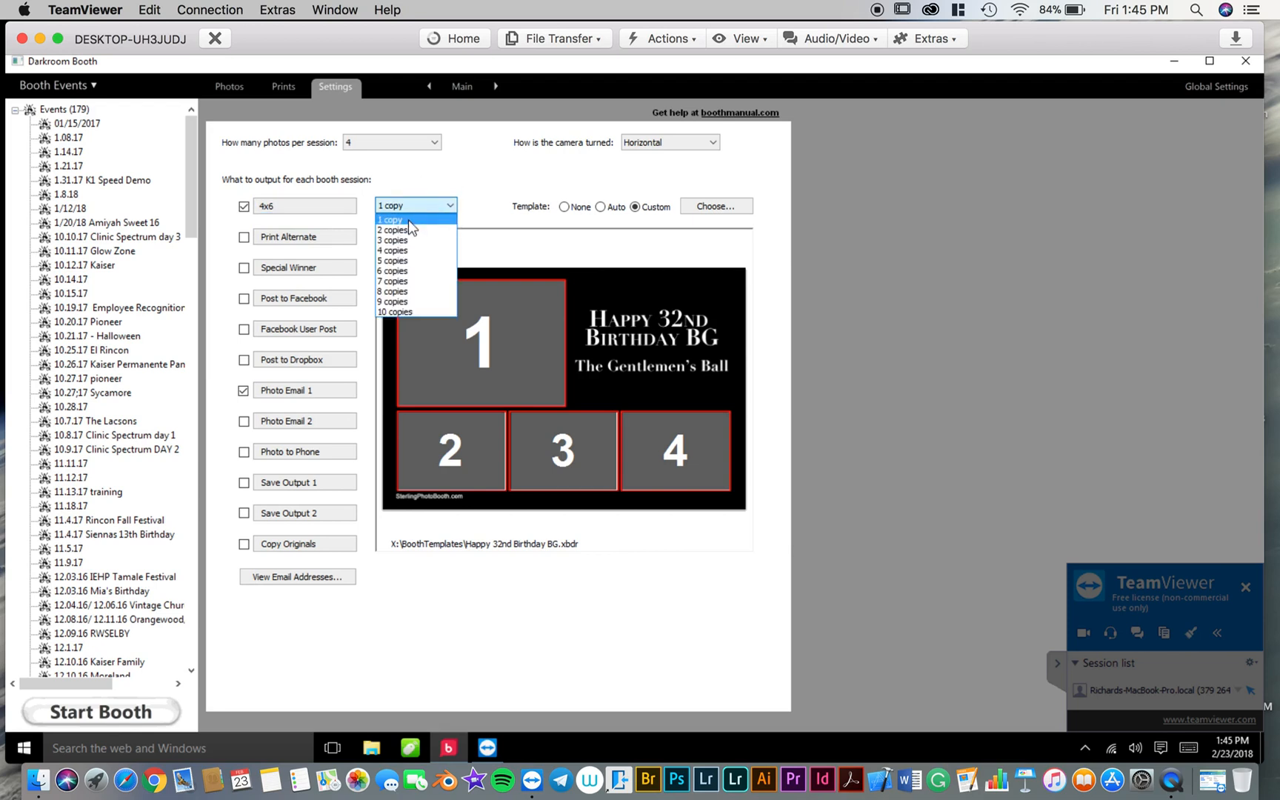
click(390, 219)
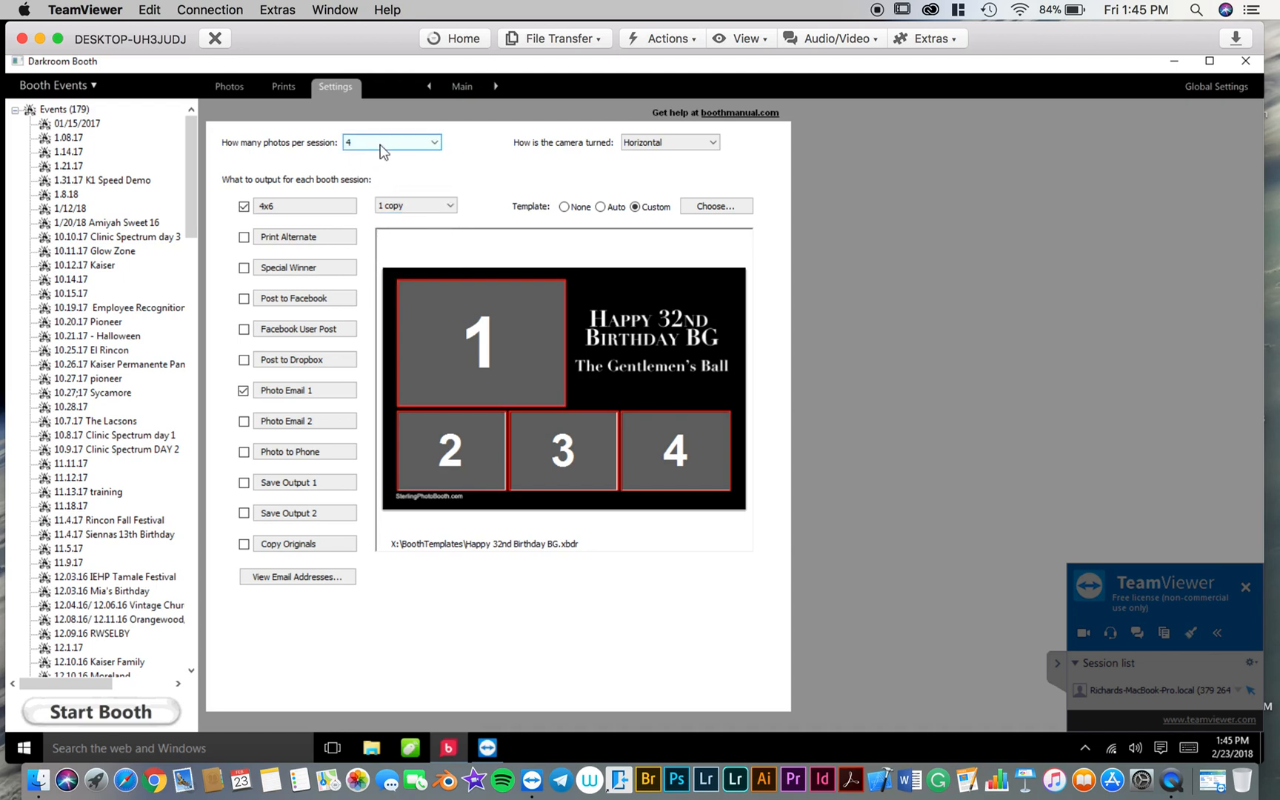
mouse_move(337, 628)
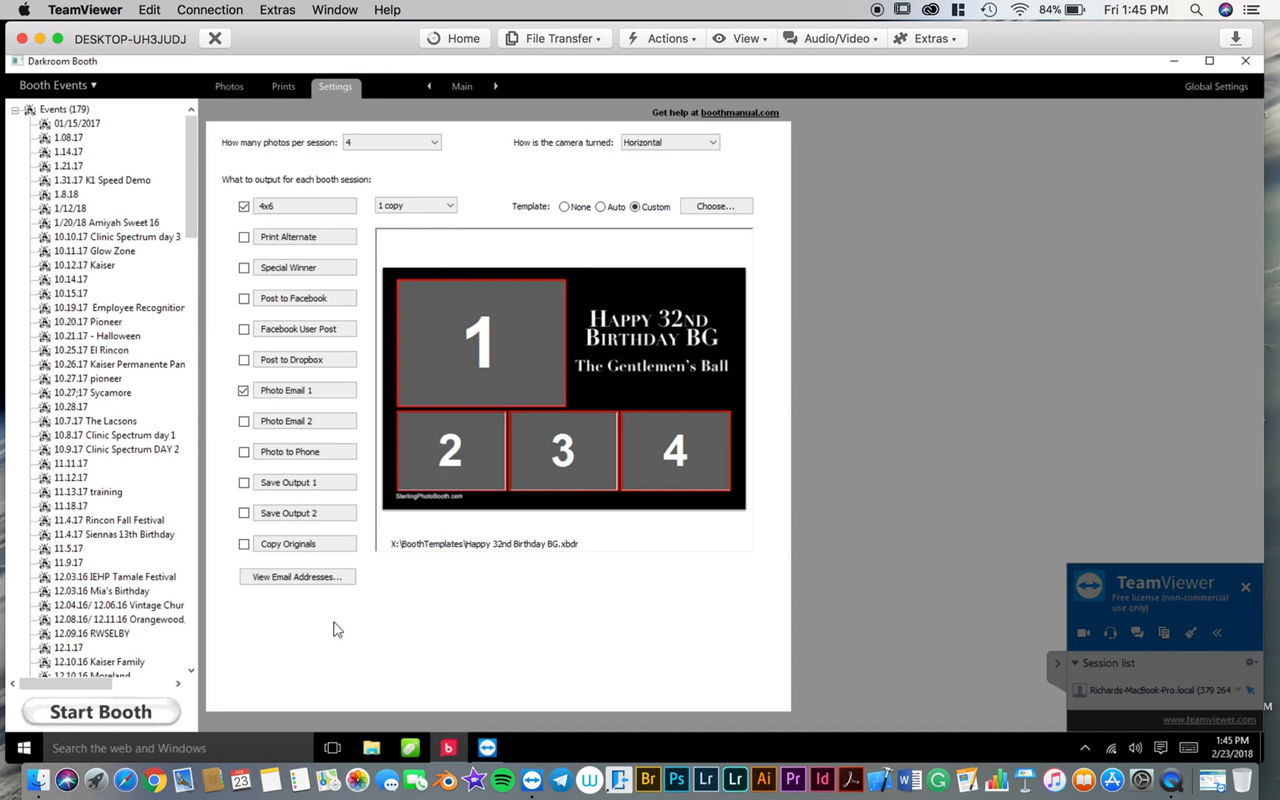